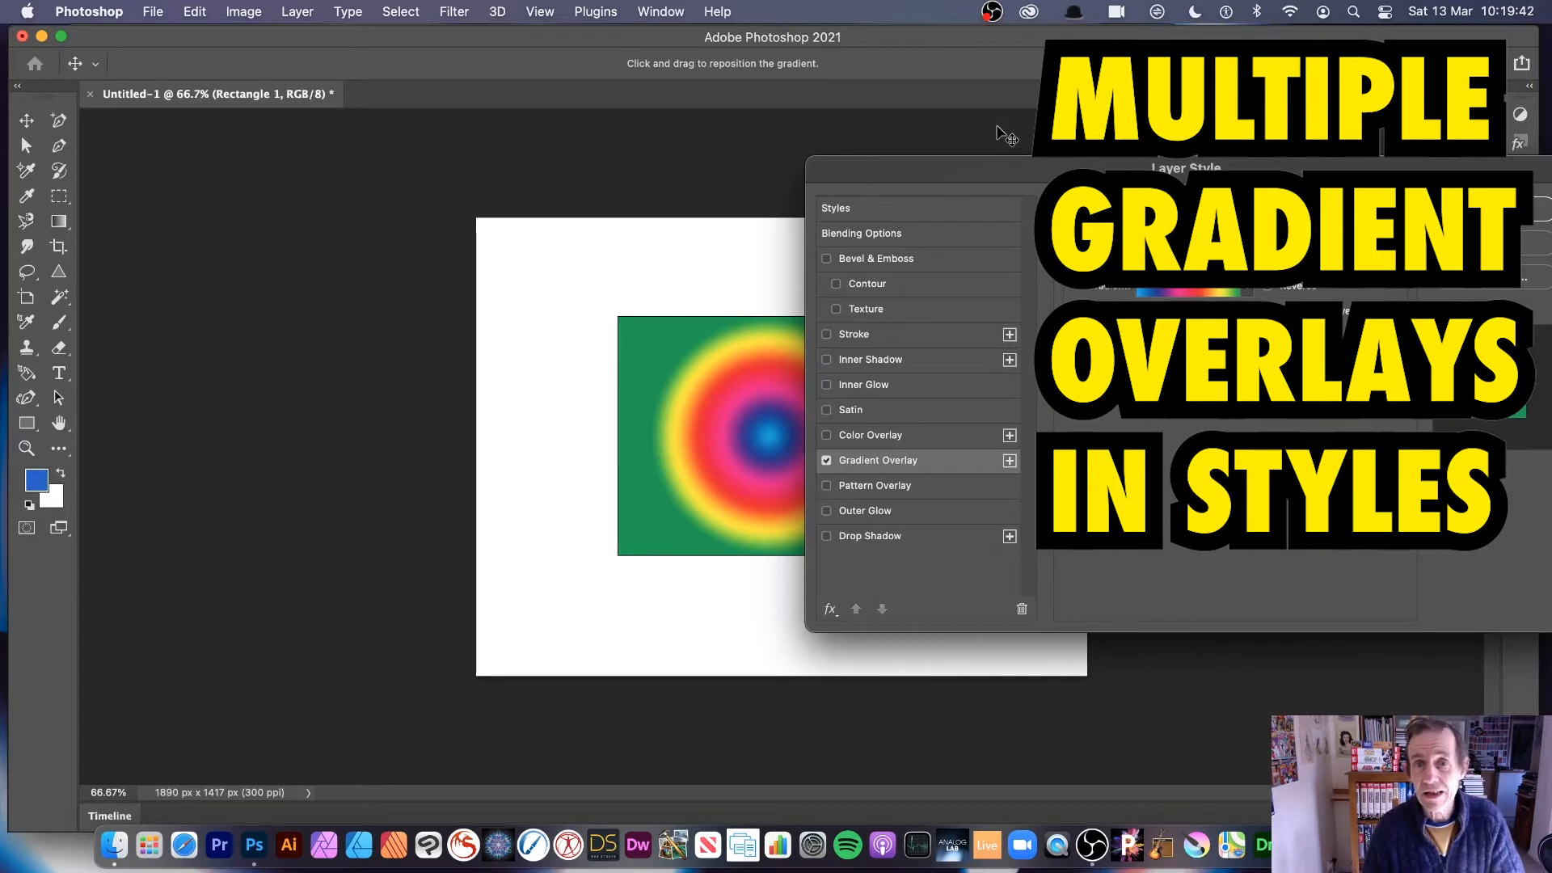
mouse_move(1157, 162)
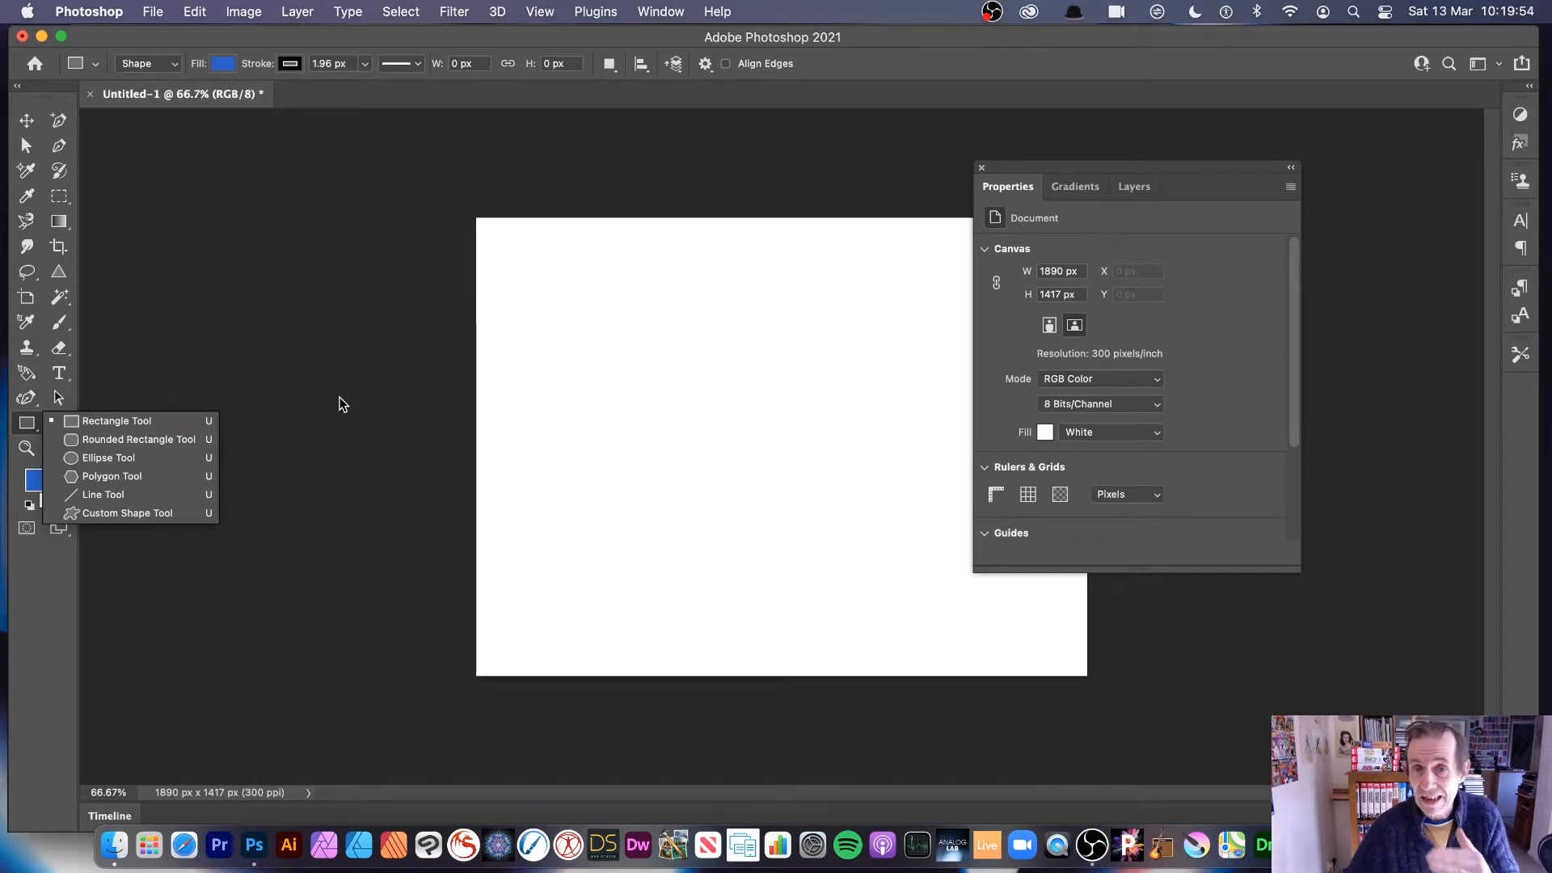
- Draw a large blue ellipse shape, about 902 by 929 px, on the blank canvas
click(109, 458)
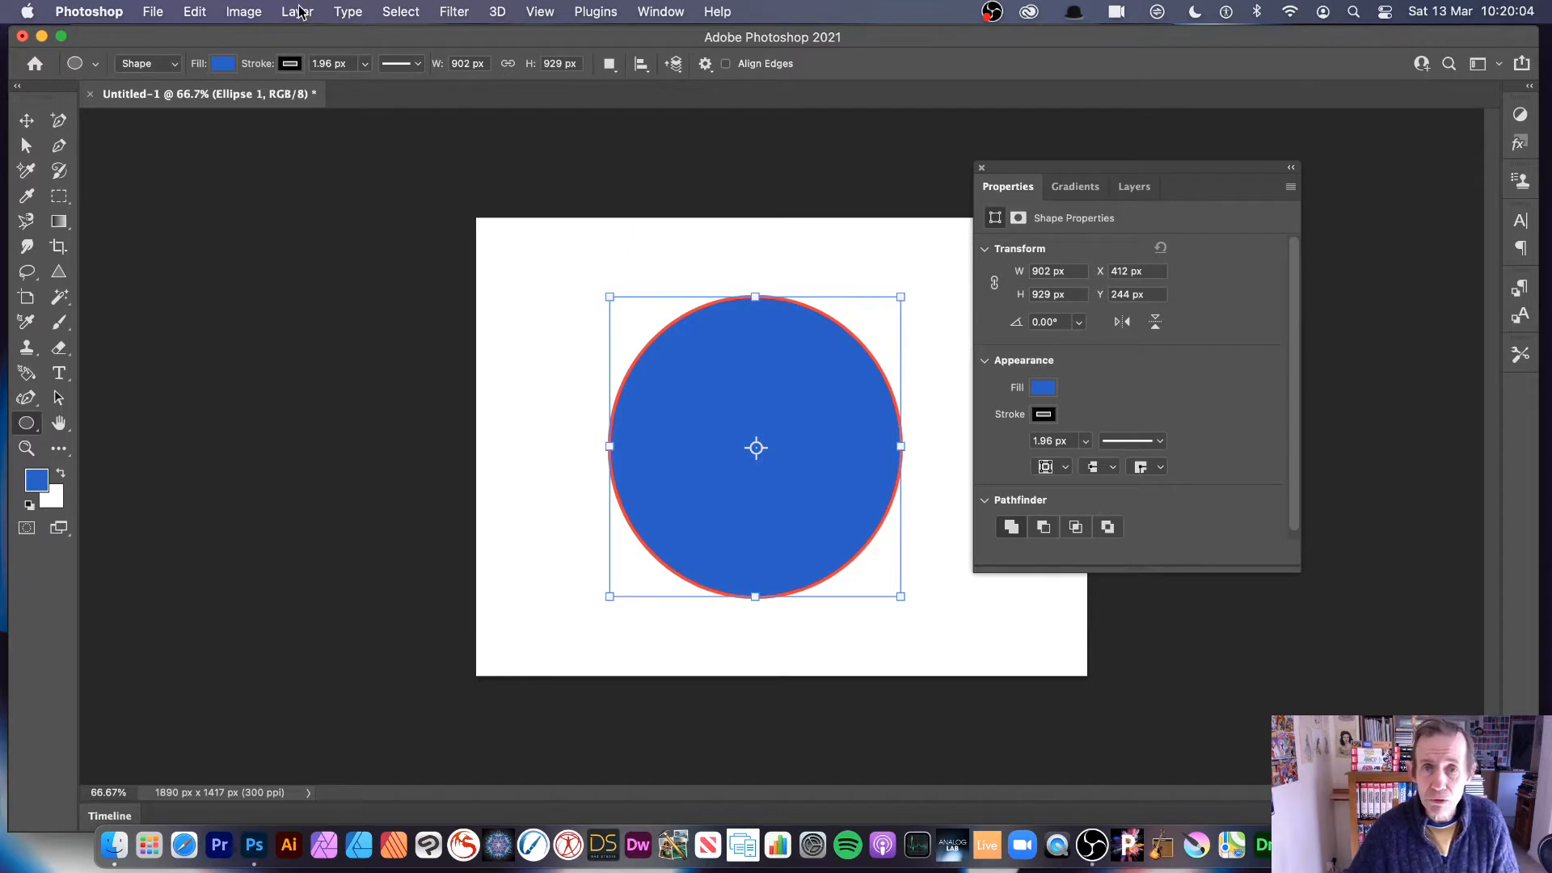
- Add a Gradient Overlay layer style to the ellipse via Layer > Layer Style
click(297, 12)
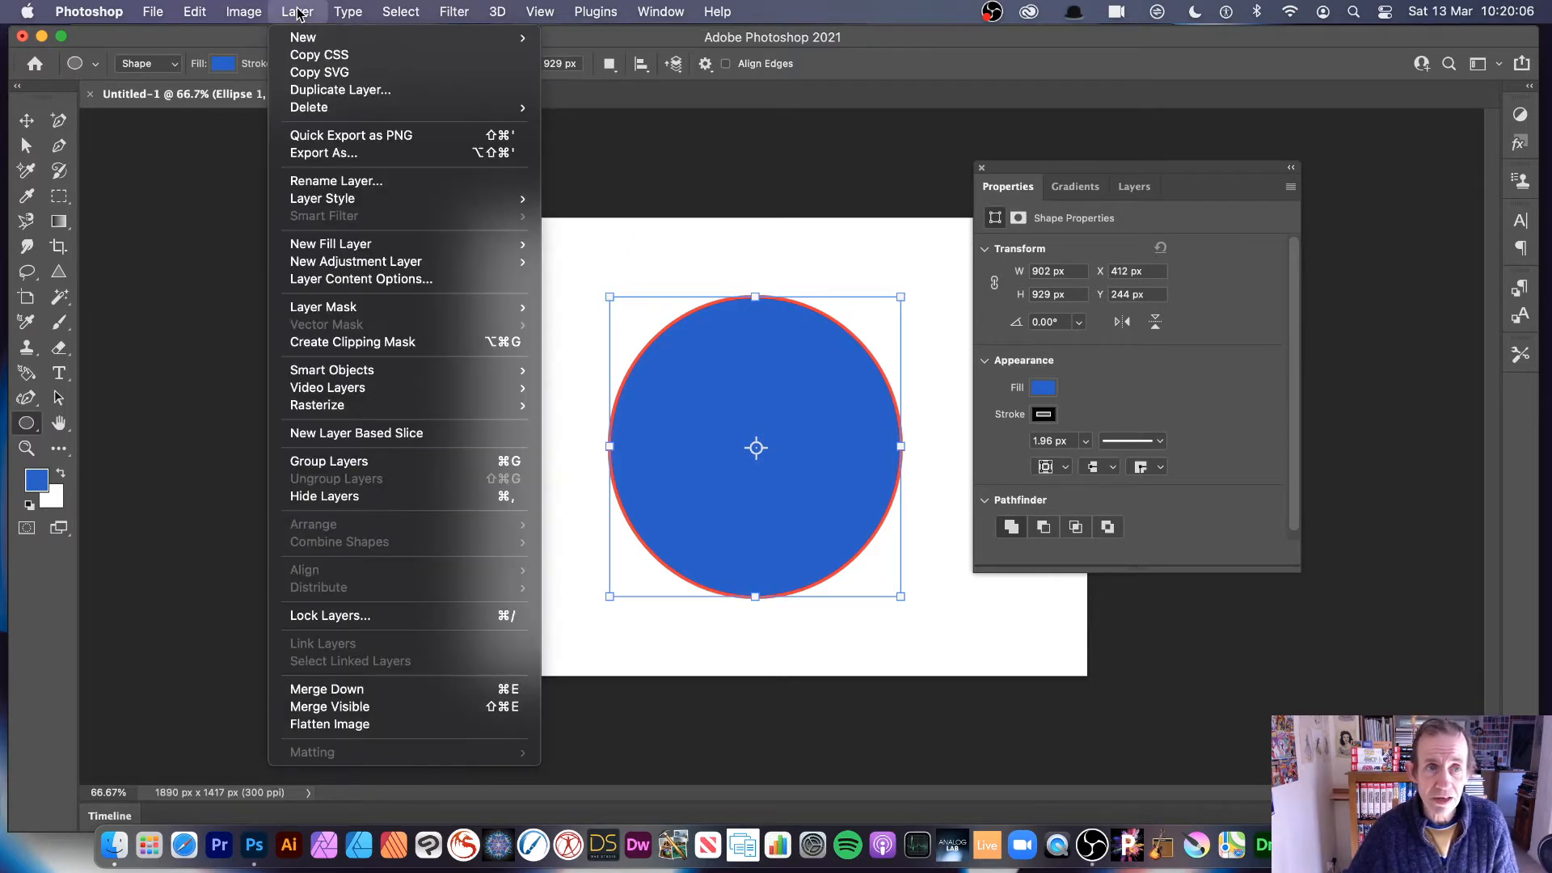
mouse_move(324, 197)
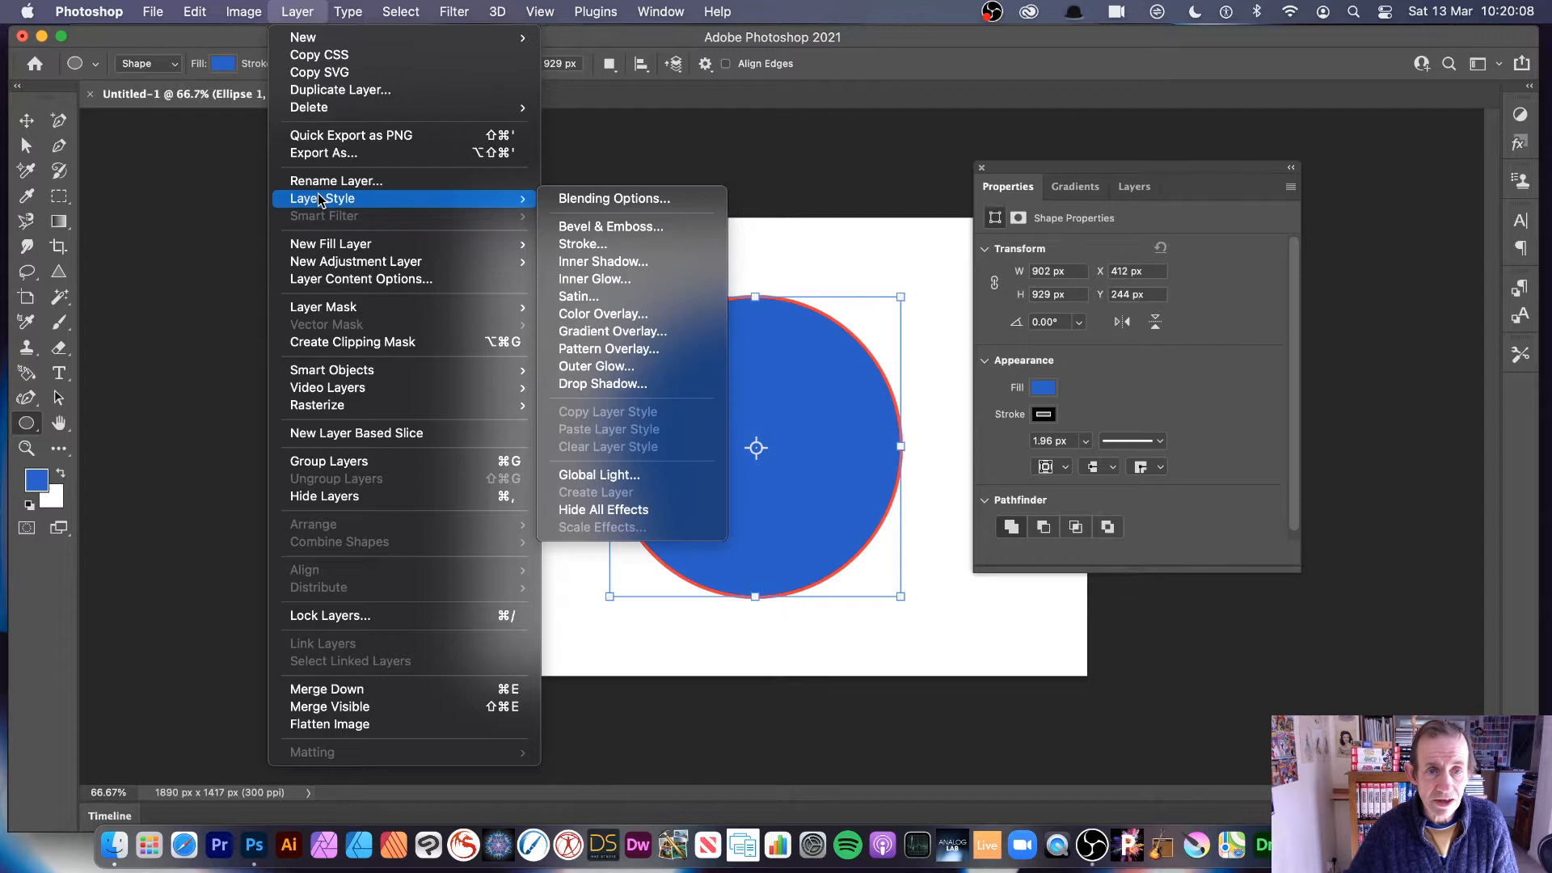
mouse_move(611, 329)
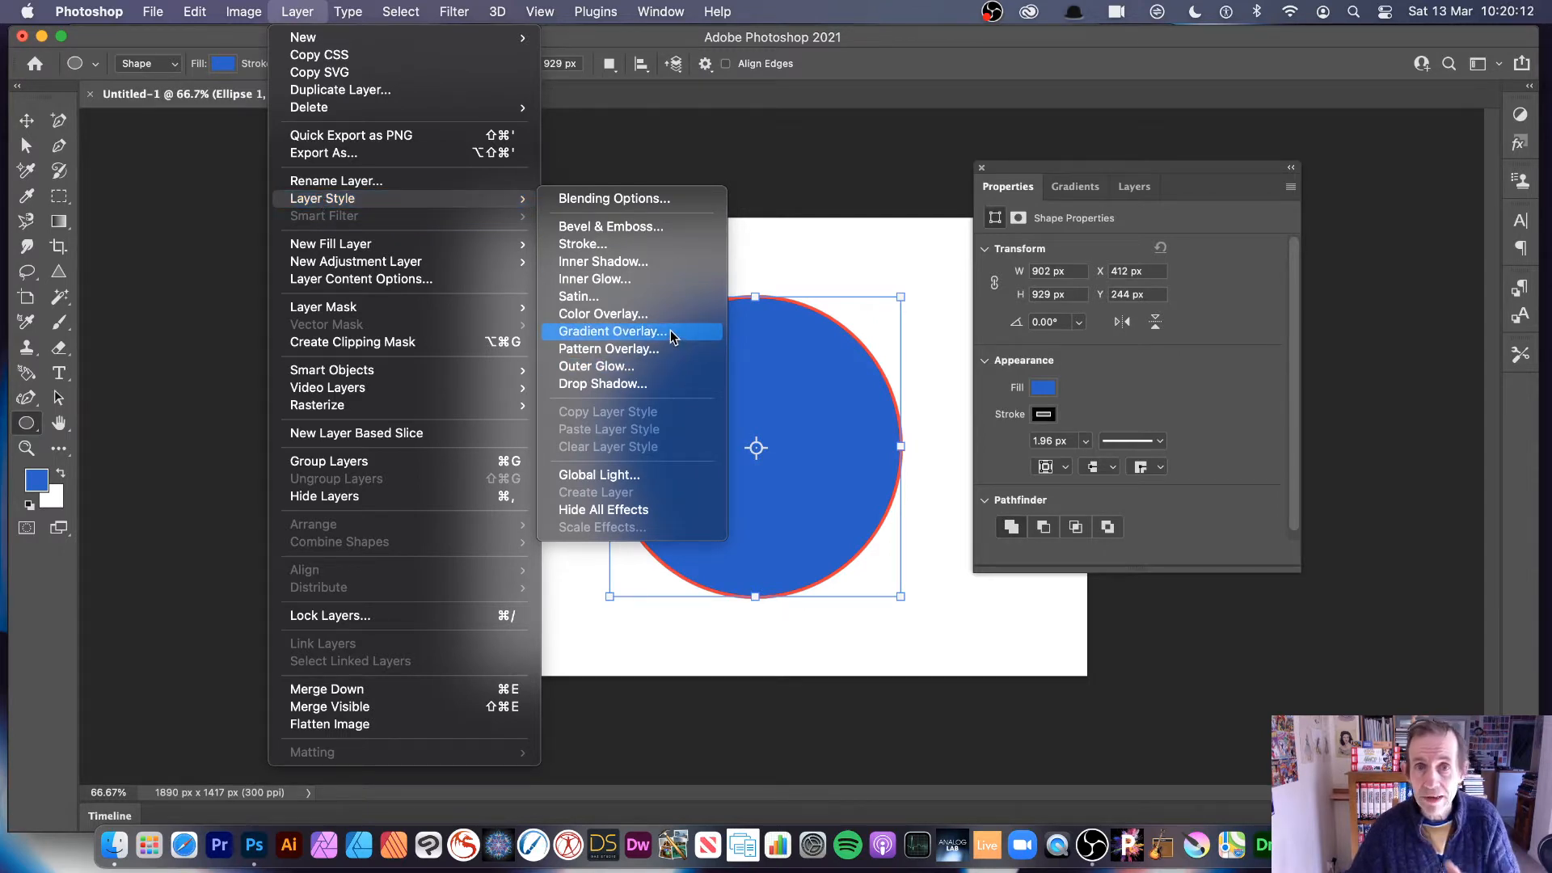
click(611, 330)
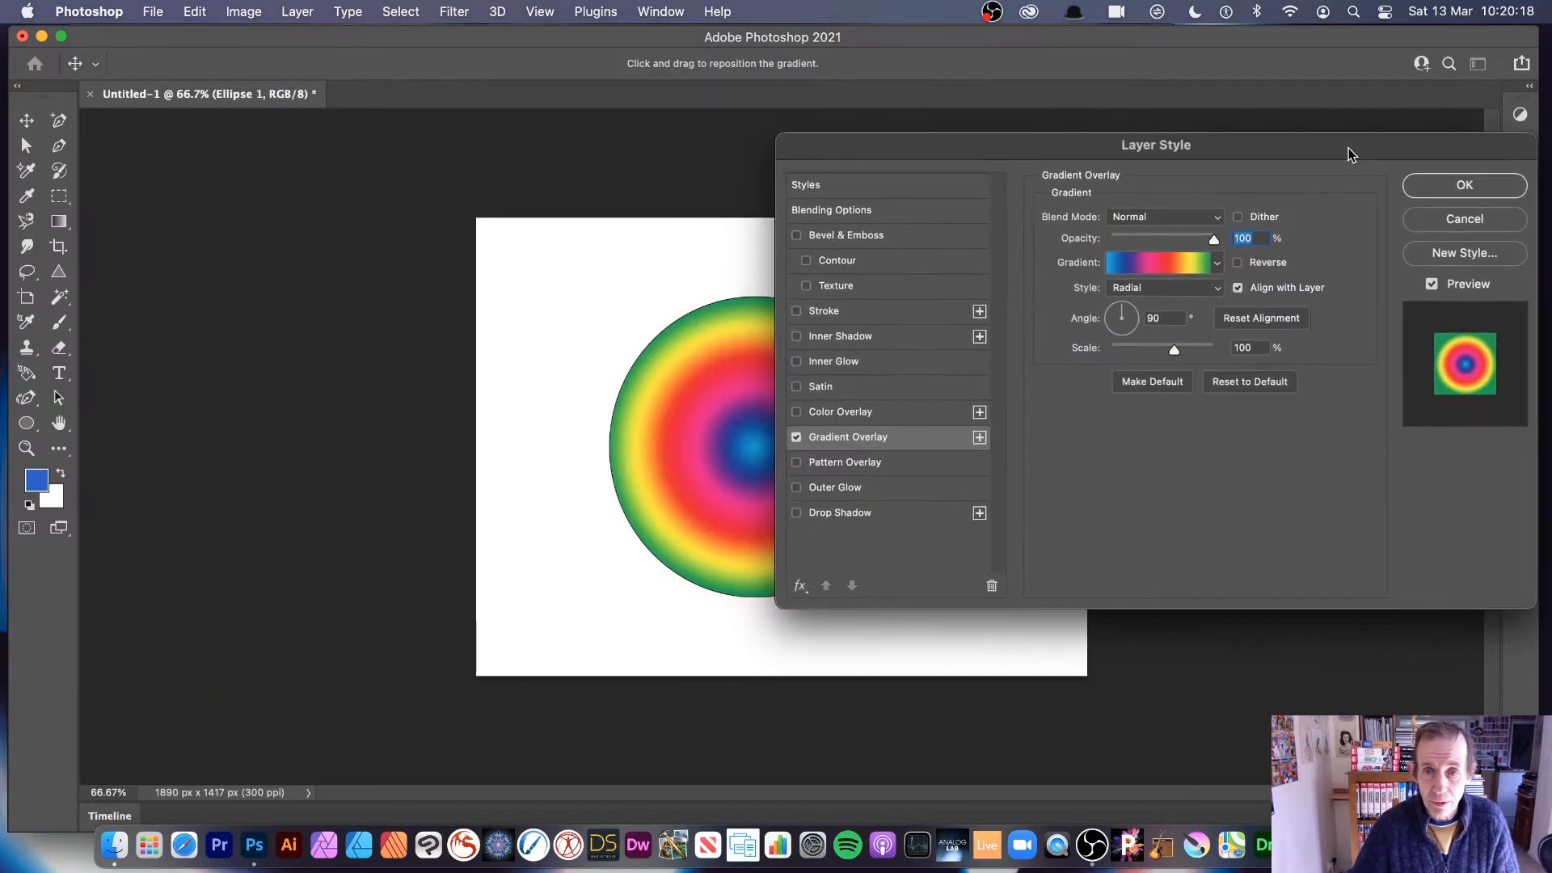
- Apply a preset from the Blues gradient group to the overlay, keeping Radial style after trying Linear
click(1217, 262)
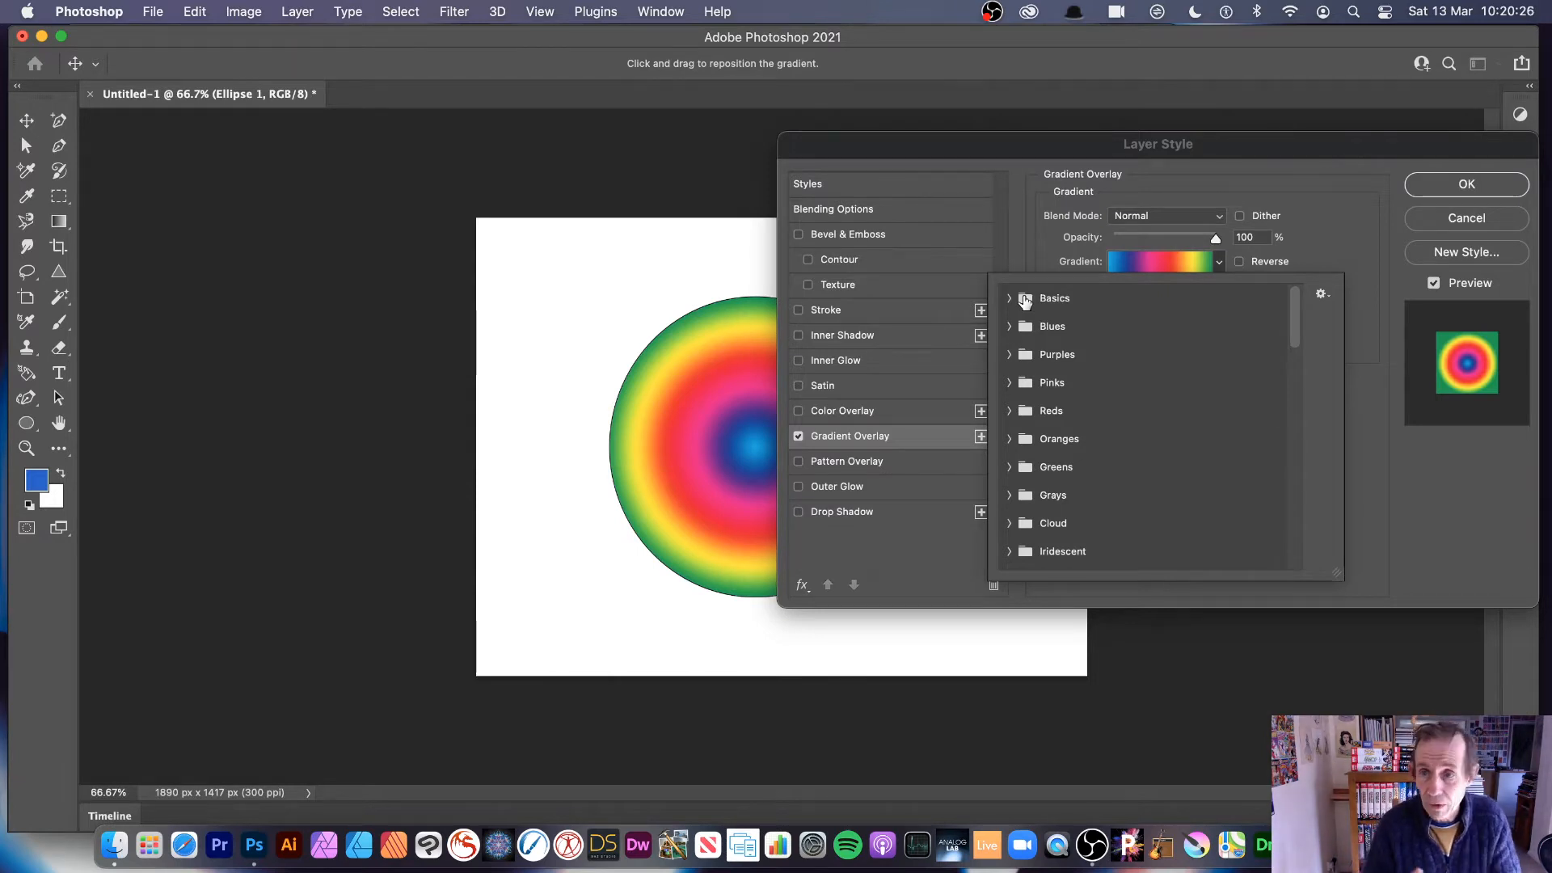
mouse_move(1003, 334)
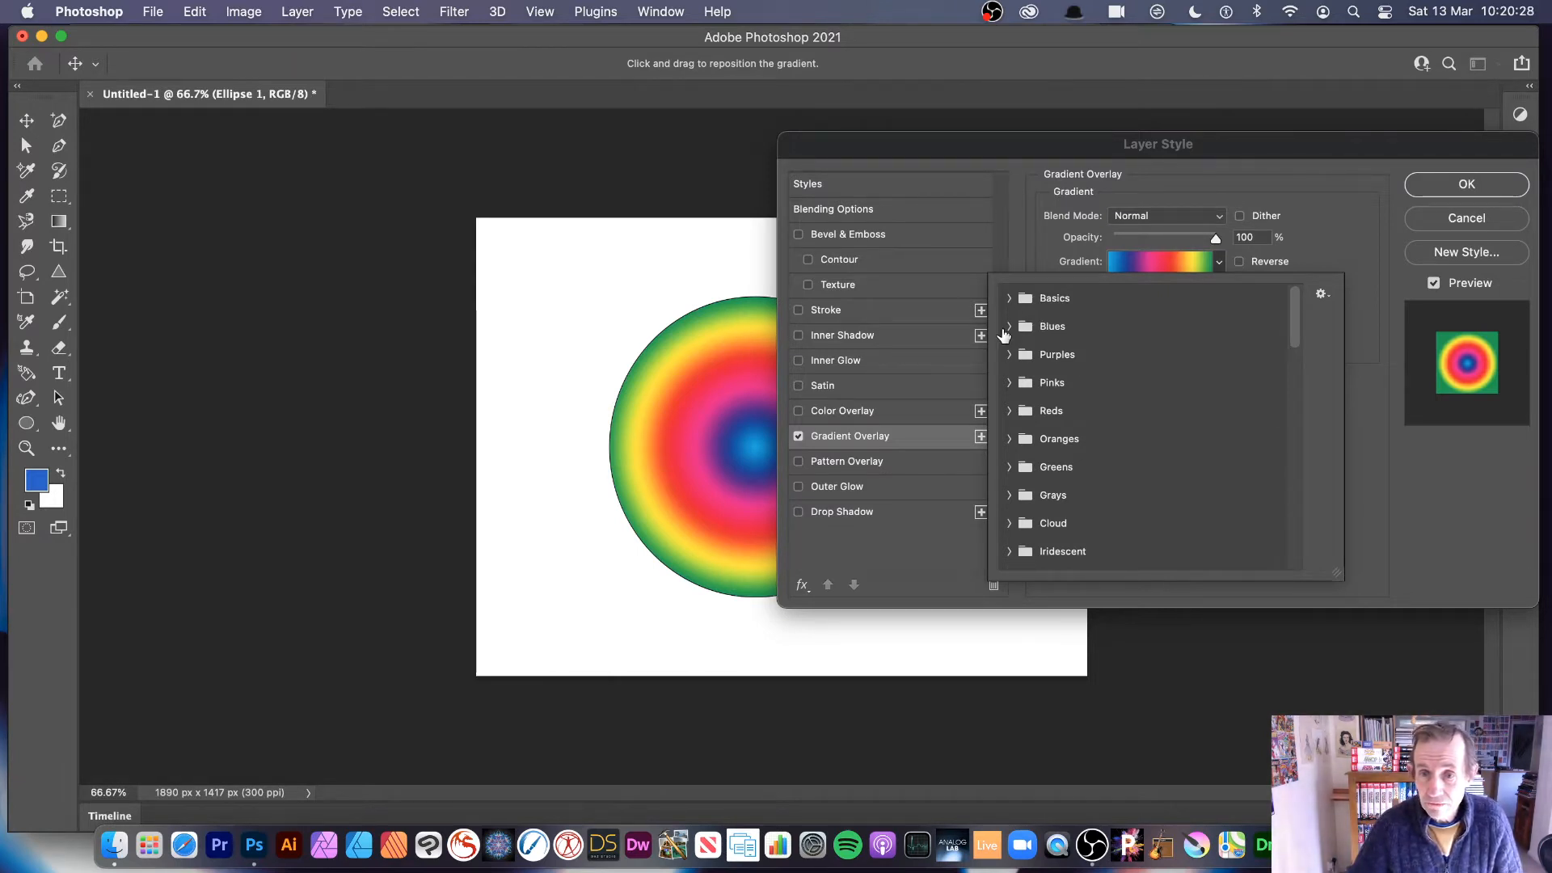
click(1008, 325)
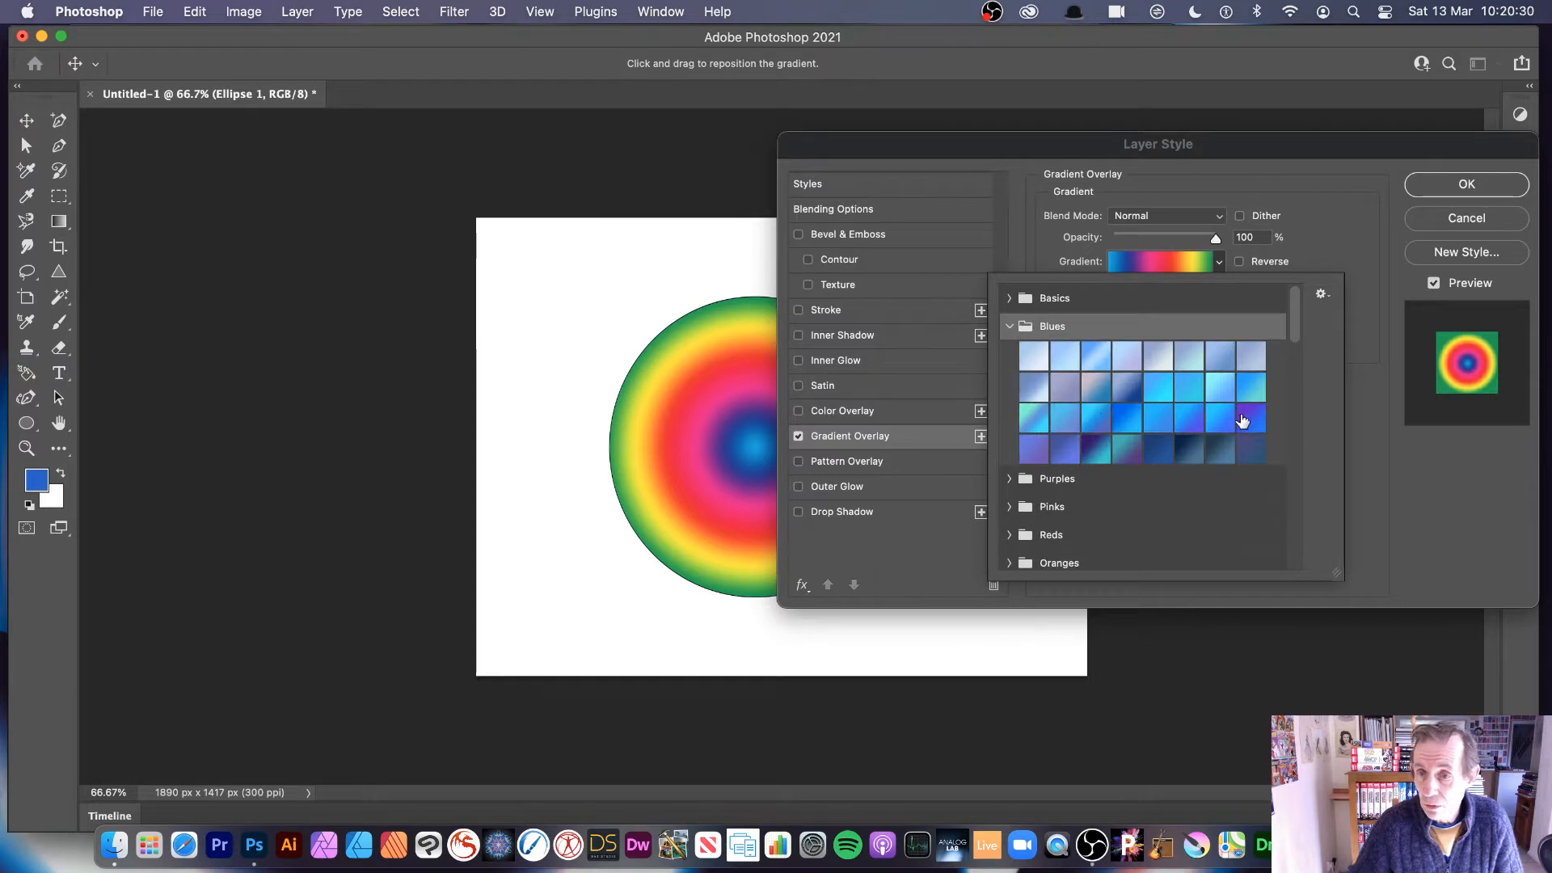
click(1244, 421)
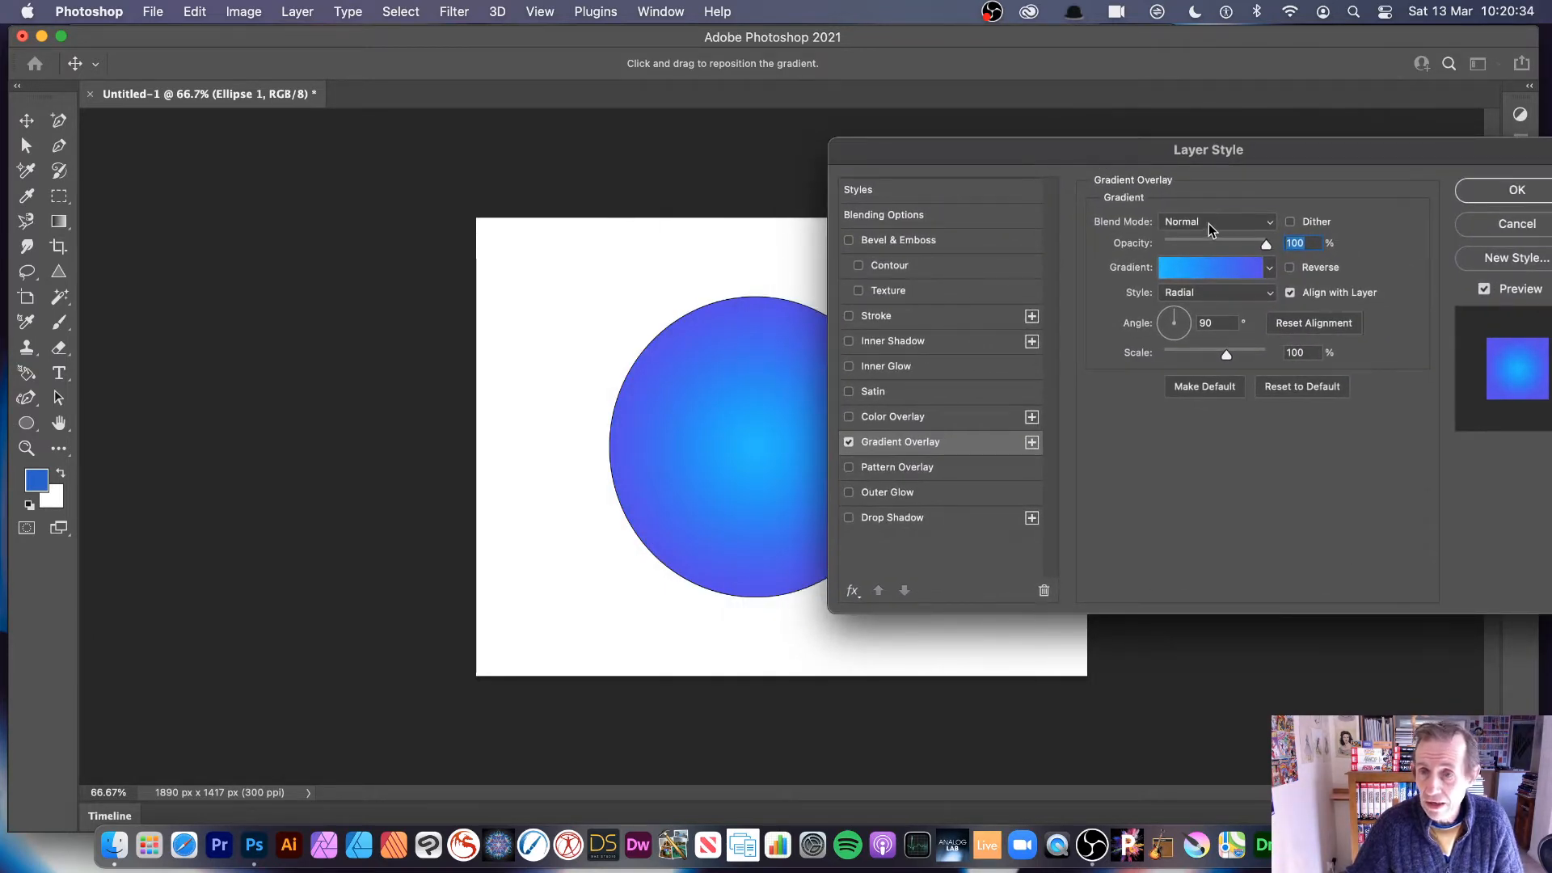
click(1215, 221)
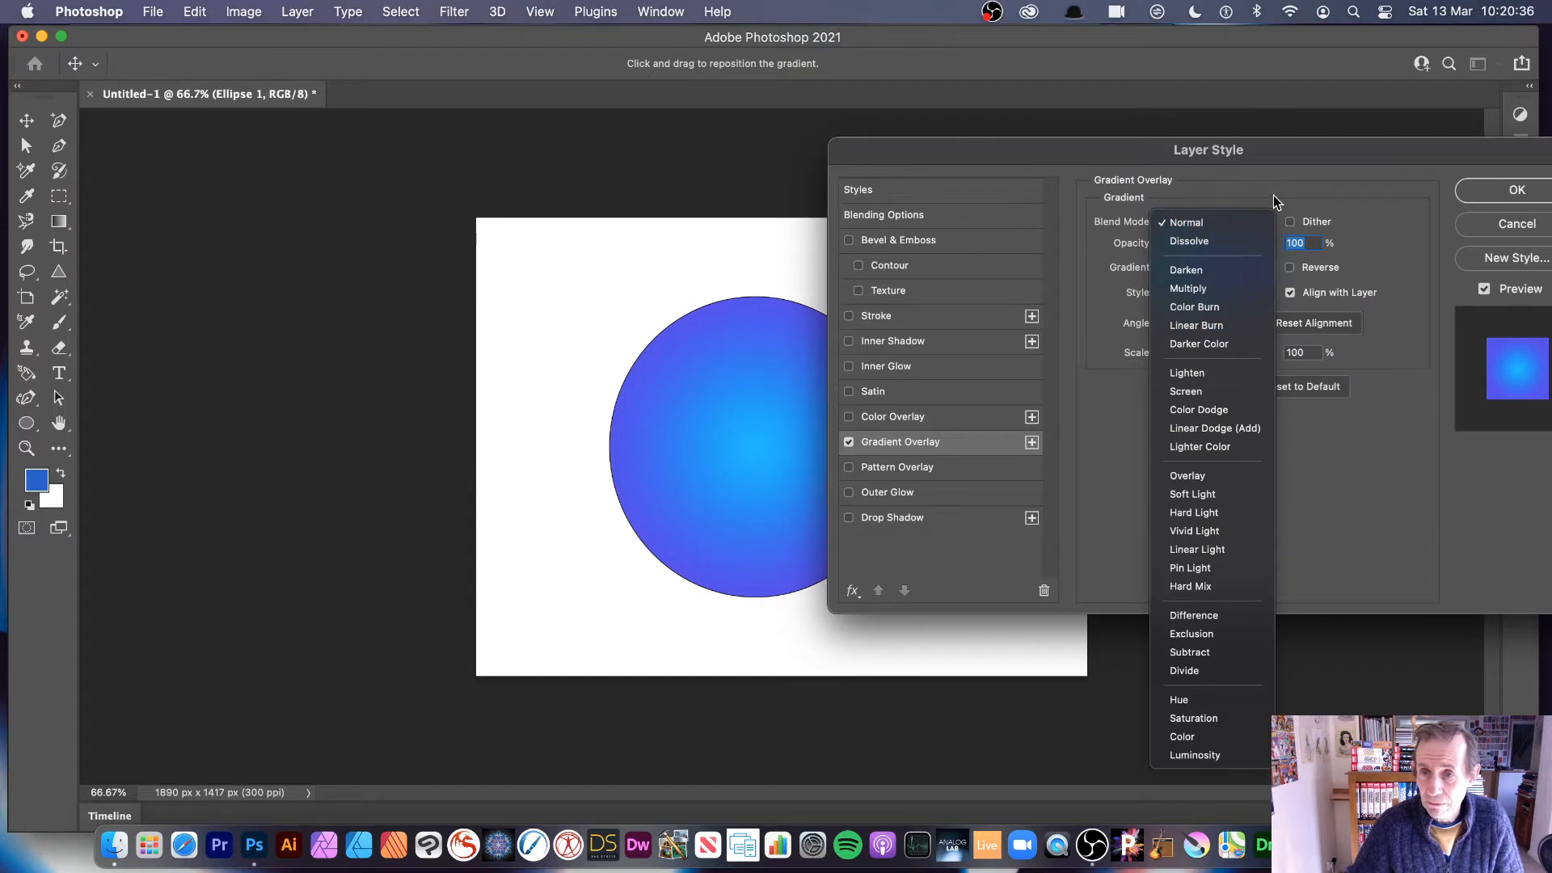
click(1207, 293)
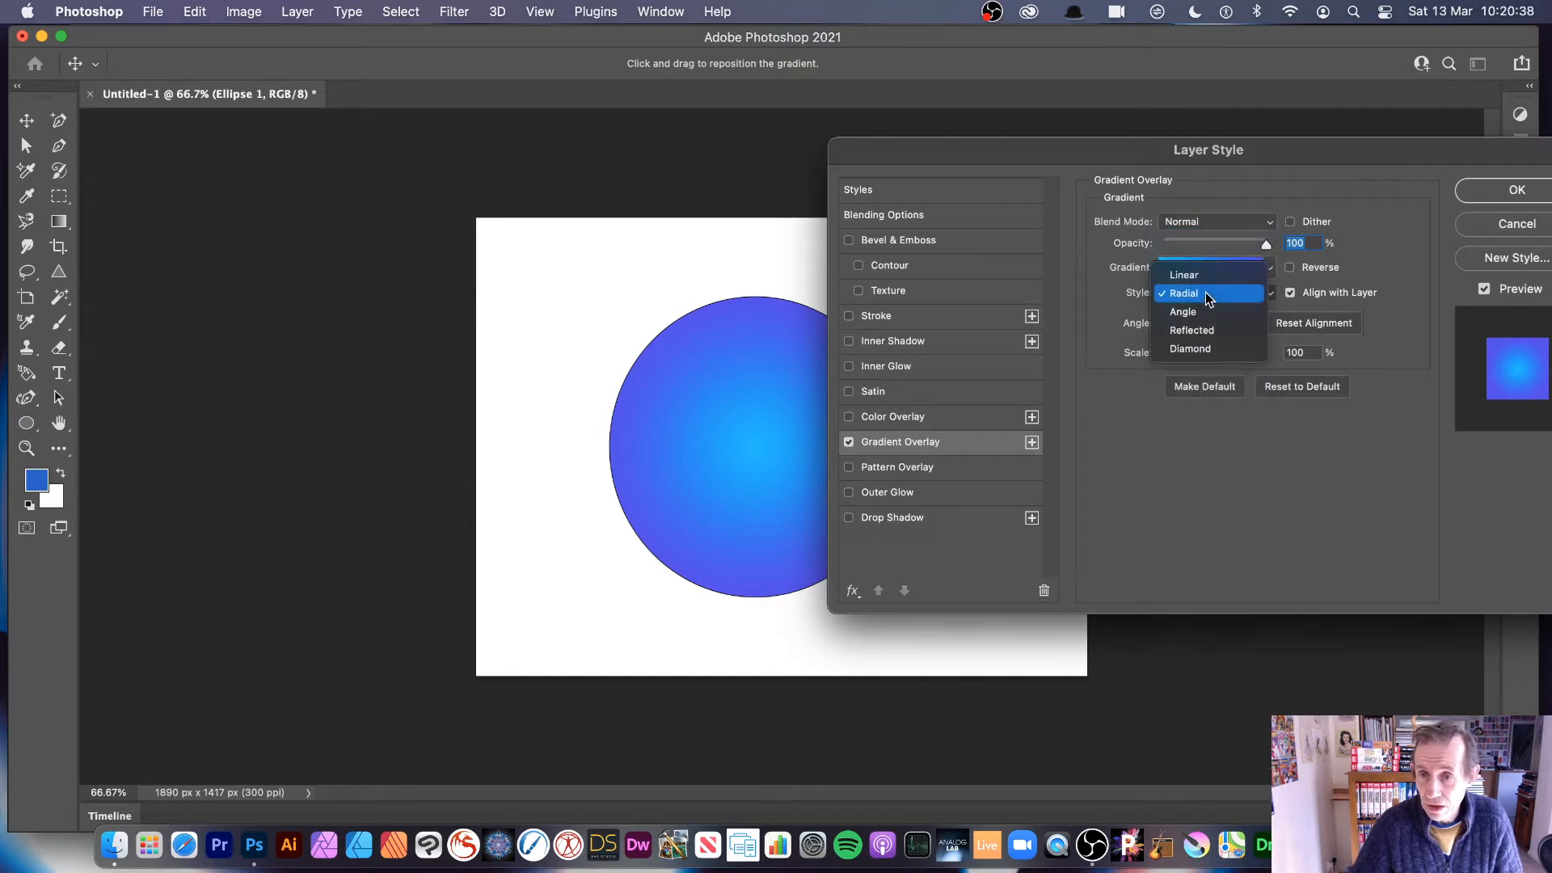
click(1213, 267)
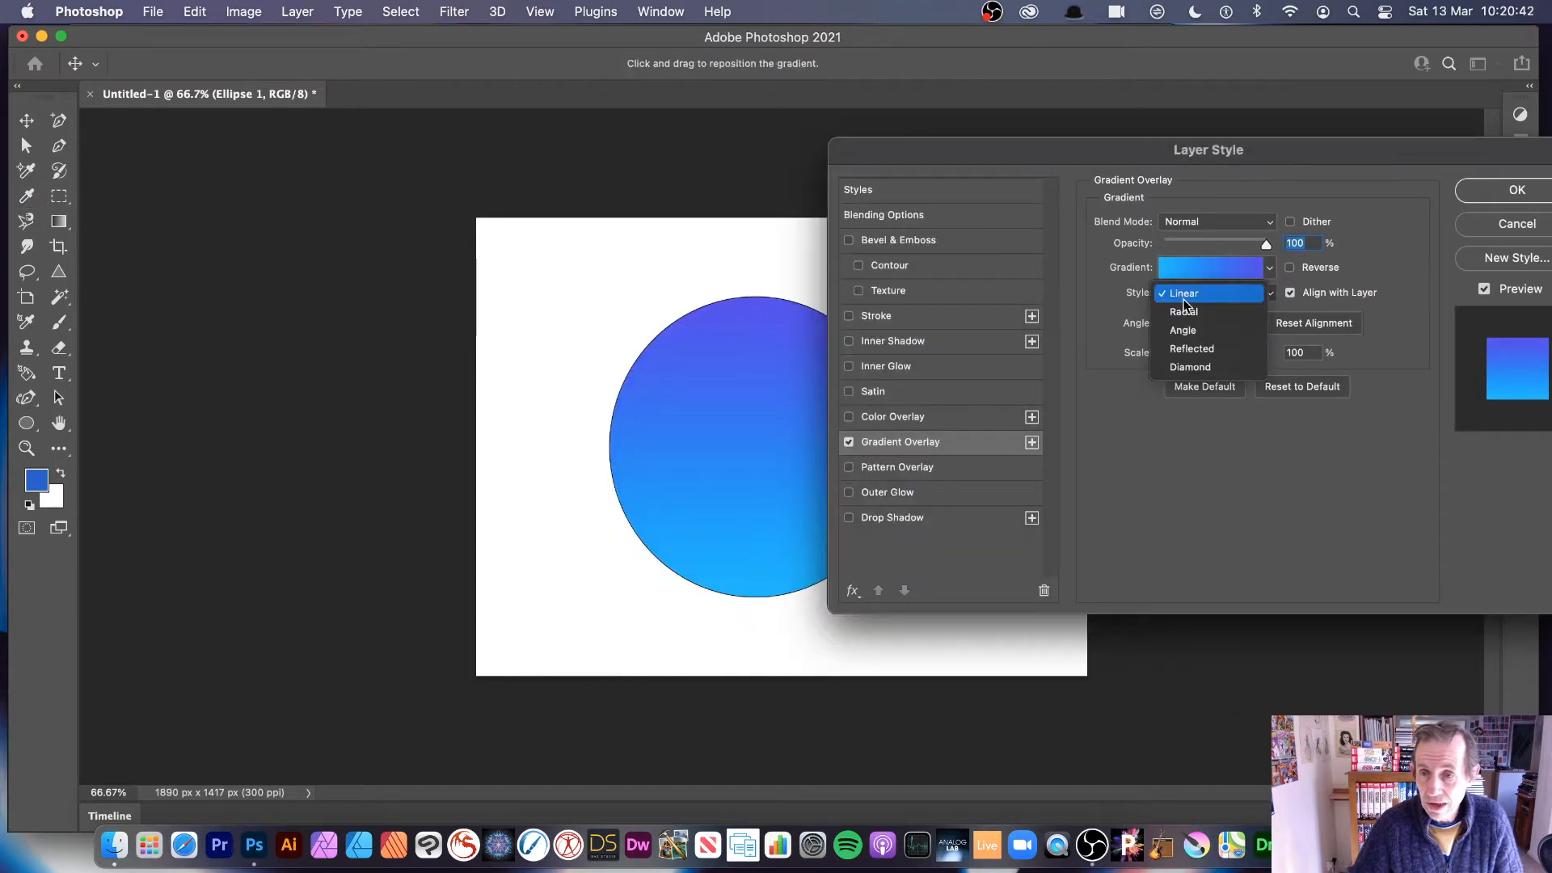
click(1184, 310)
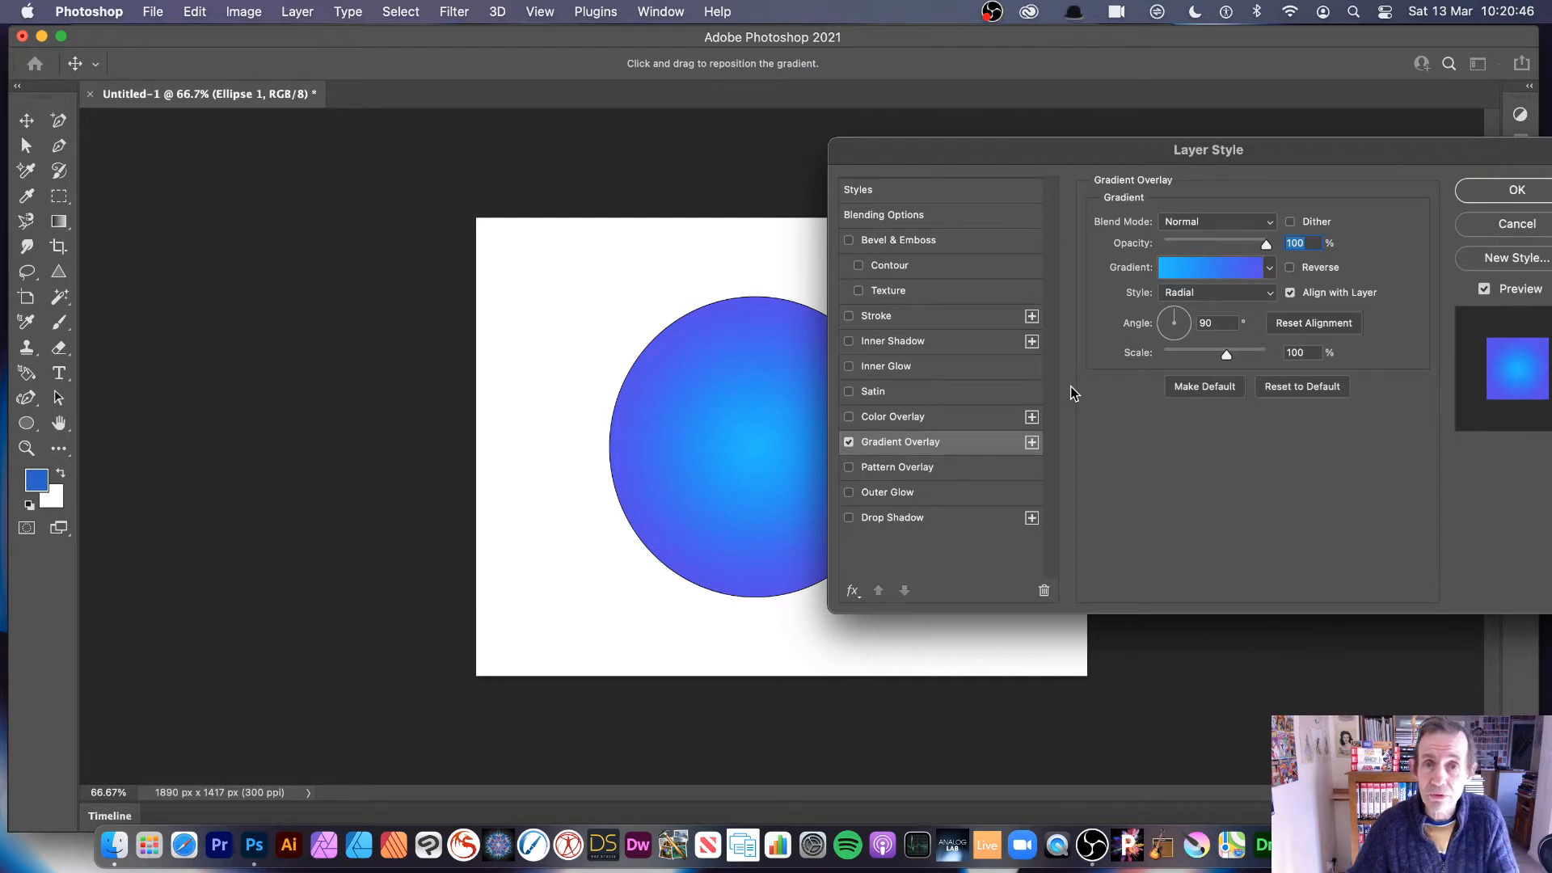
mouse_move(1002, 462)
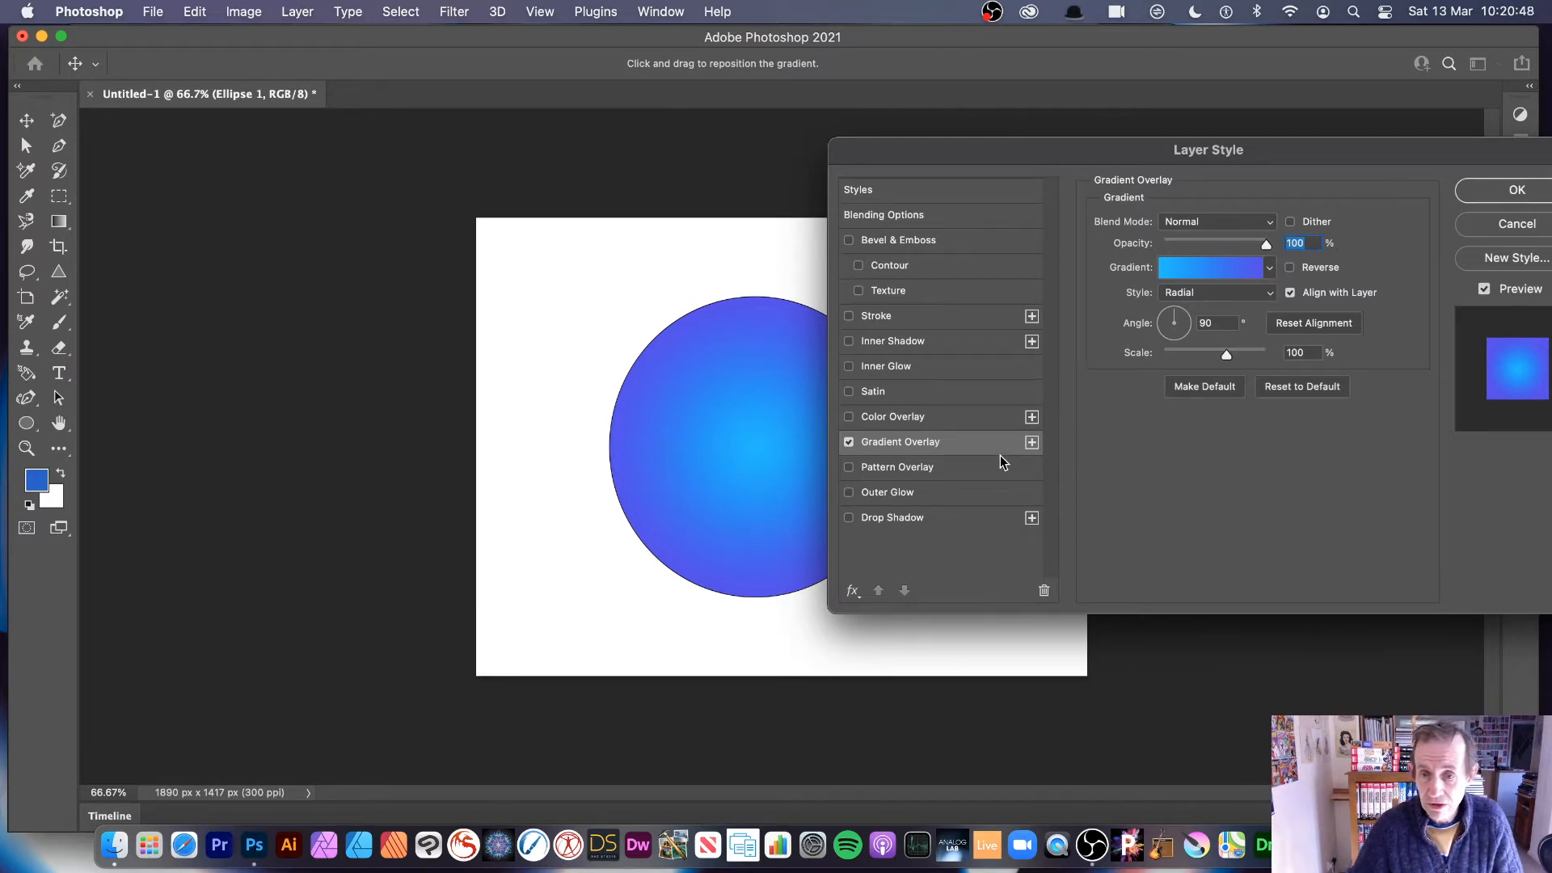
mouse_move(1025, 453)
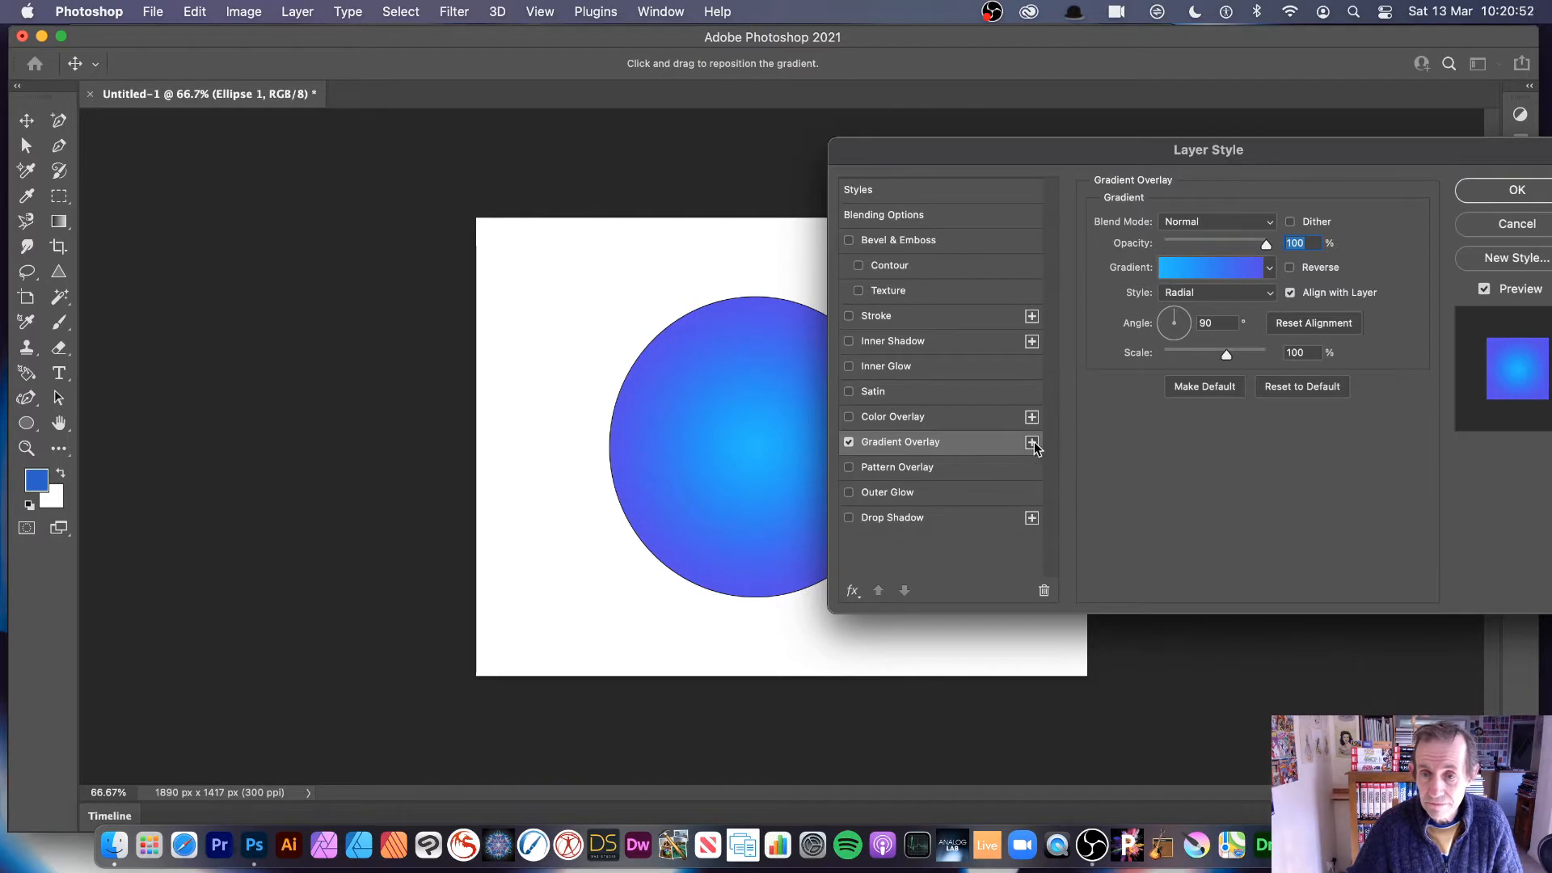
- Add a second Gradient Overlay effect with the + button beside Gradient Overlay
click(1031, 442)
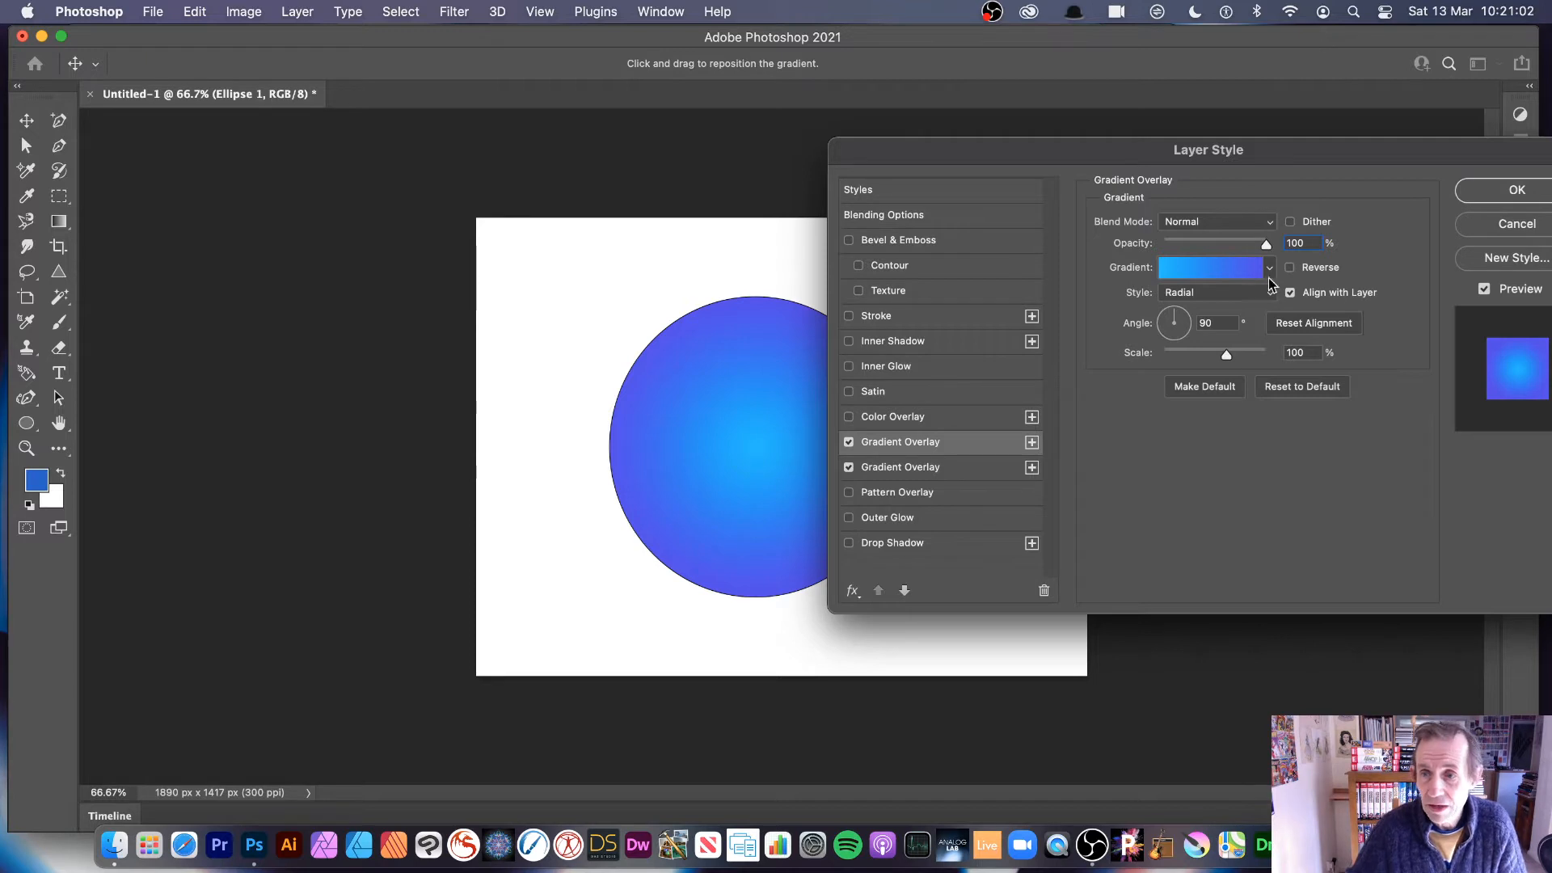
mouse_move(915, 447)
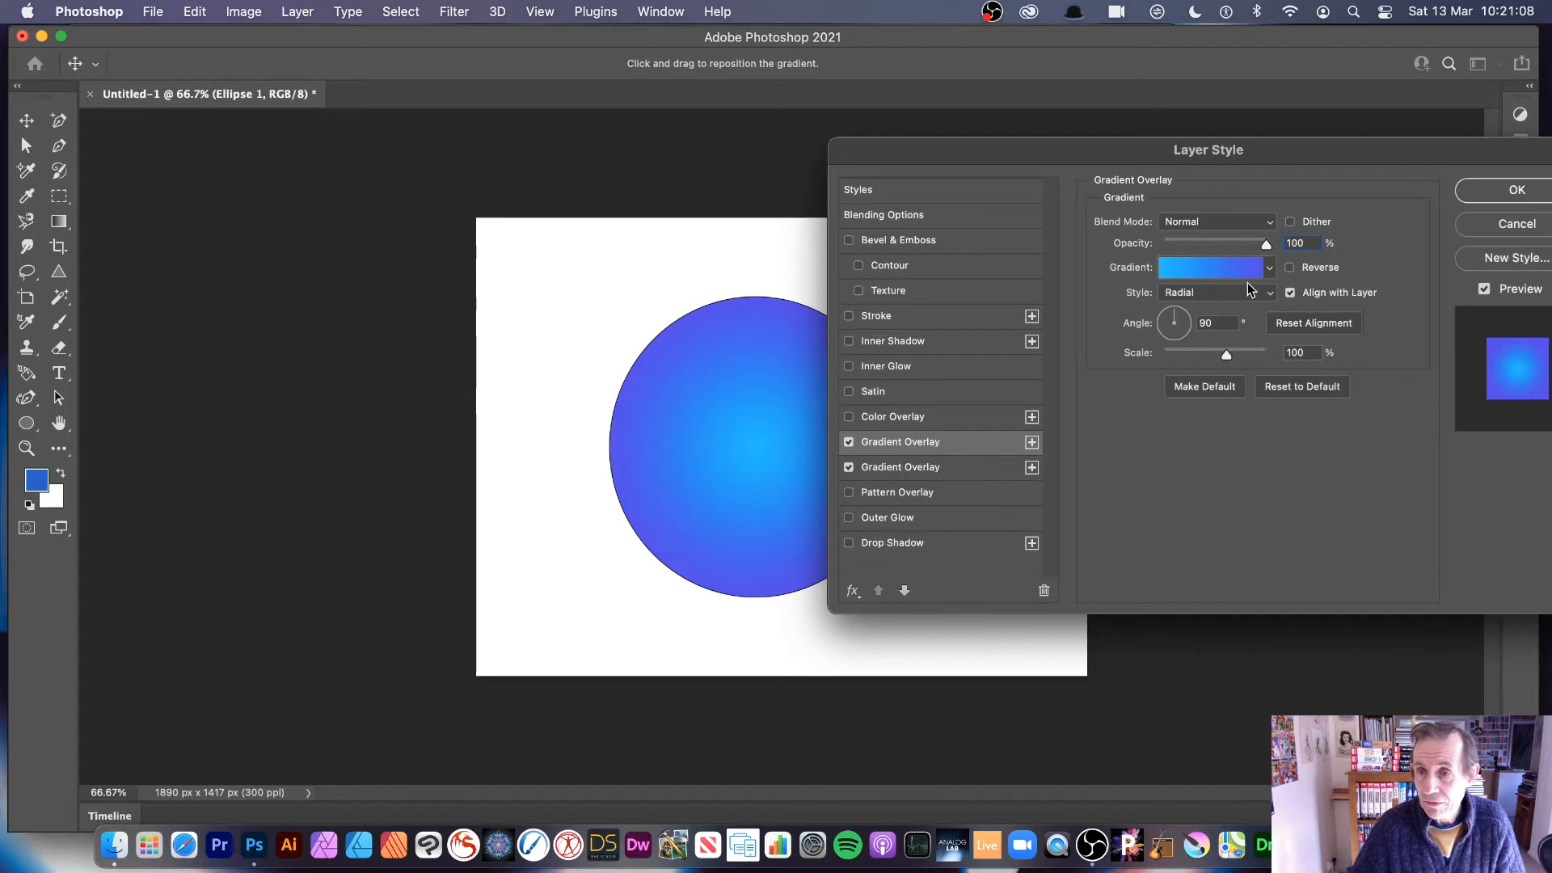
- Try Pinks presets on the new overlay, then expand the GX2_Random26stops_01 group for a multicolour radial gradient
click(1267, 267)
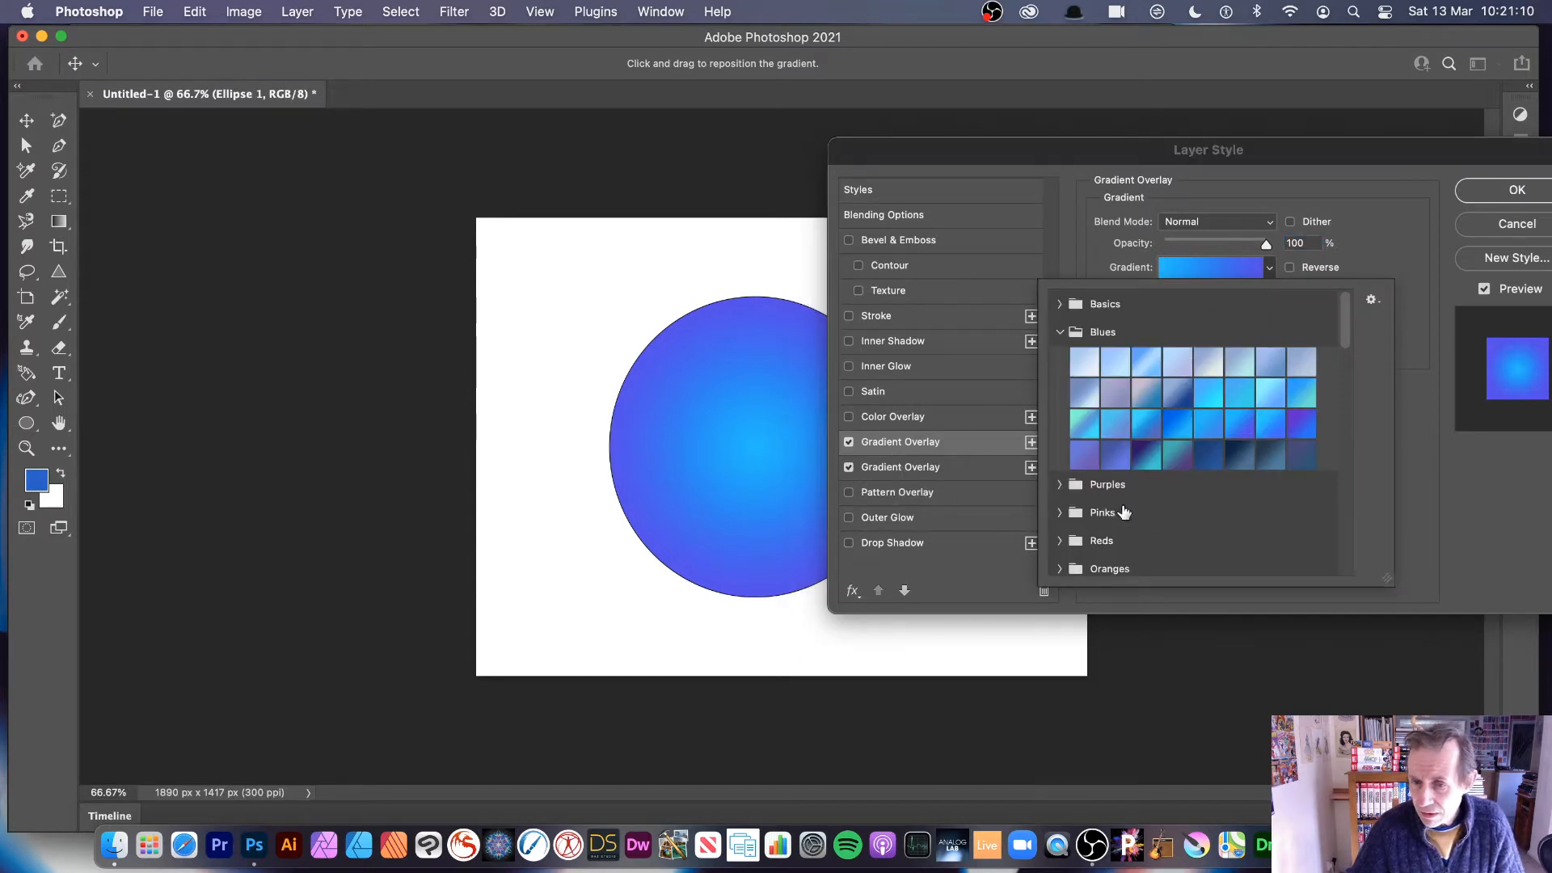
click(1101, 512)
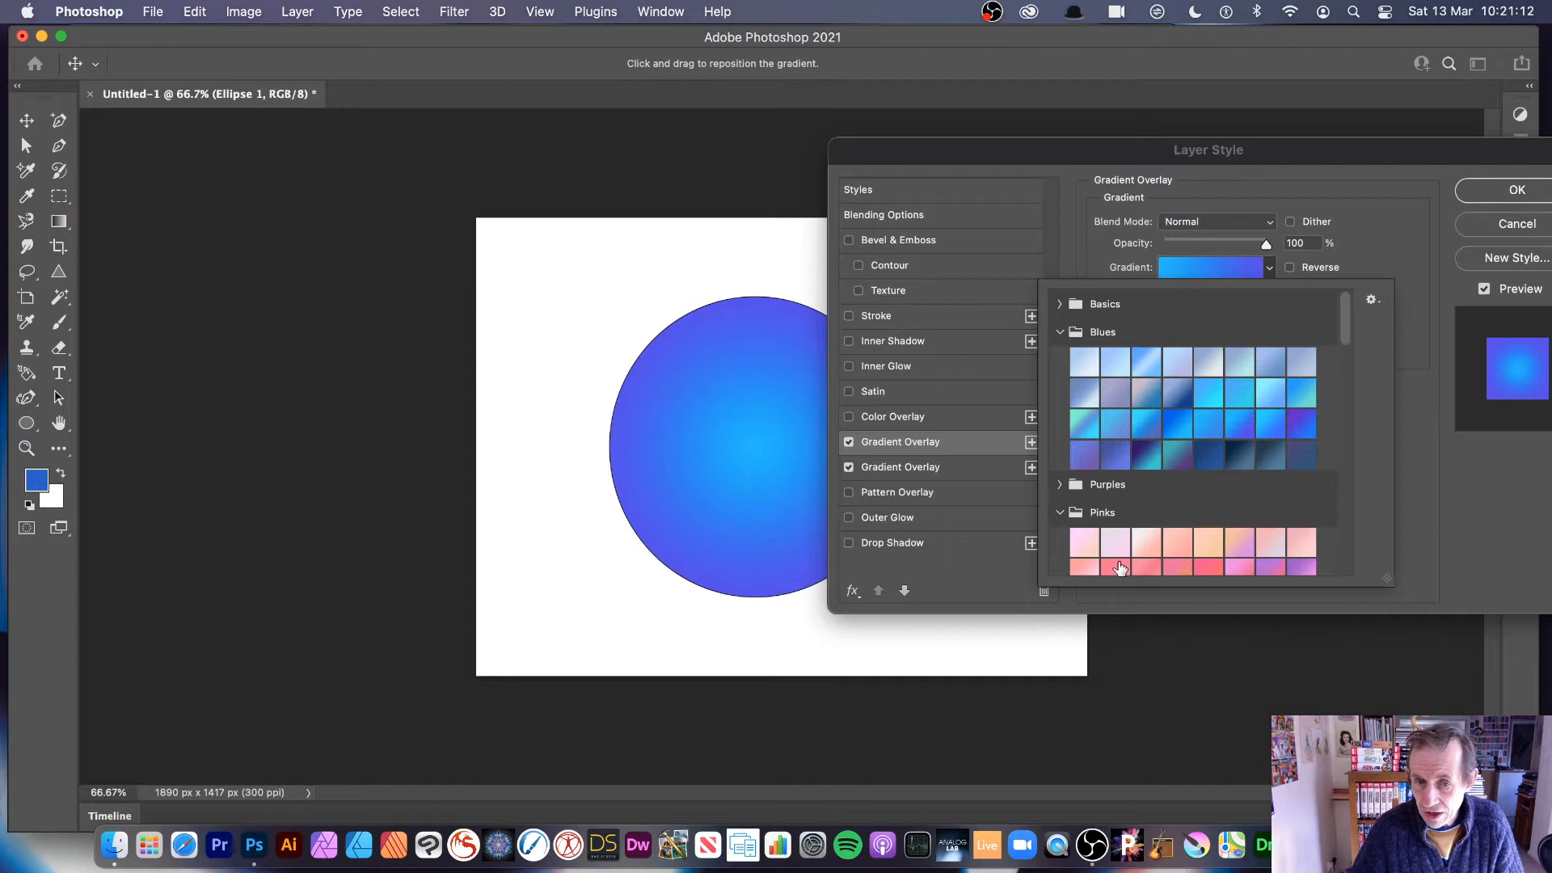
click(1114, 552)
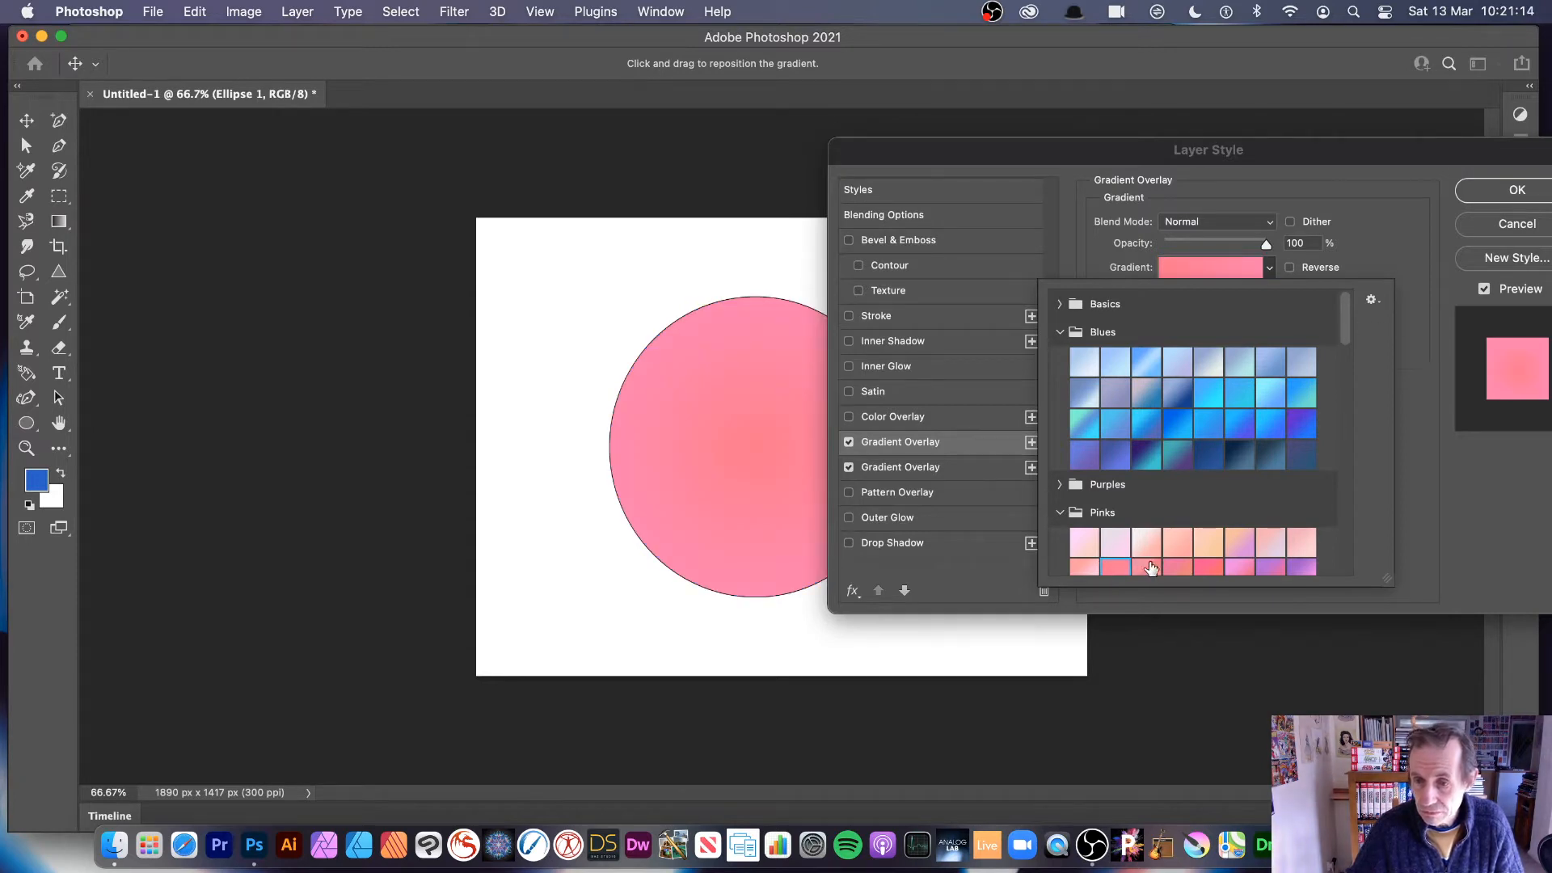
click(1177, 561)
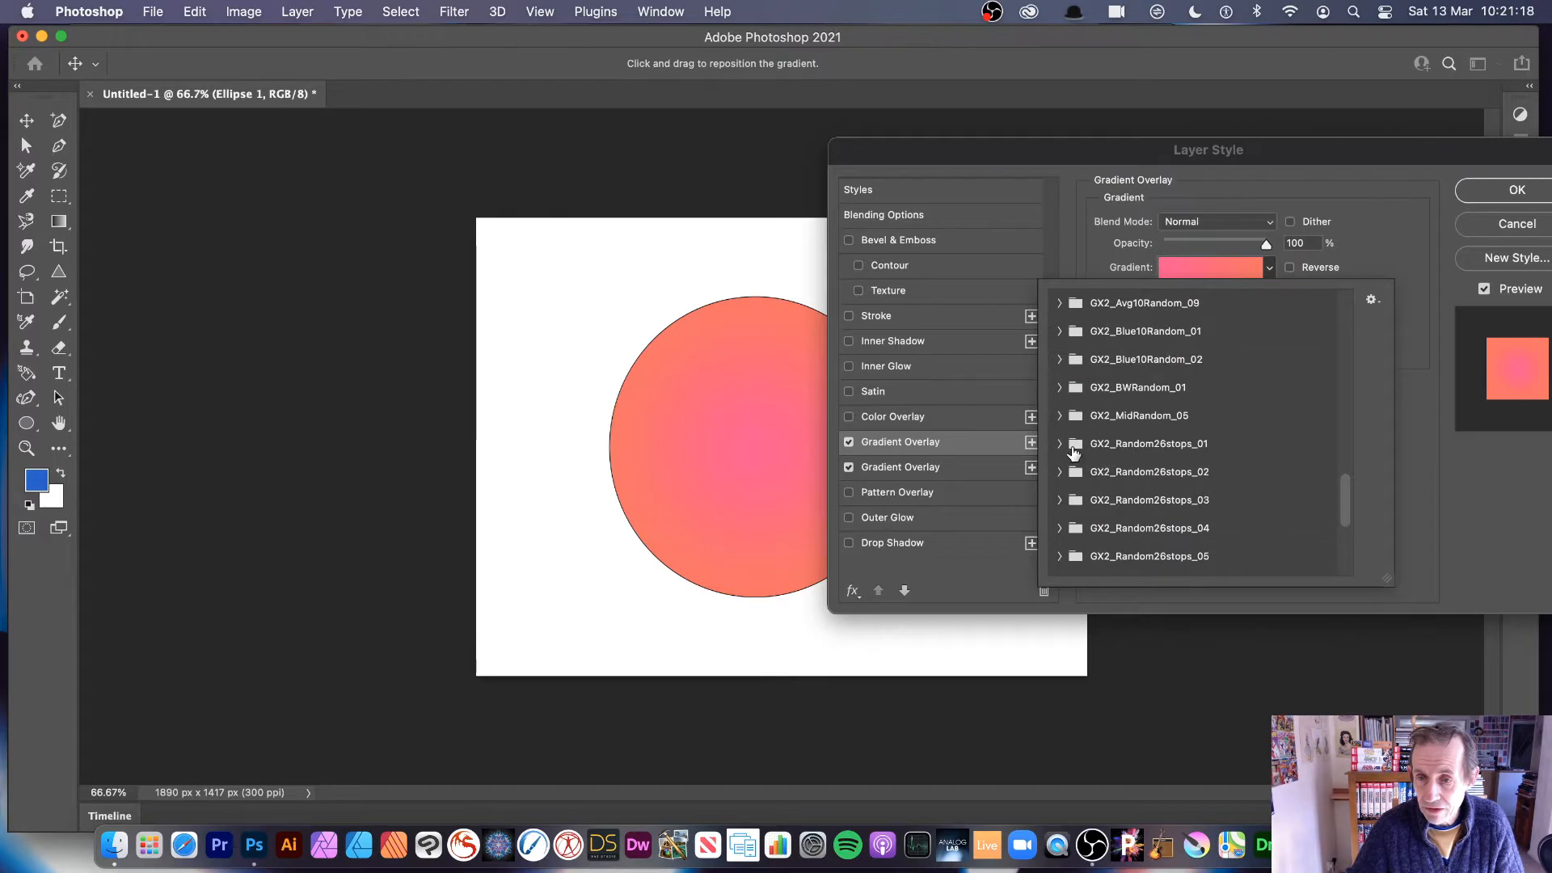
click(1060, 443)
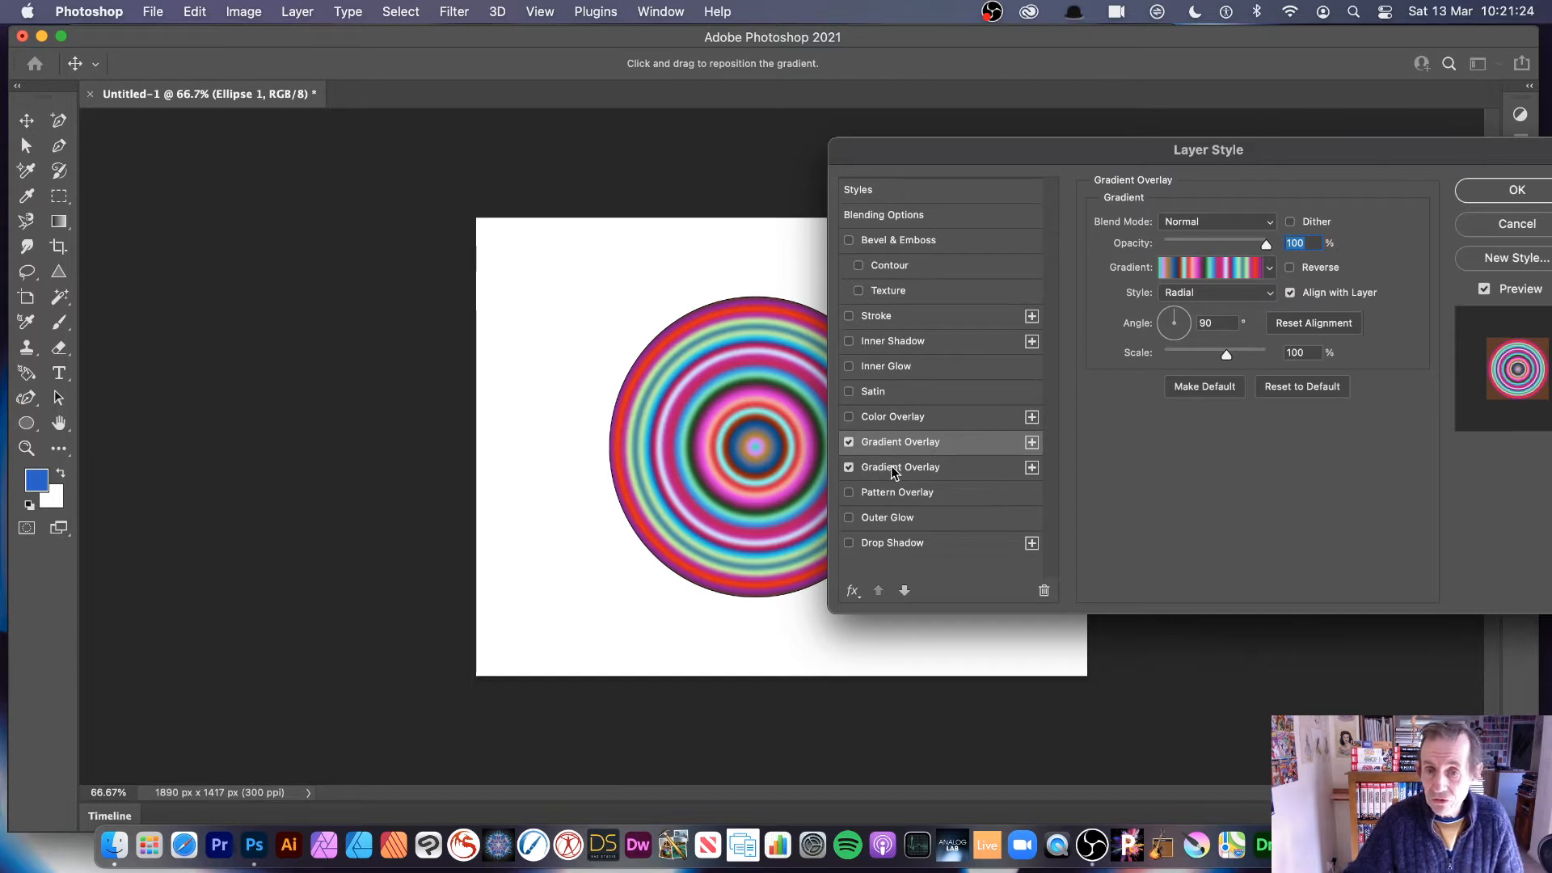
mouse_move(1004, 470)
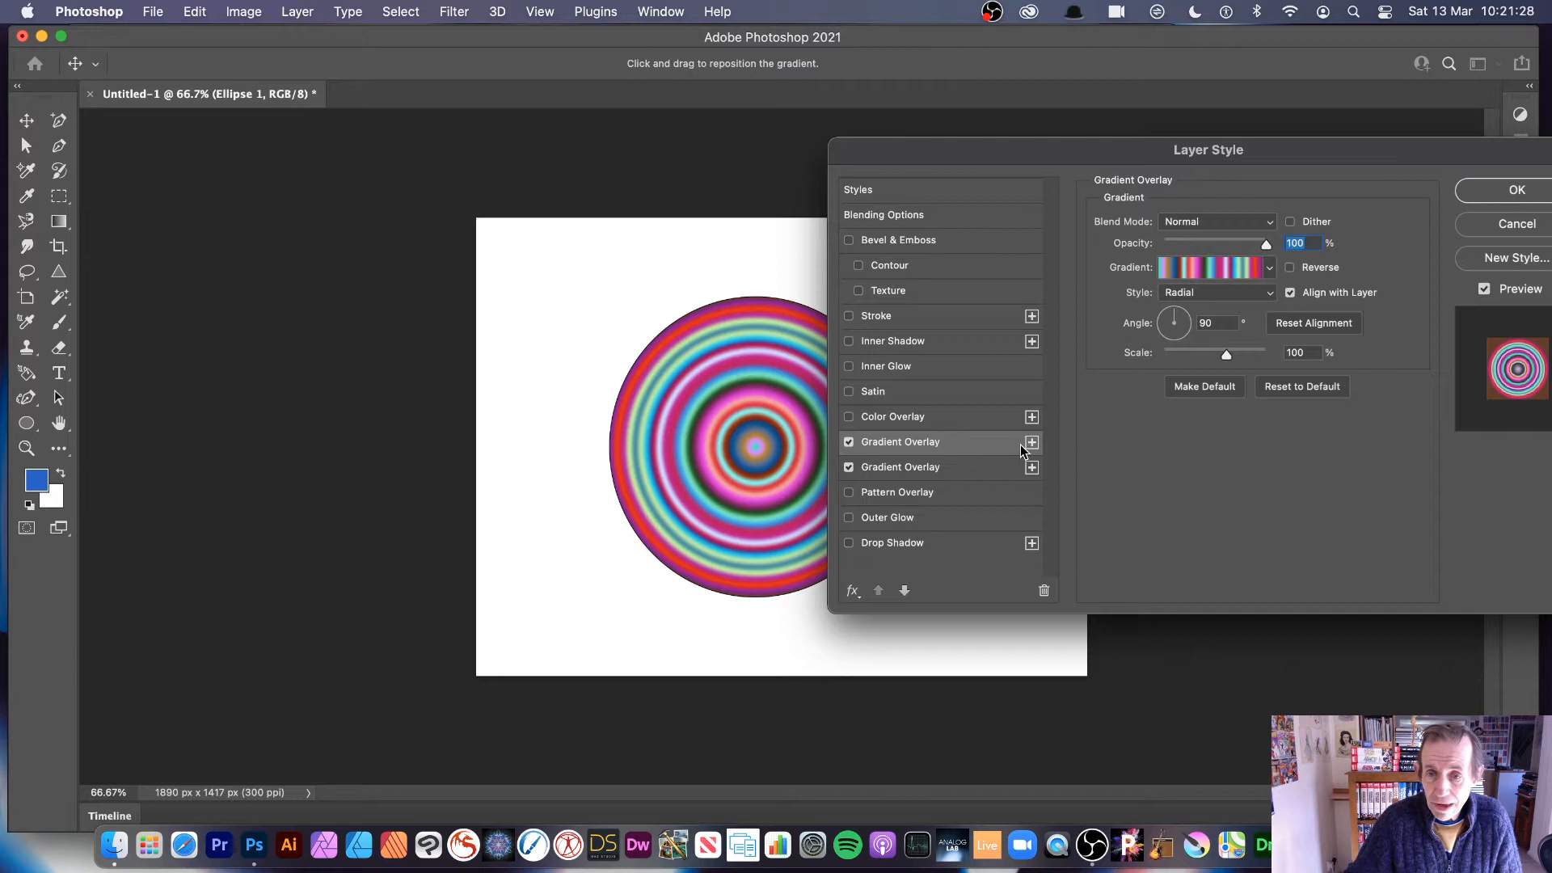
mouse_move(902, 415)
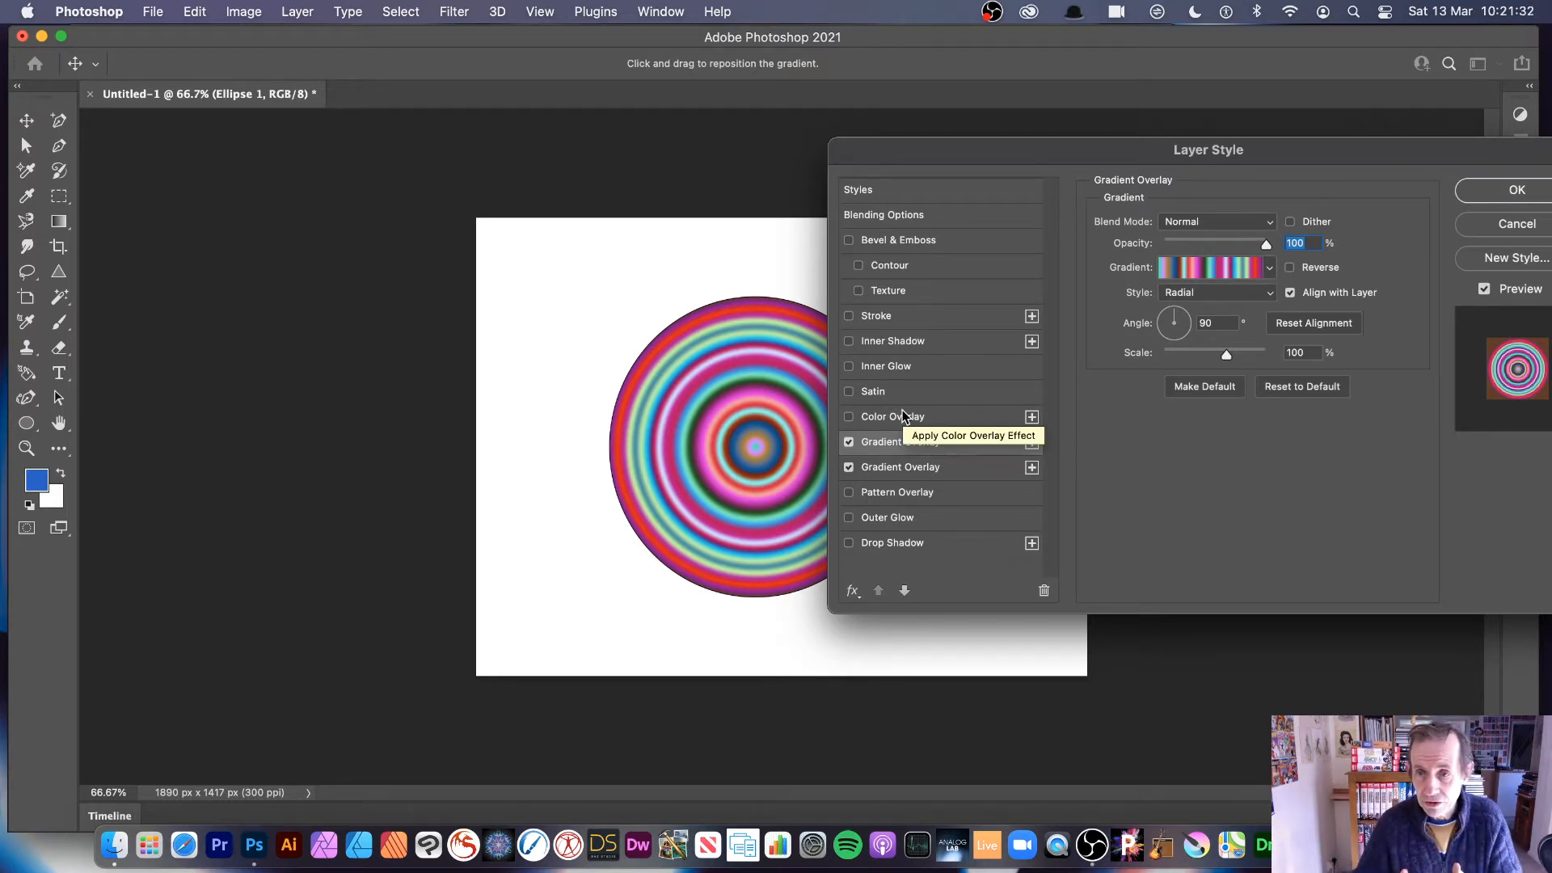
mouse_move(940, 378)
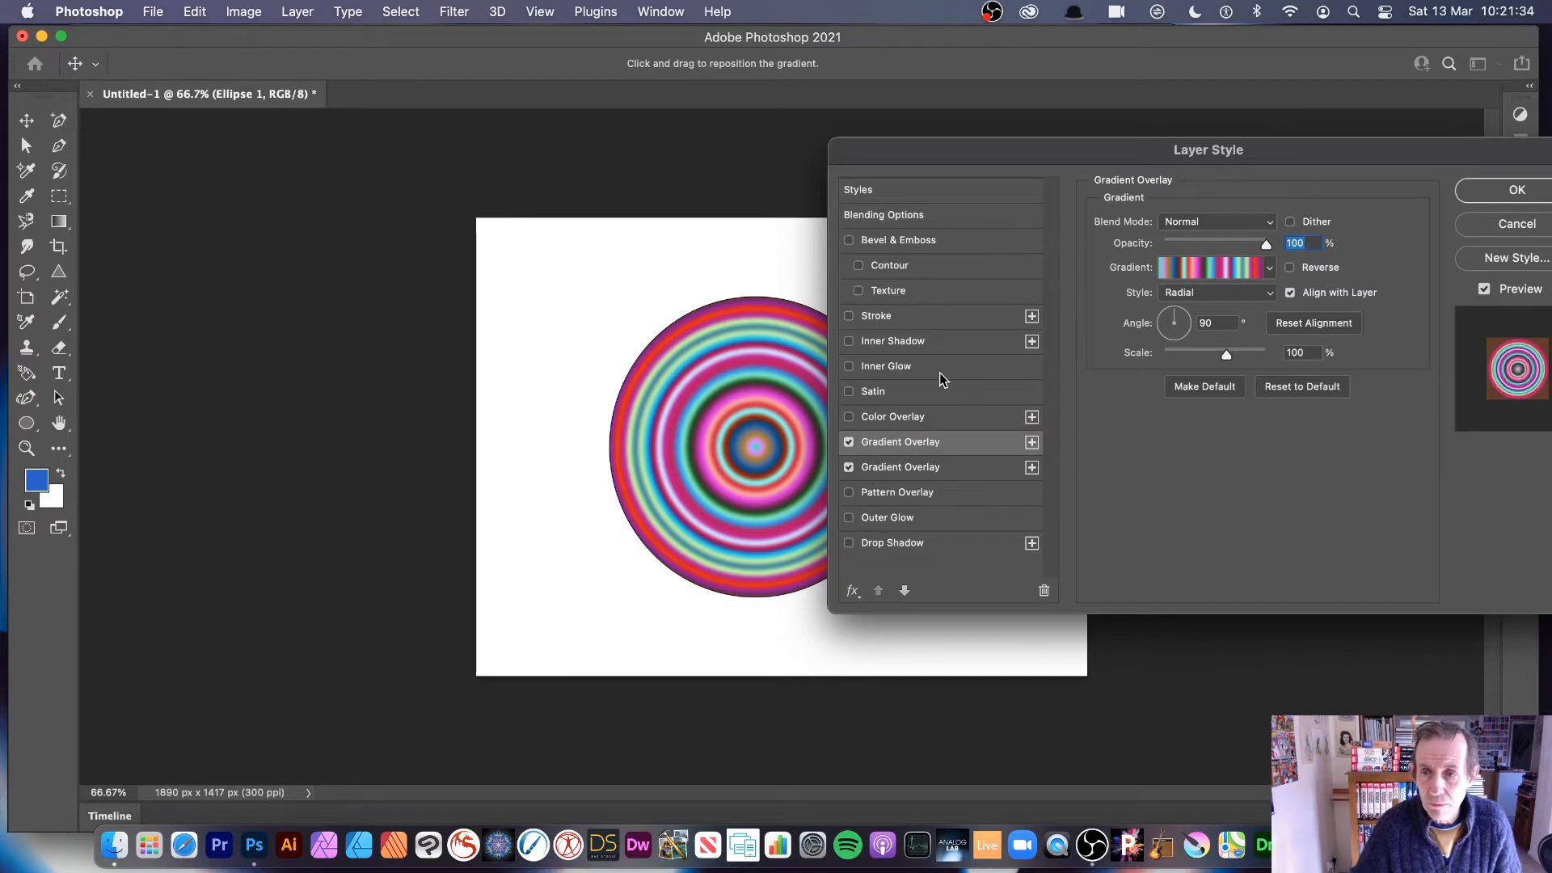
mouse_move(931, 386)
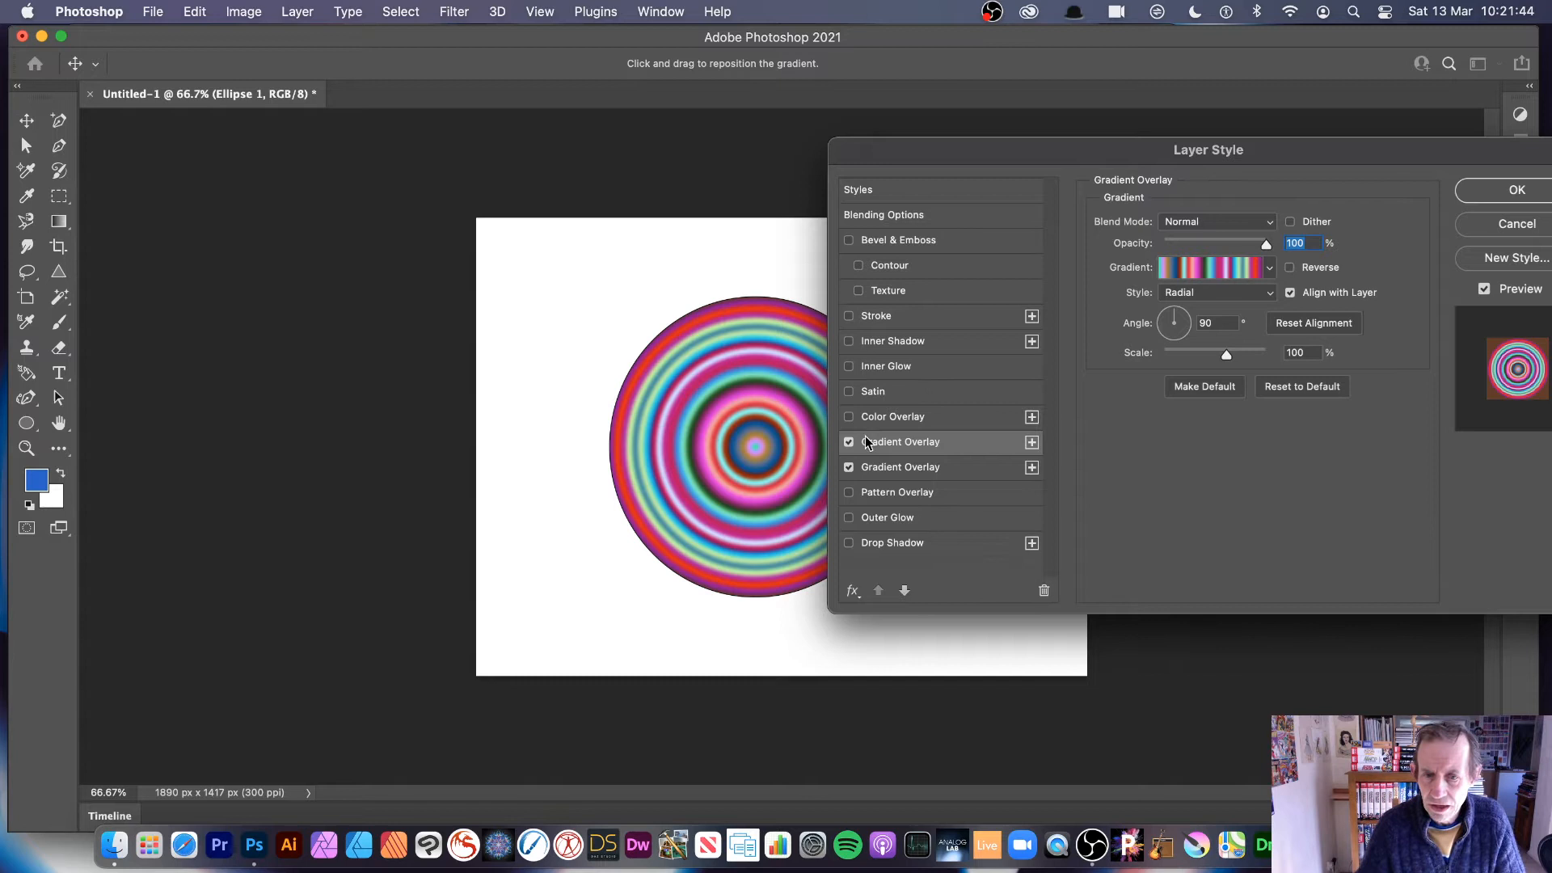
- Toggle the top gradient overlay off and on to compare, before lowering it to 42% opacity
click(848, 442)
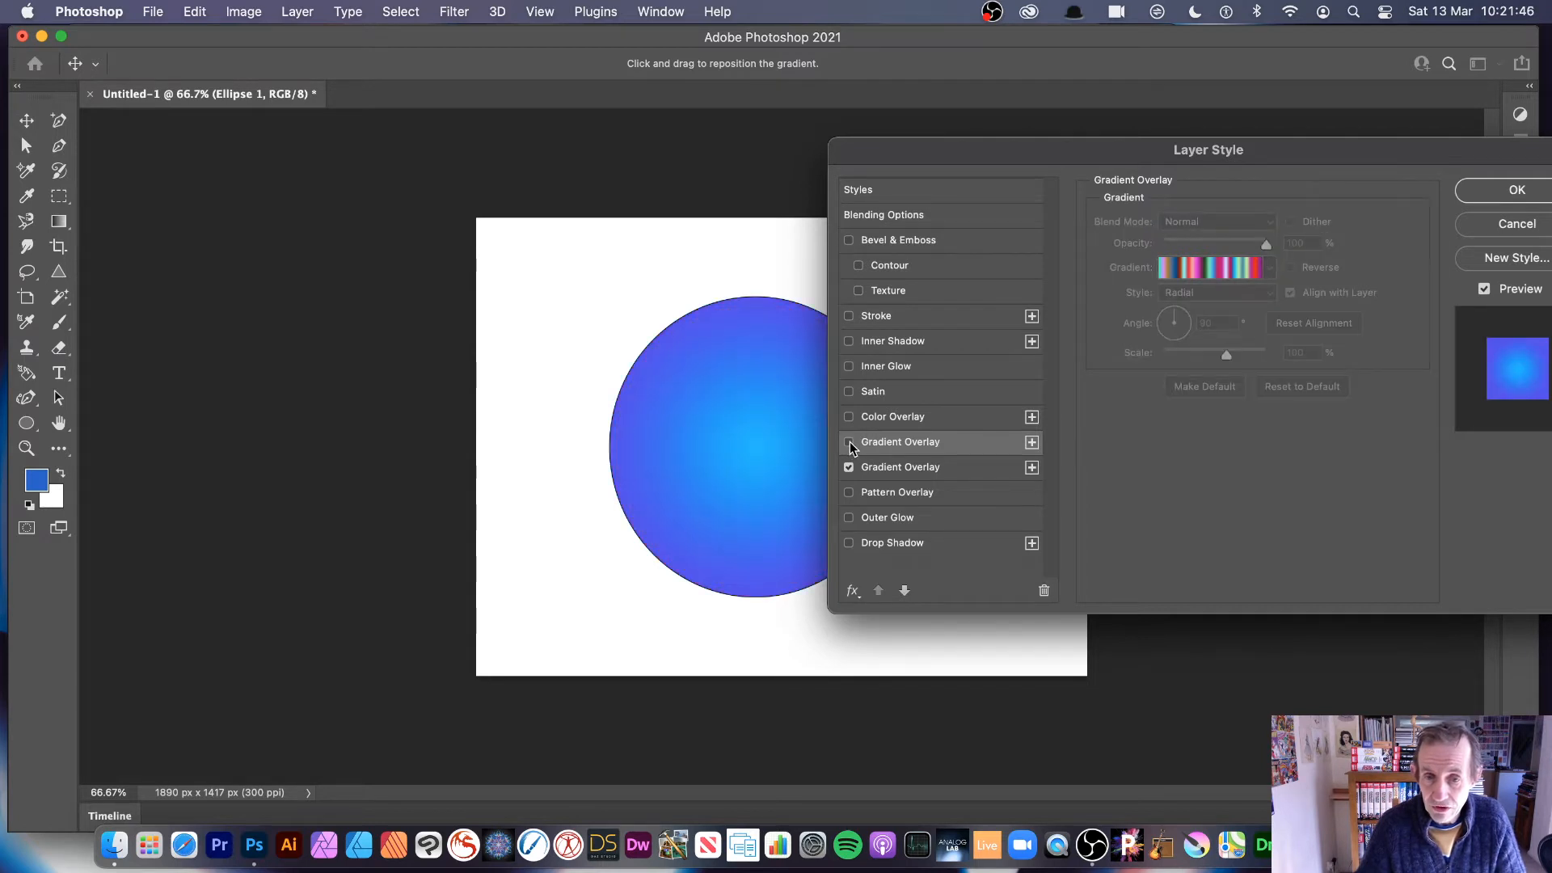
click(849, 441)
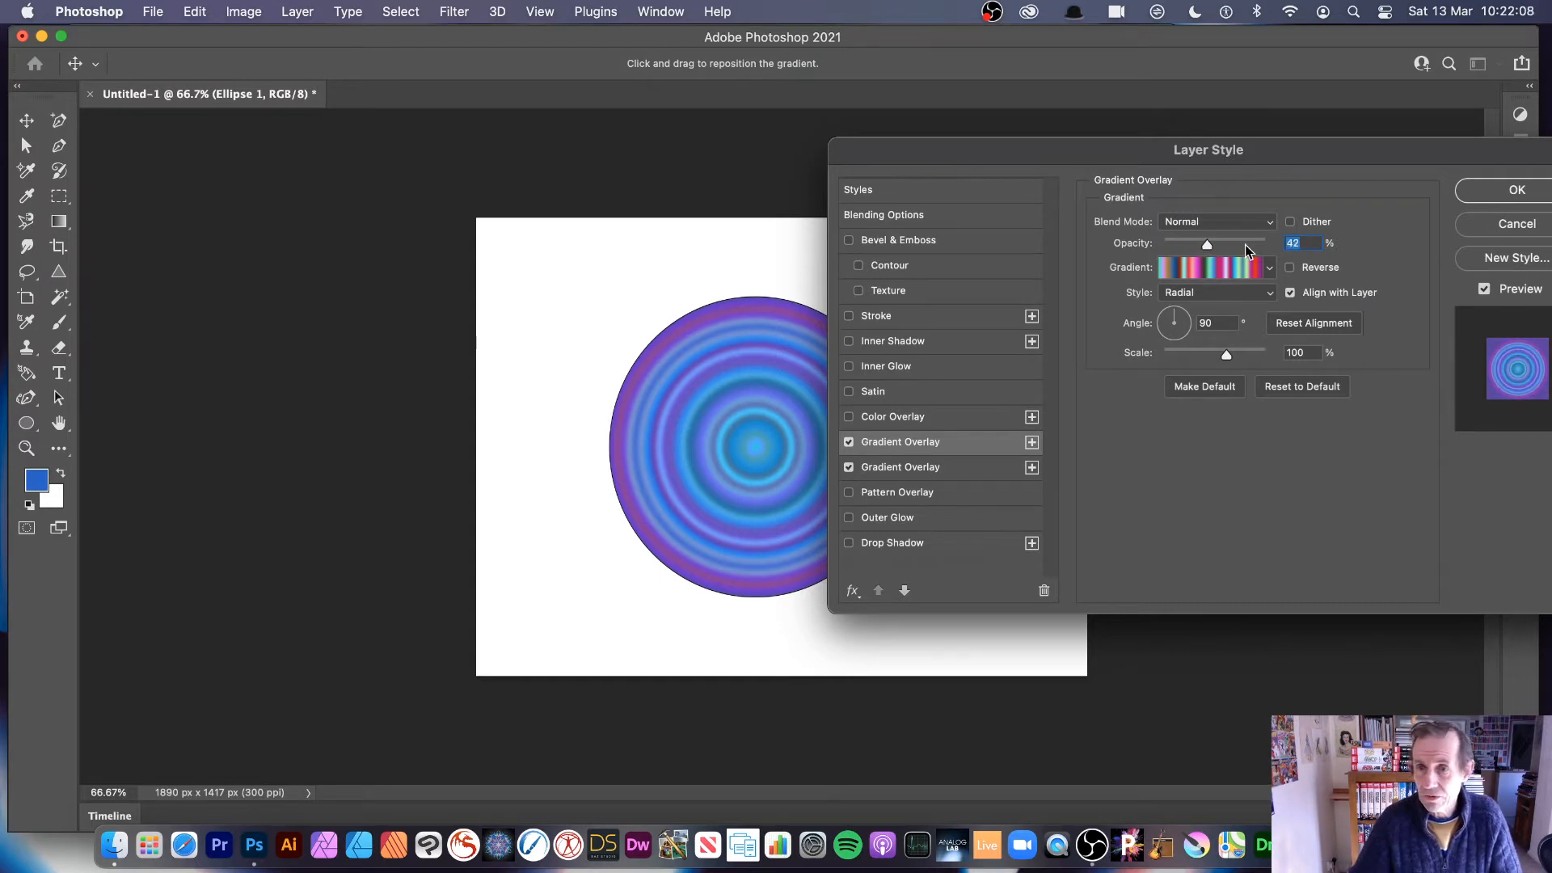
- Set the top overlay's blend mode to Difference, then select the second gradient overlay
click(1218, 222)
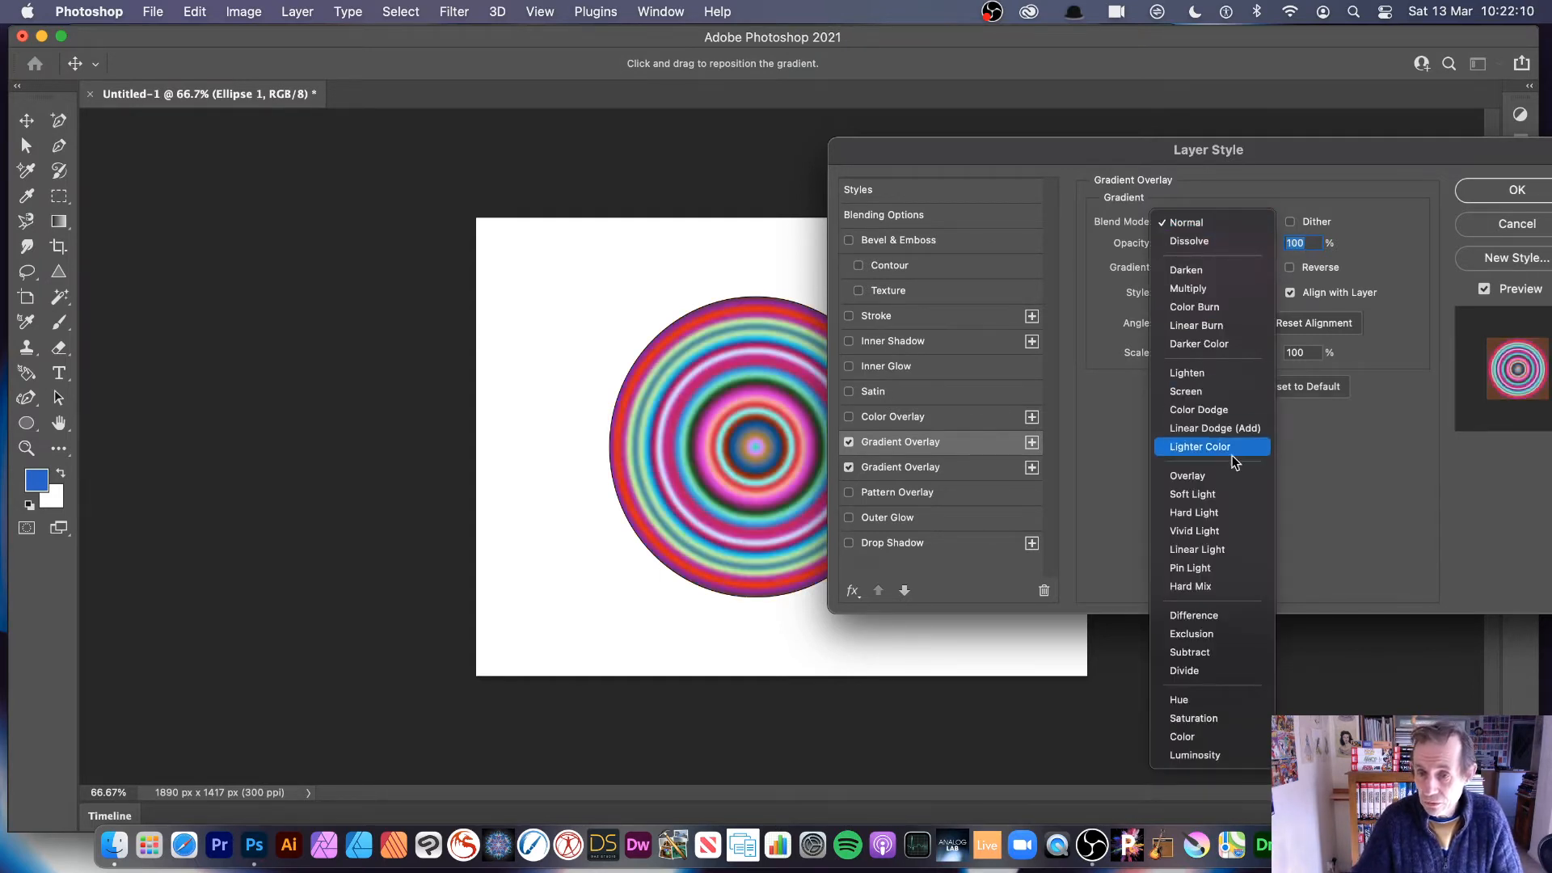
click(1193, 614)
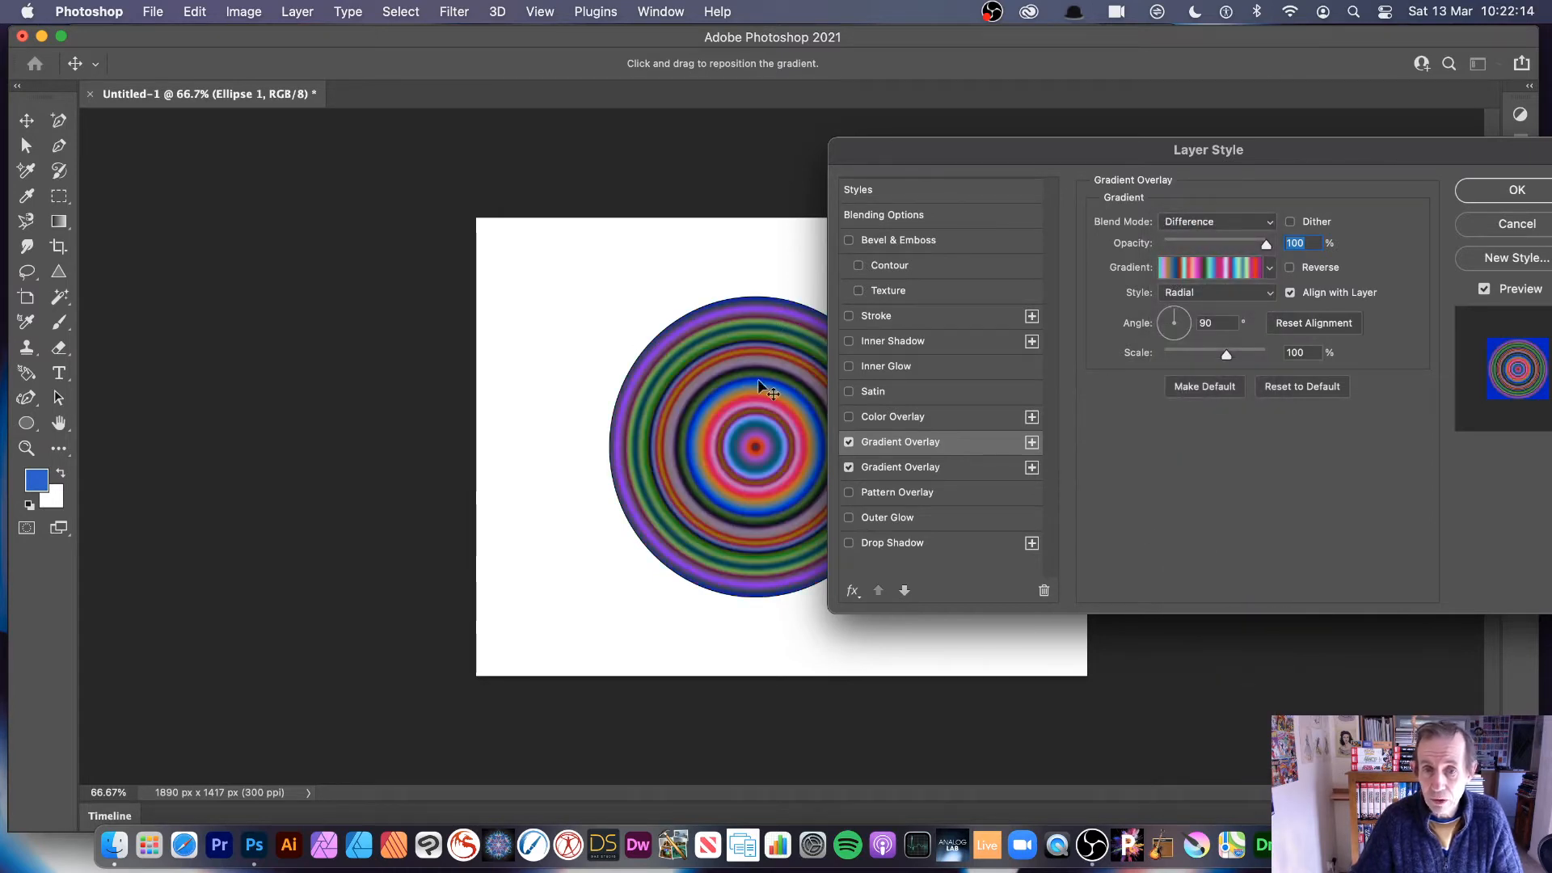
click(1215, 221)
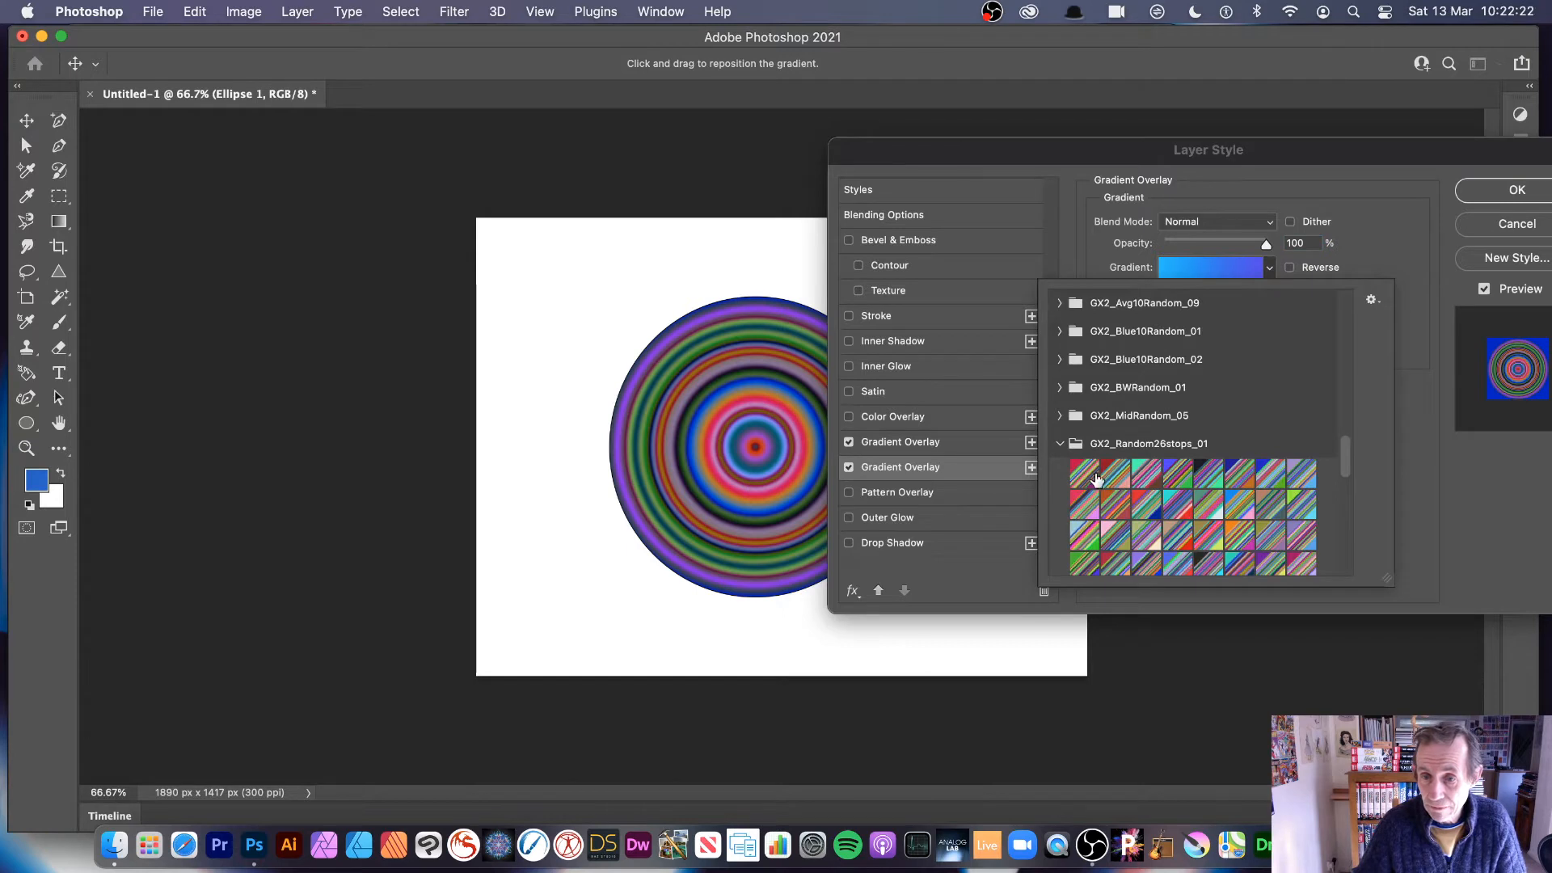
- Give the second overlay a GX2_Random26stops_01 many-coloured preset scaled to 134%
click(1093, 481)
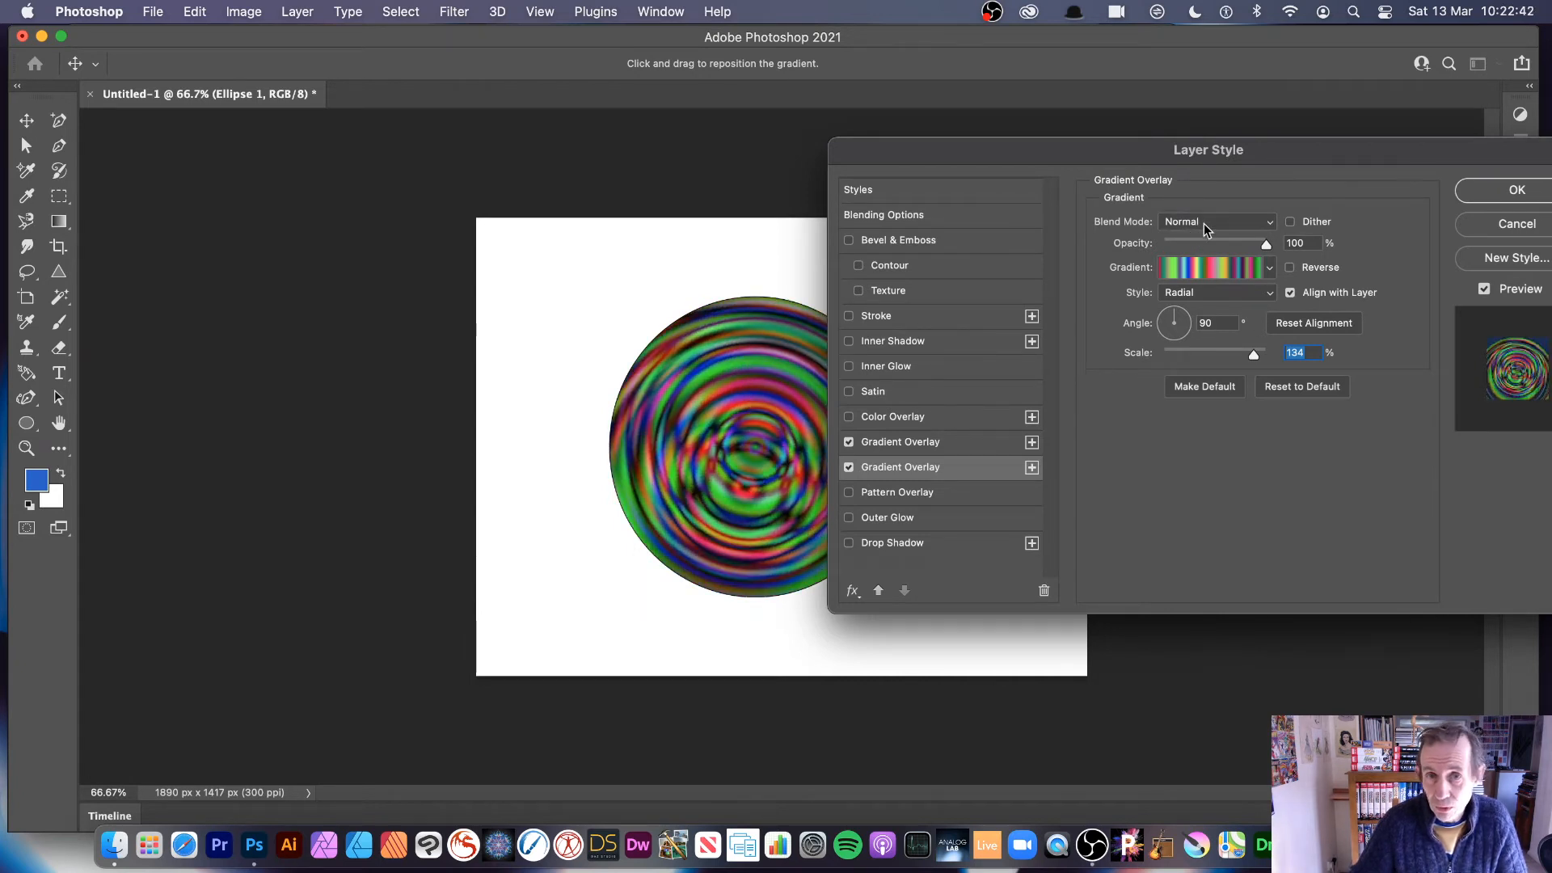
mouse_move(1217, 222)
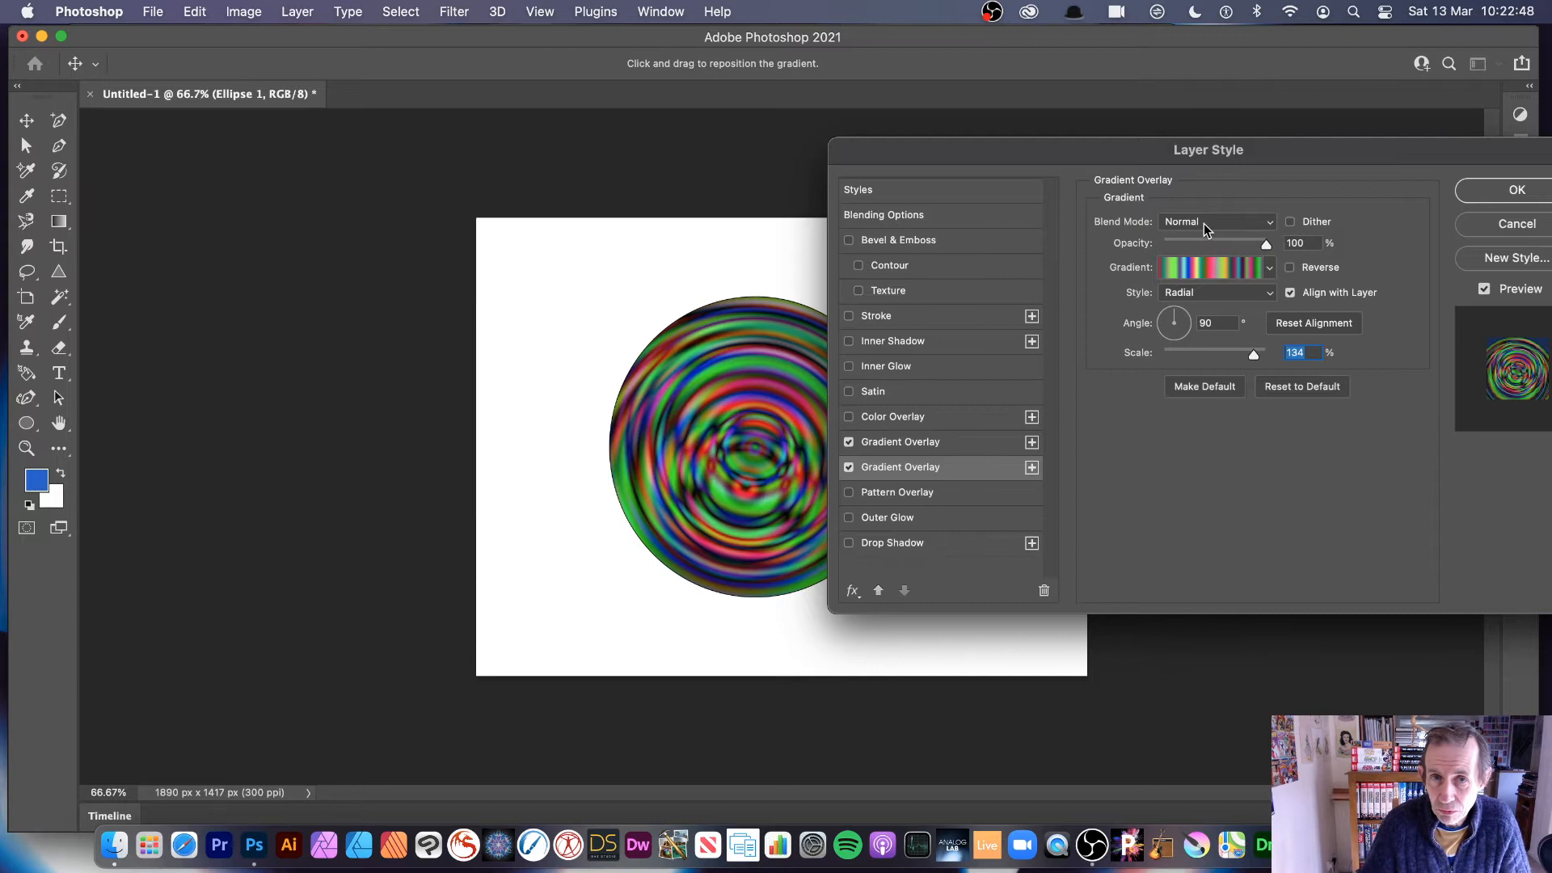
mouse_move(1223, 470)
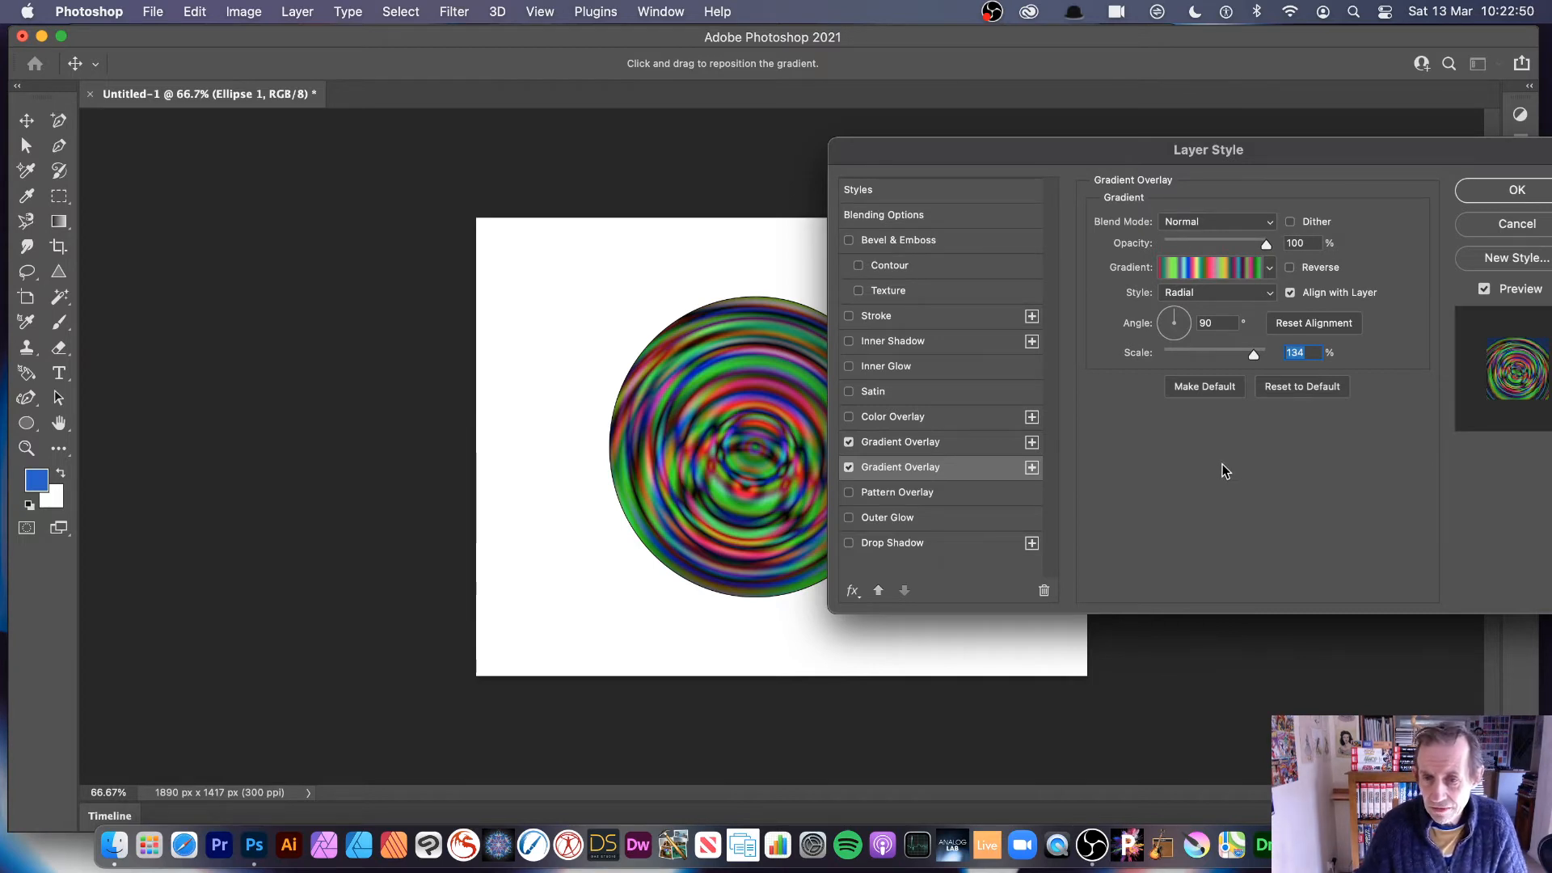
mouse_move(1279, 255)
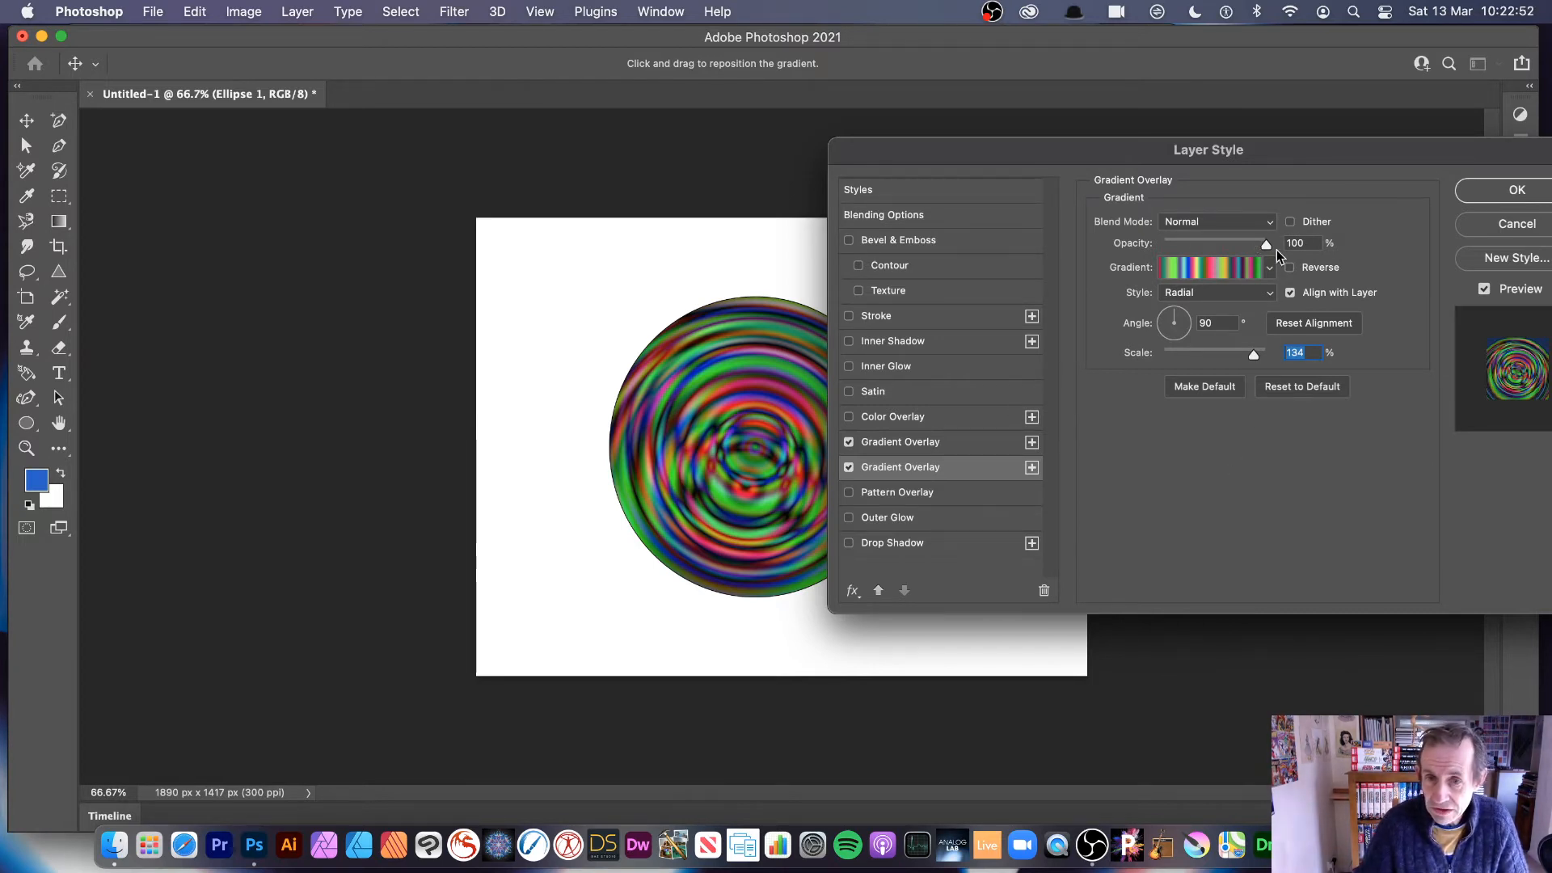
- Give the top overlay a black, red and green preset and add another Gradient Overlay effect
click(1217, 221)
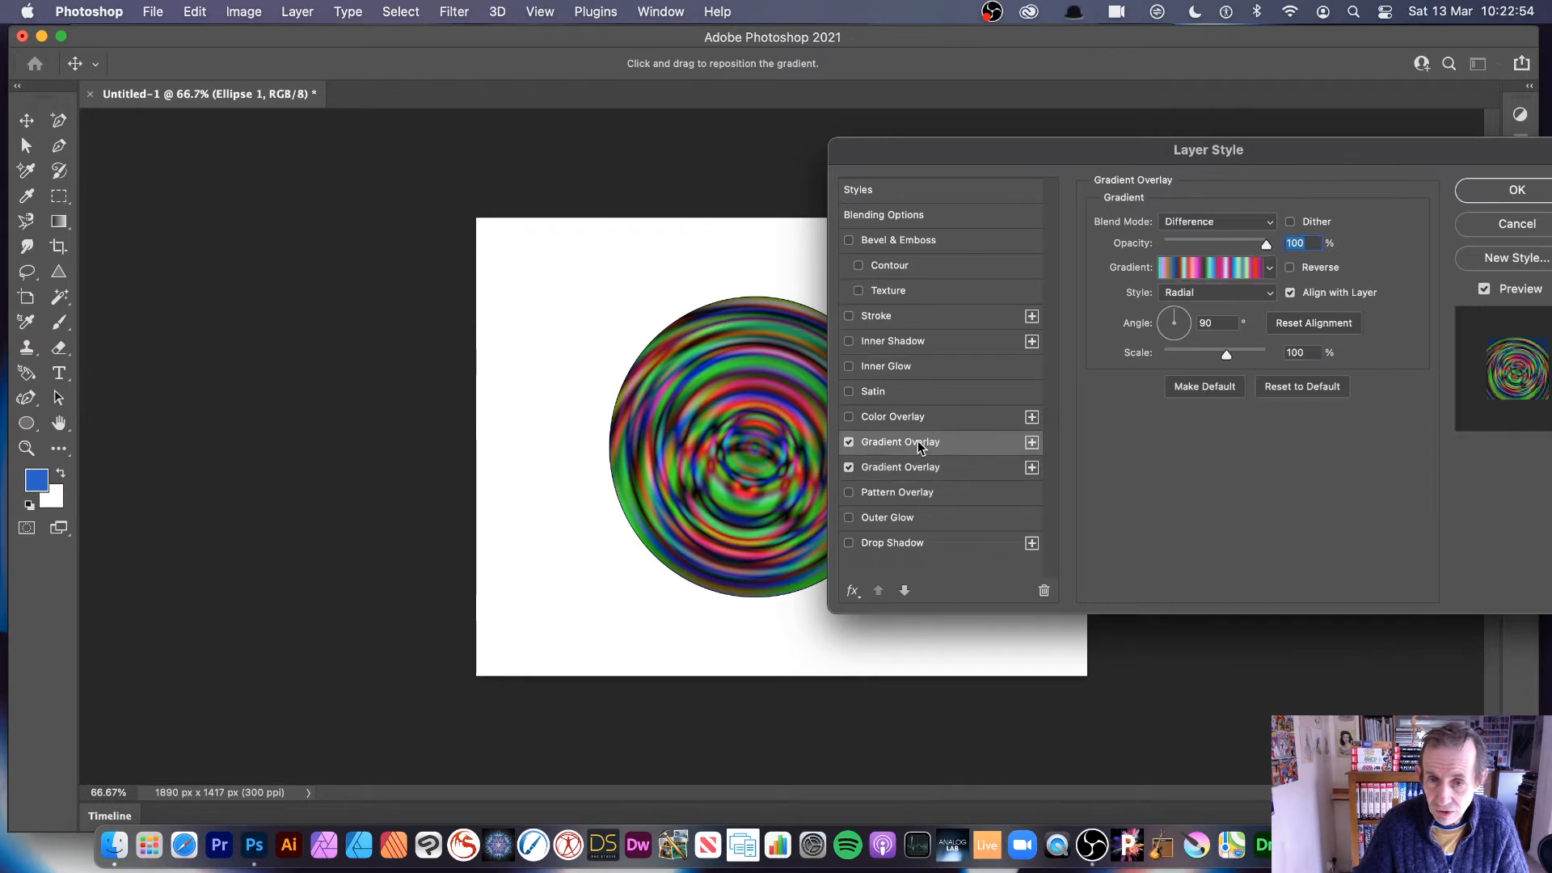
click(1267, 267)
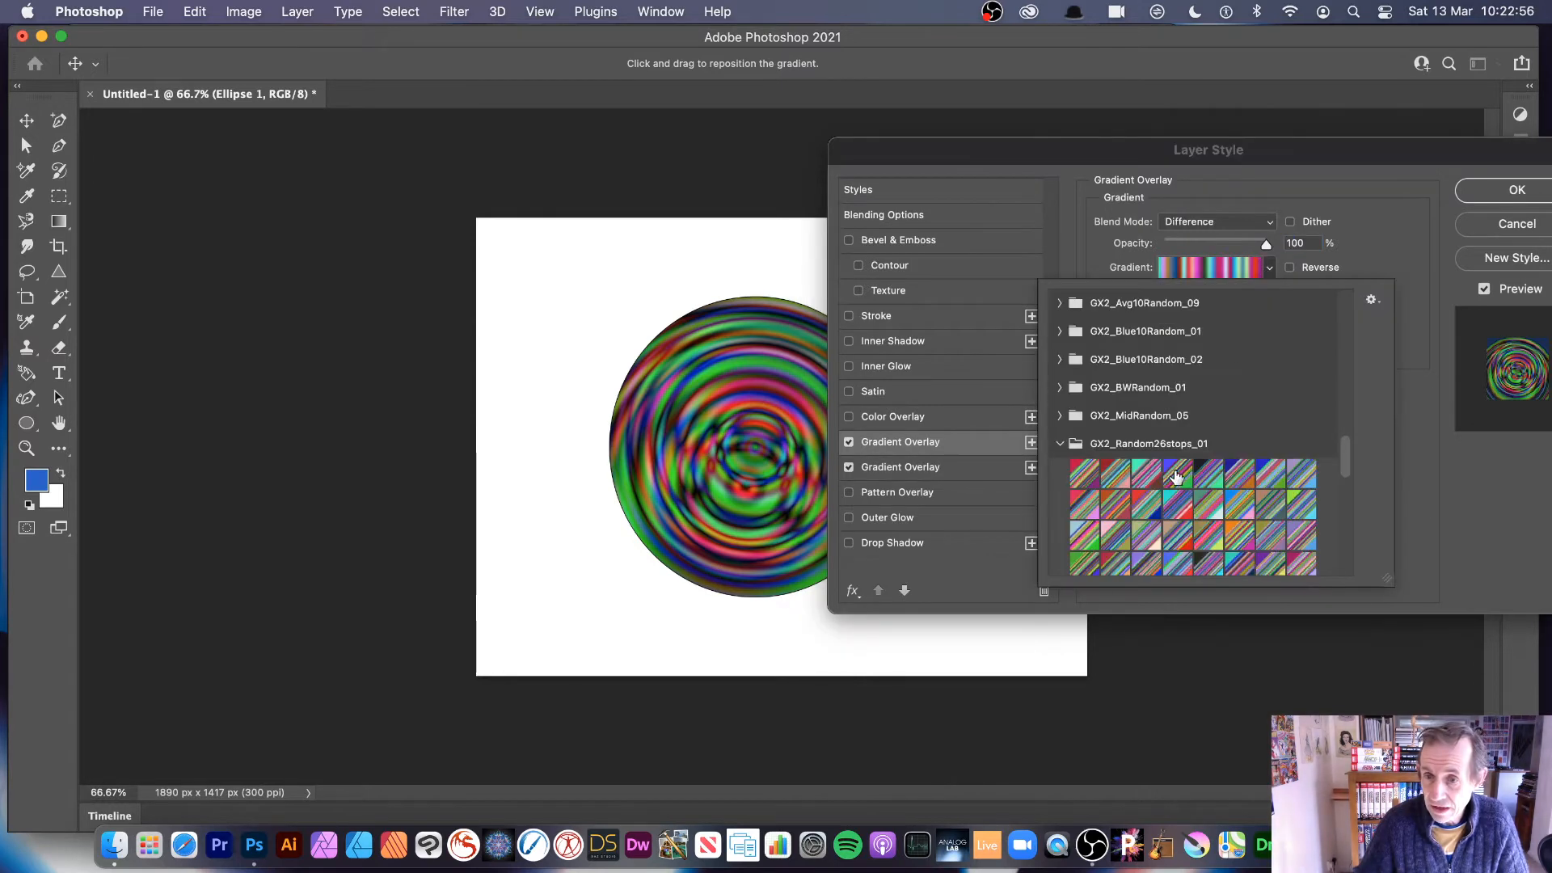
click(1277, 479)
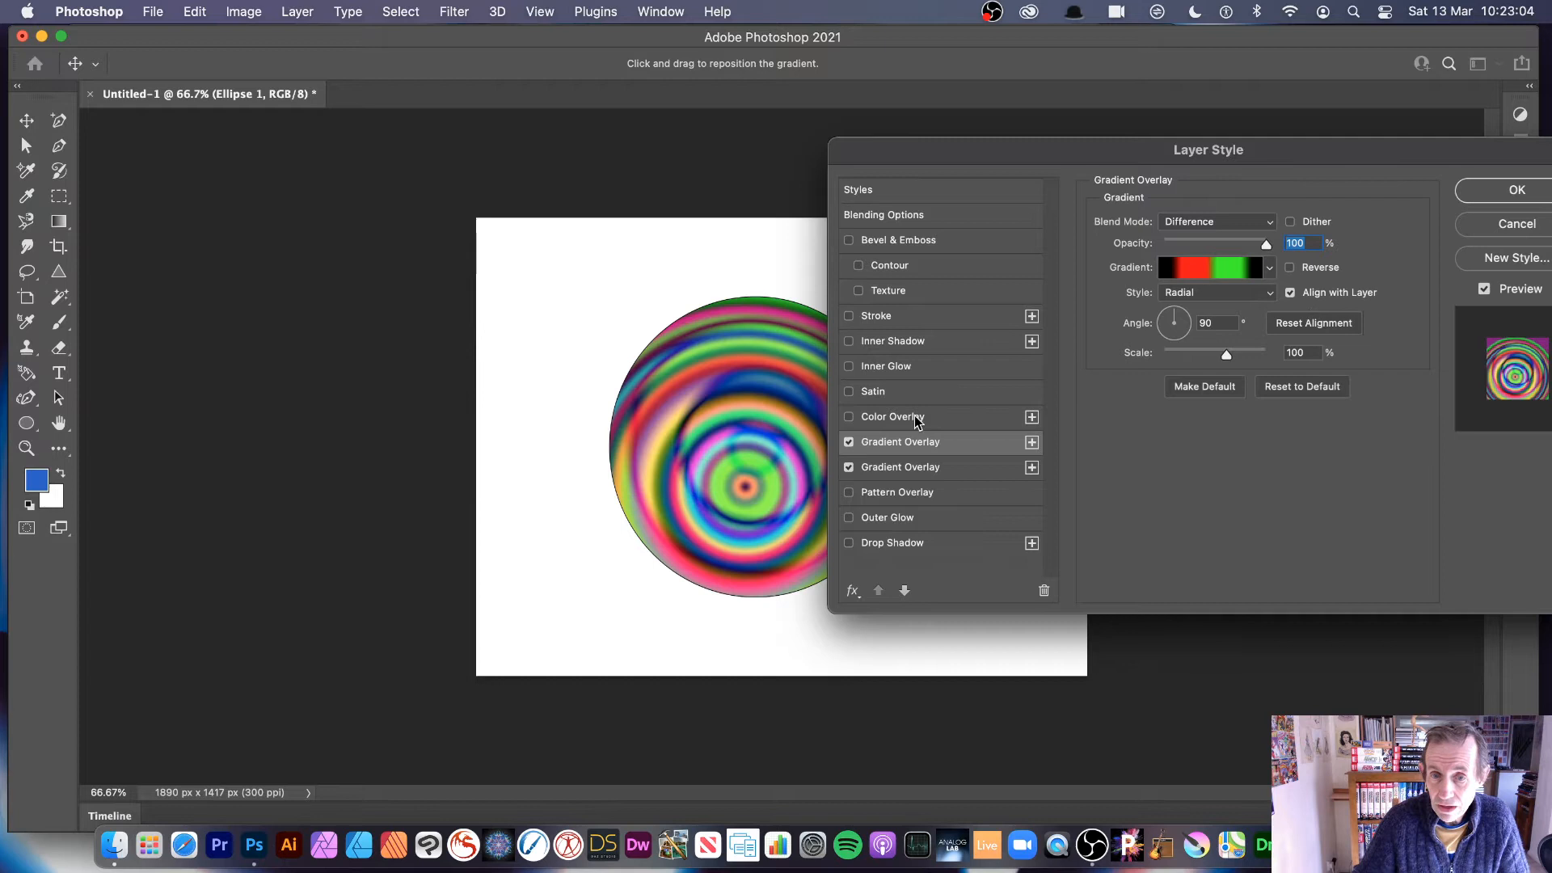
mouse_move(1038, 447)
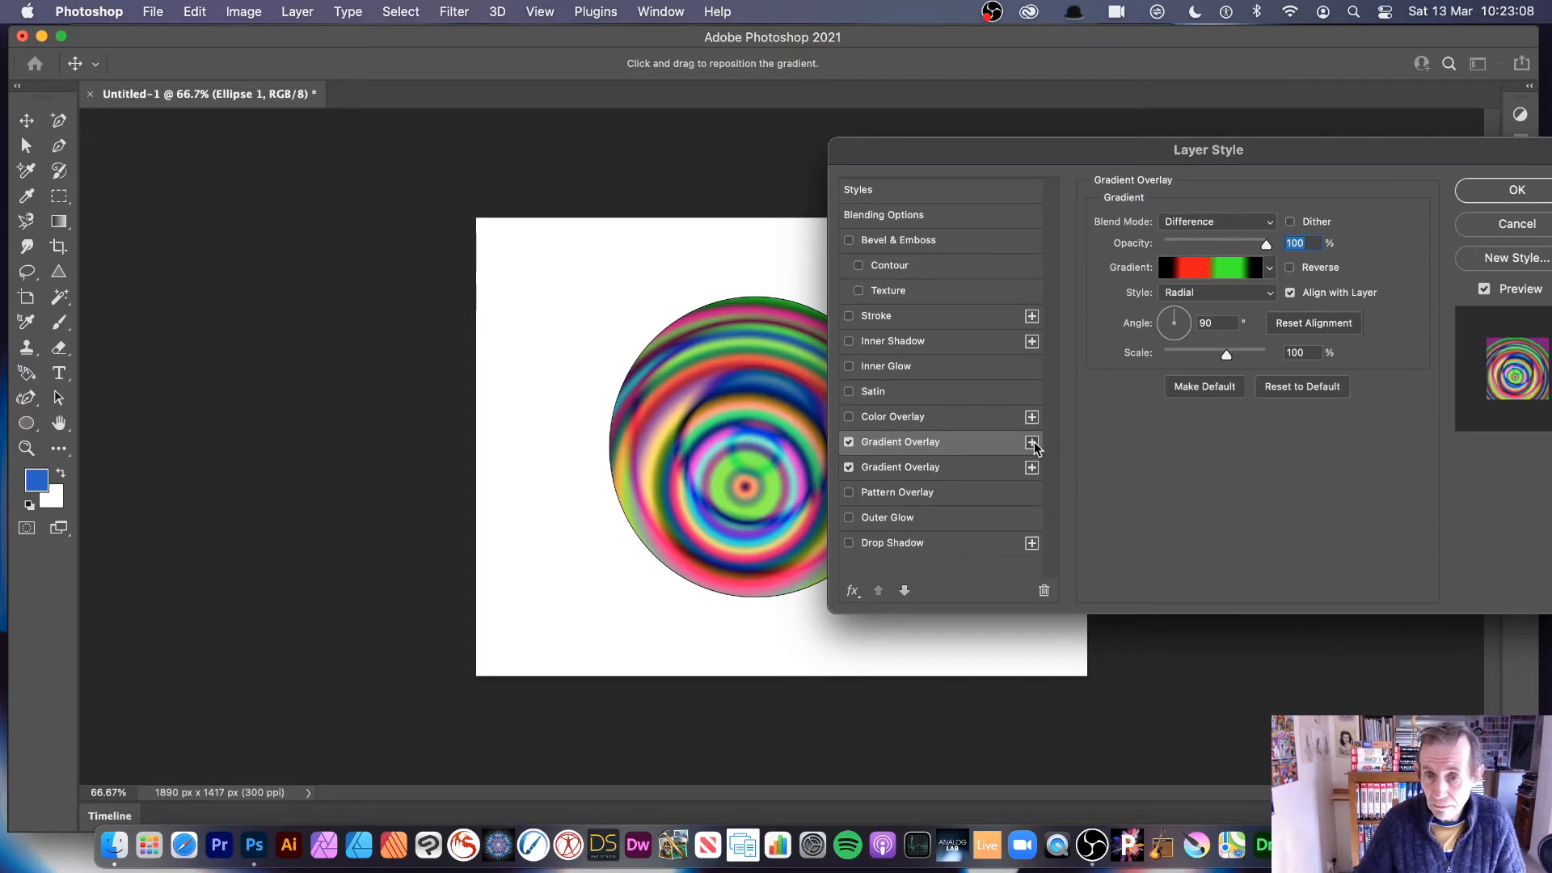
click(1031, 441)
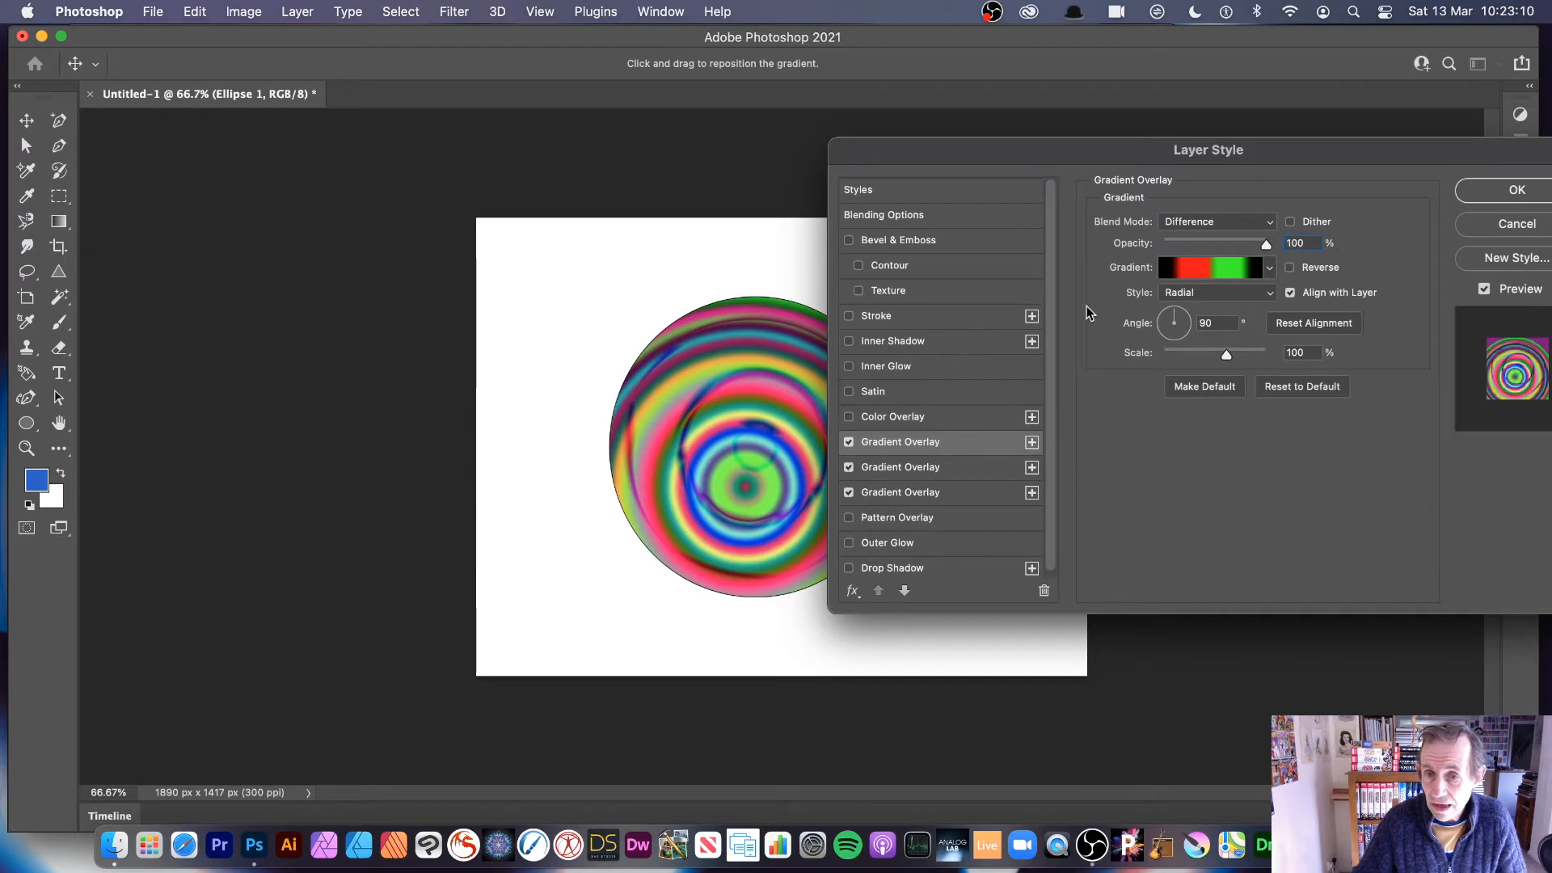
mouse_move(1258, 277)
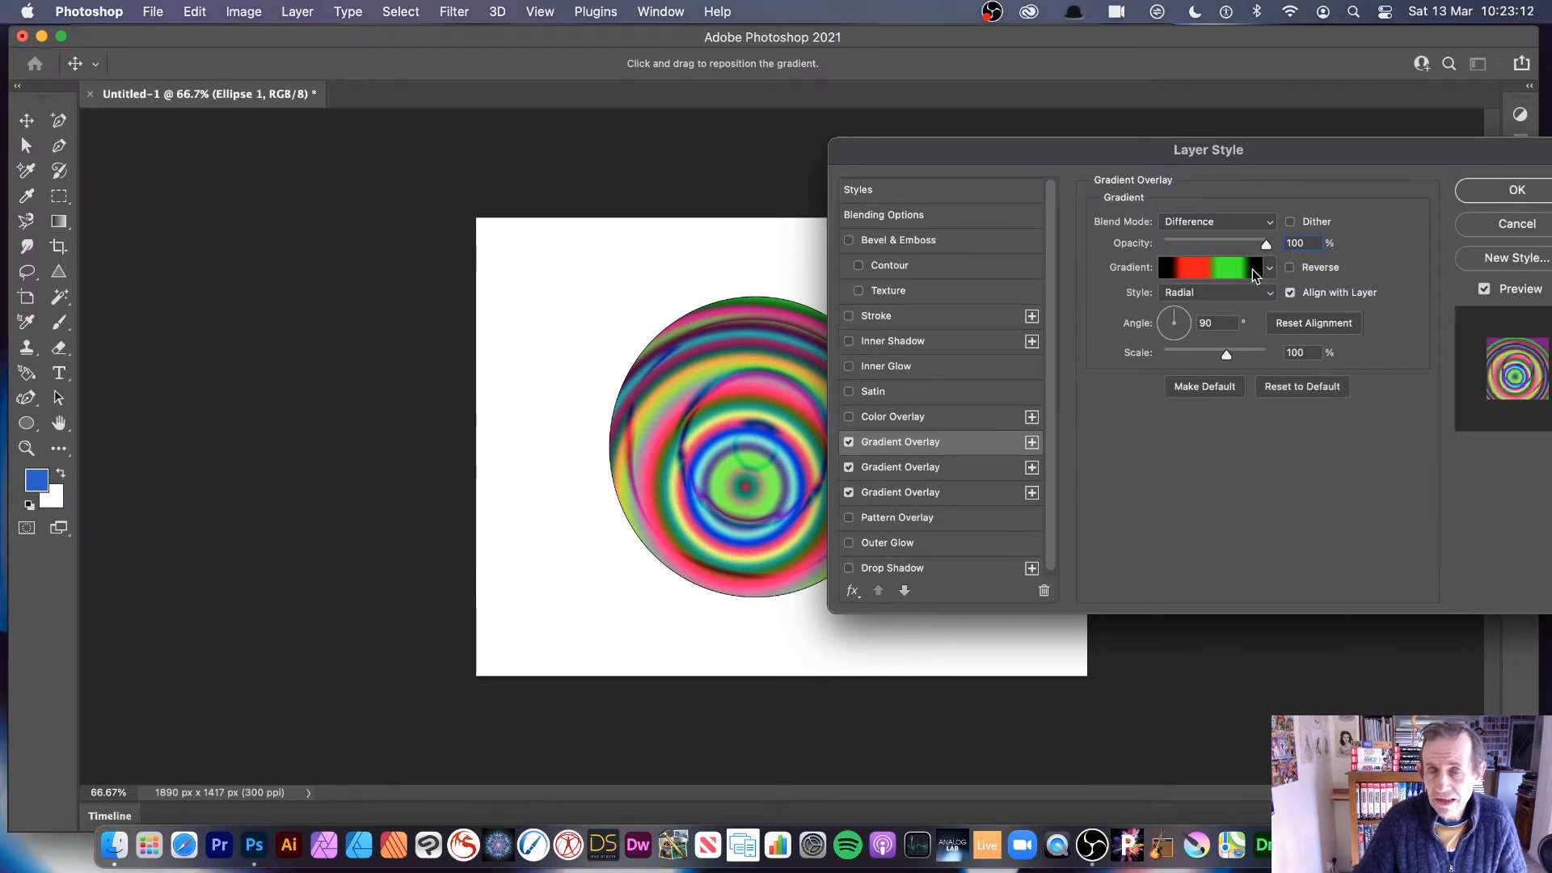
mouse_move(1209, 267)
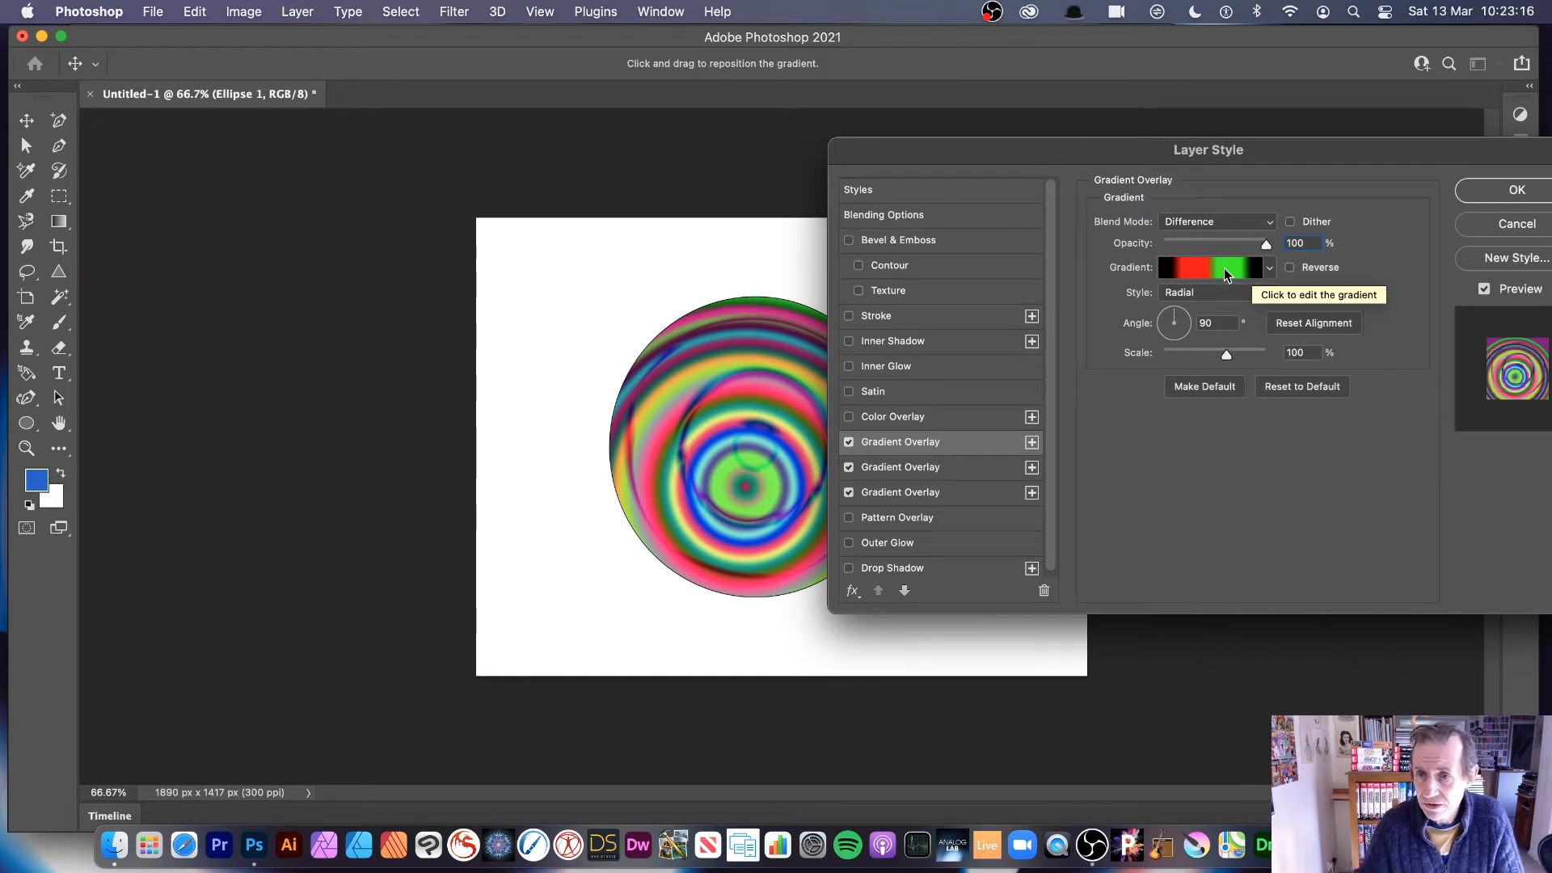
mouse_move(1311, 262)
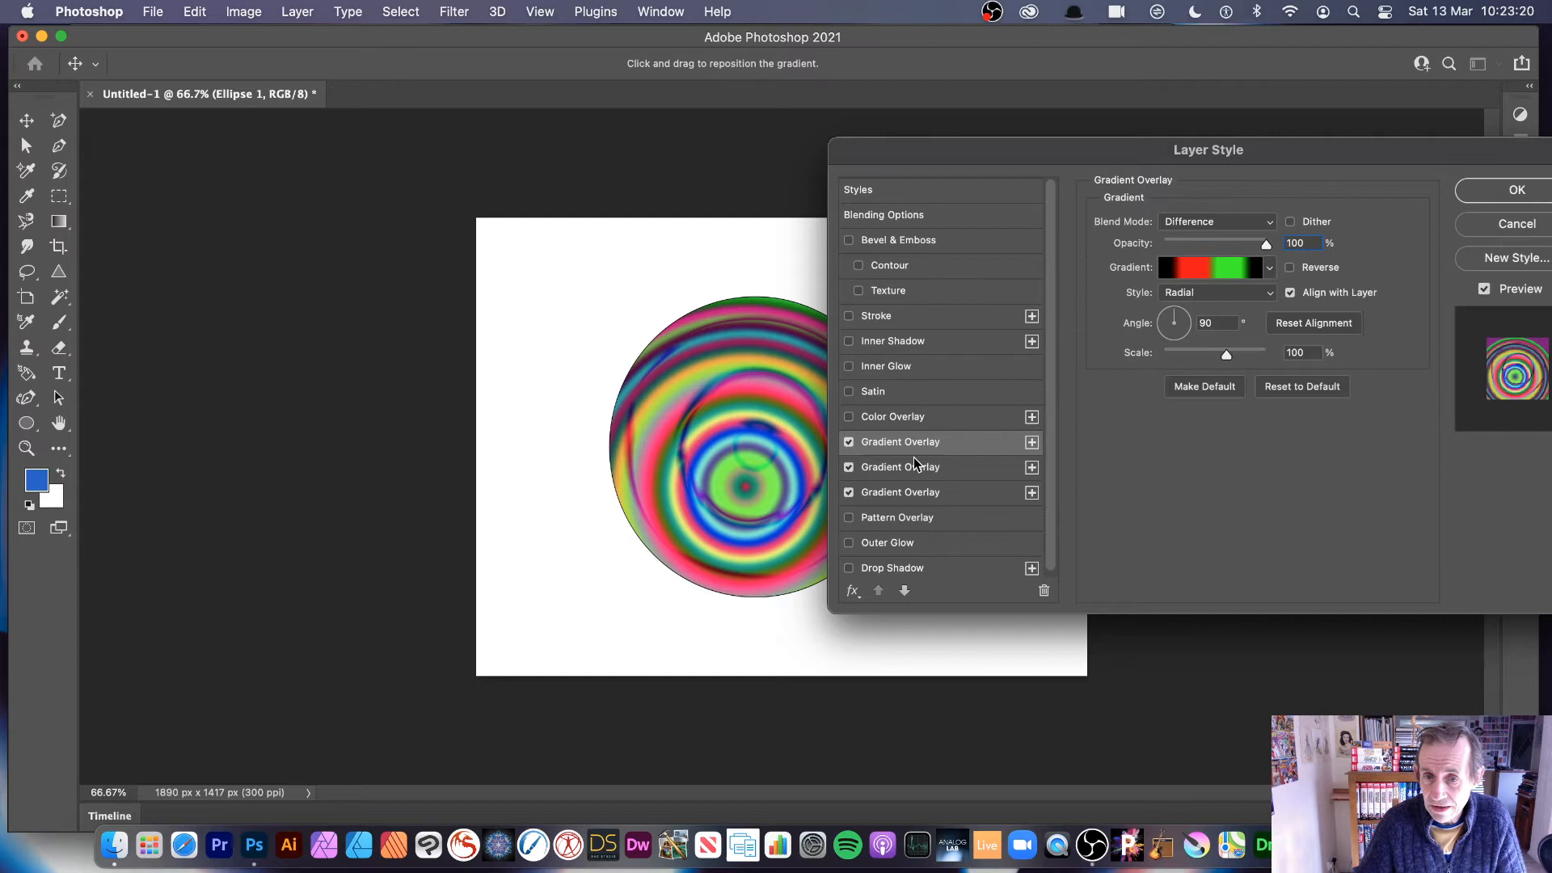
mouse_move(1048, 447)
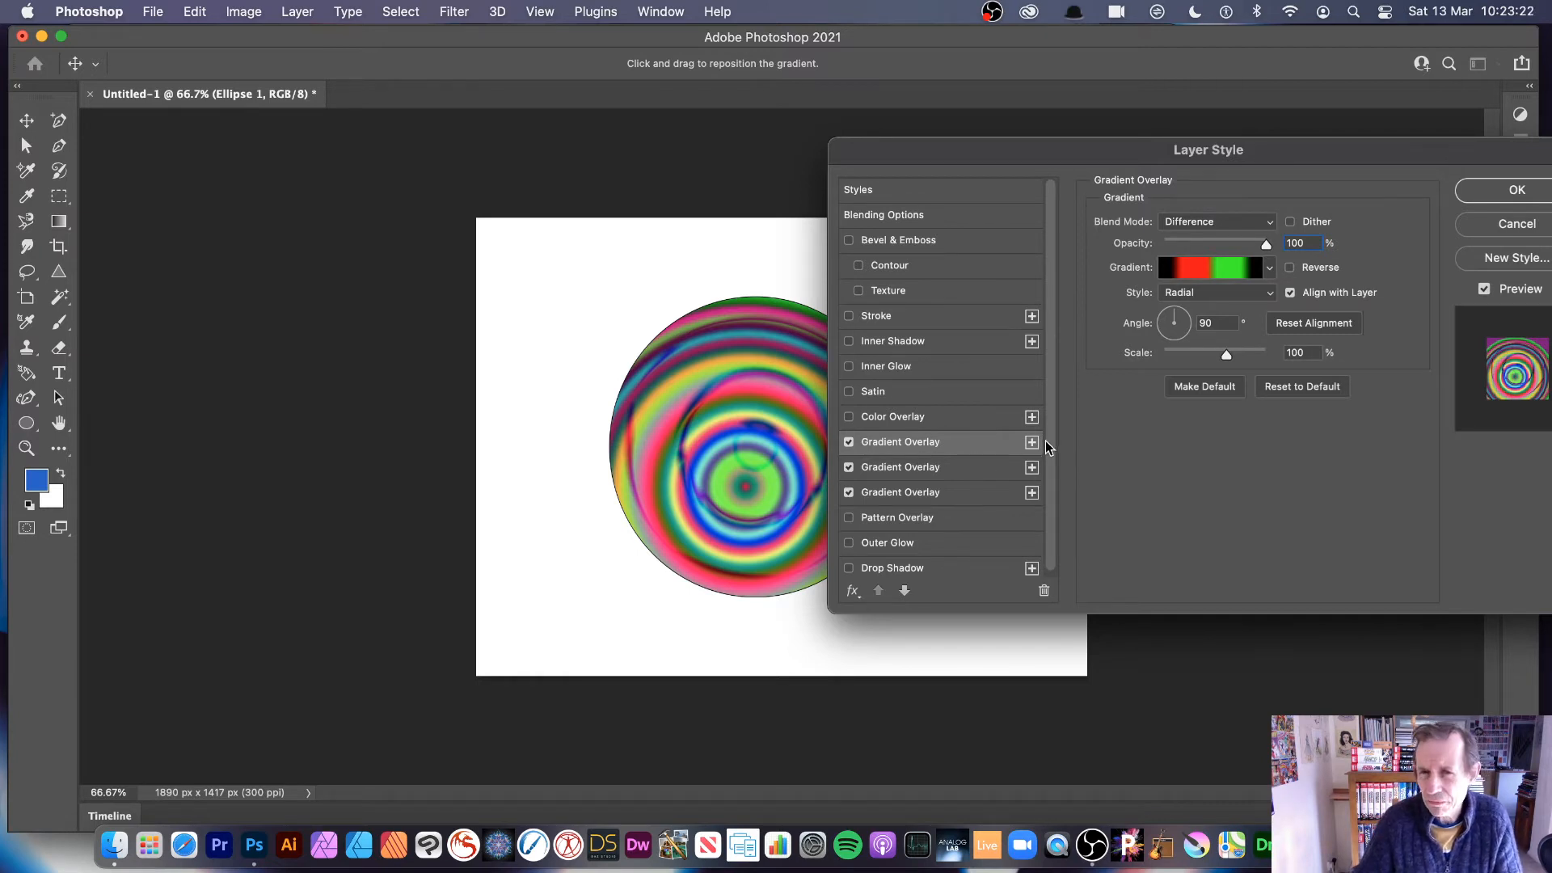
mouse_move(1083, 443)
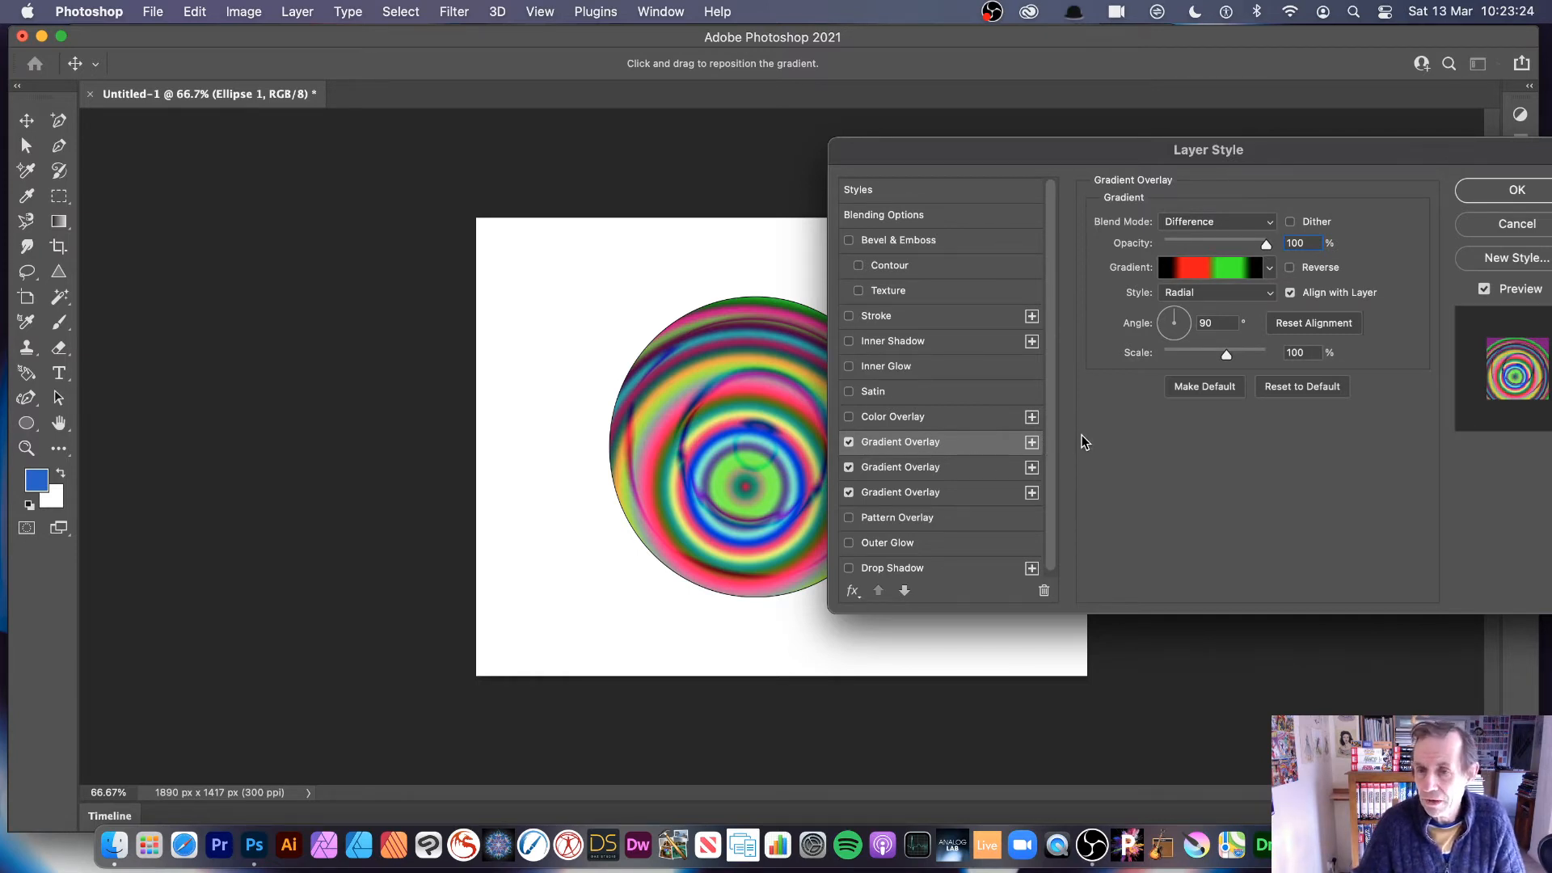
- Switch the top overlay to a green random gradient preset, ready to change its blend mode
click(1267, 267)
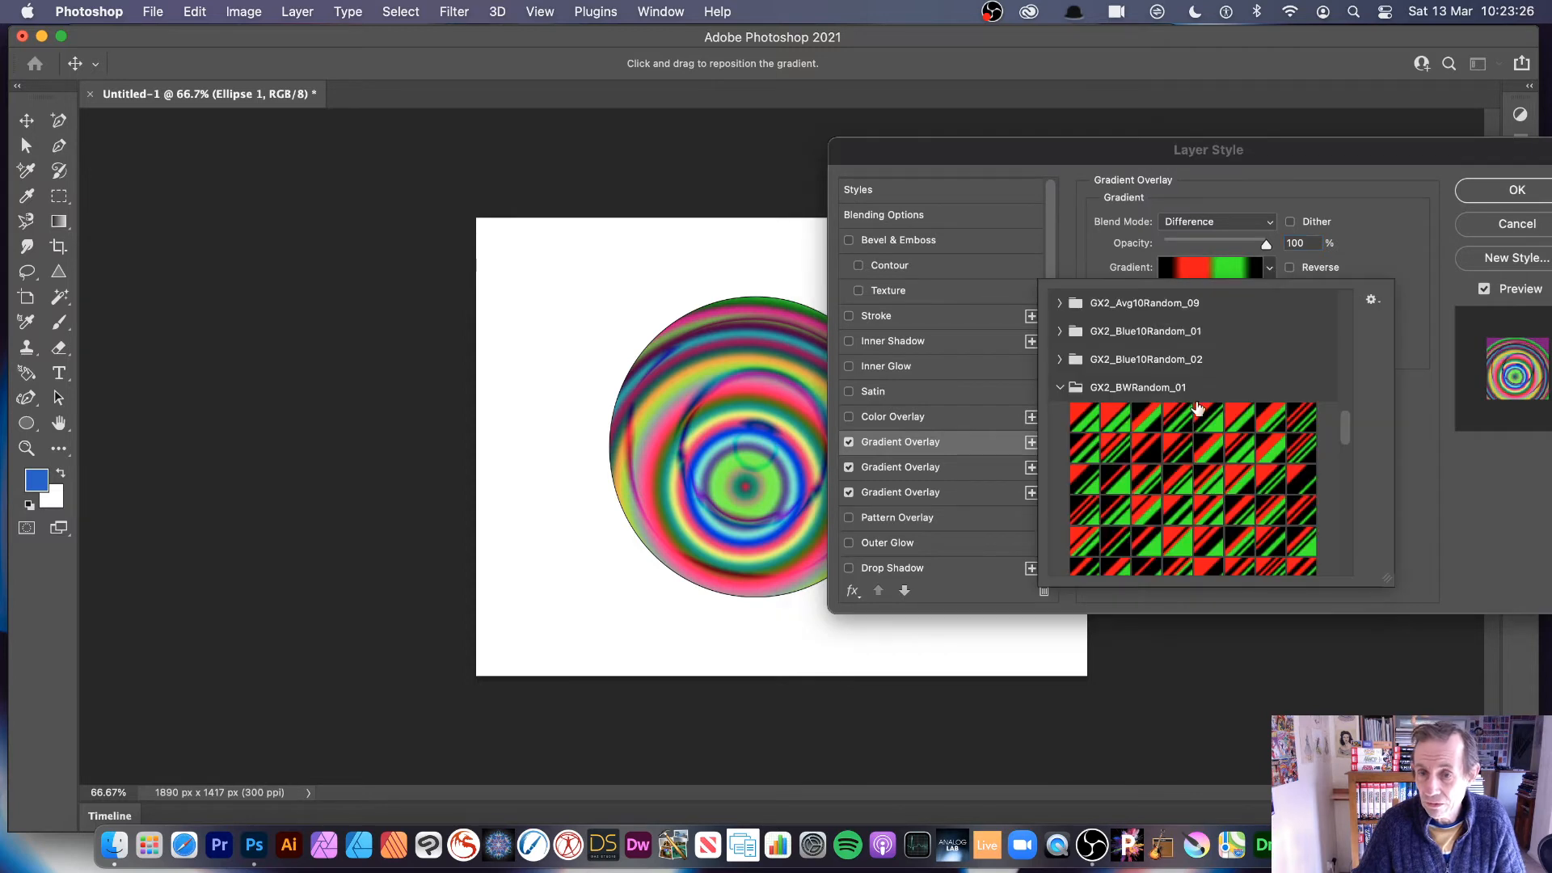
click(1100, 475)
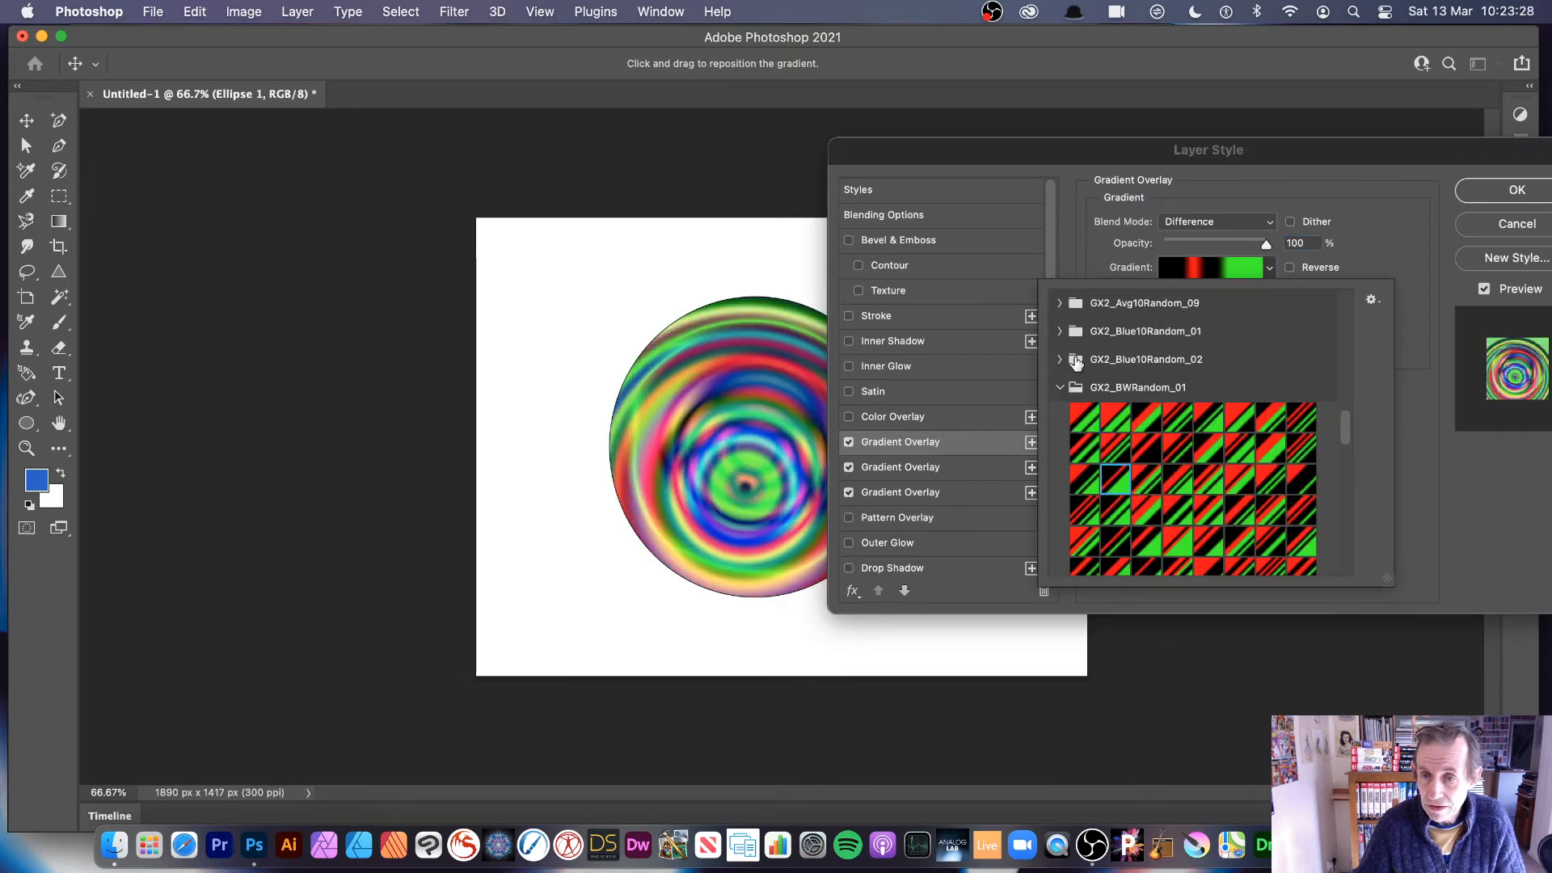
click(1059, 302)
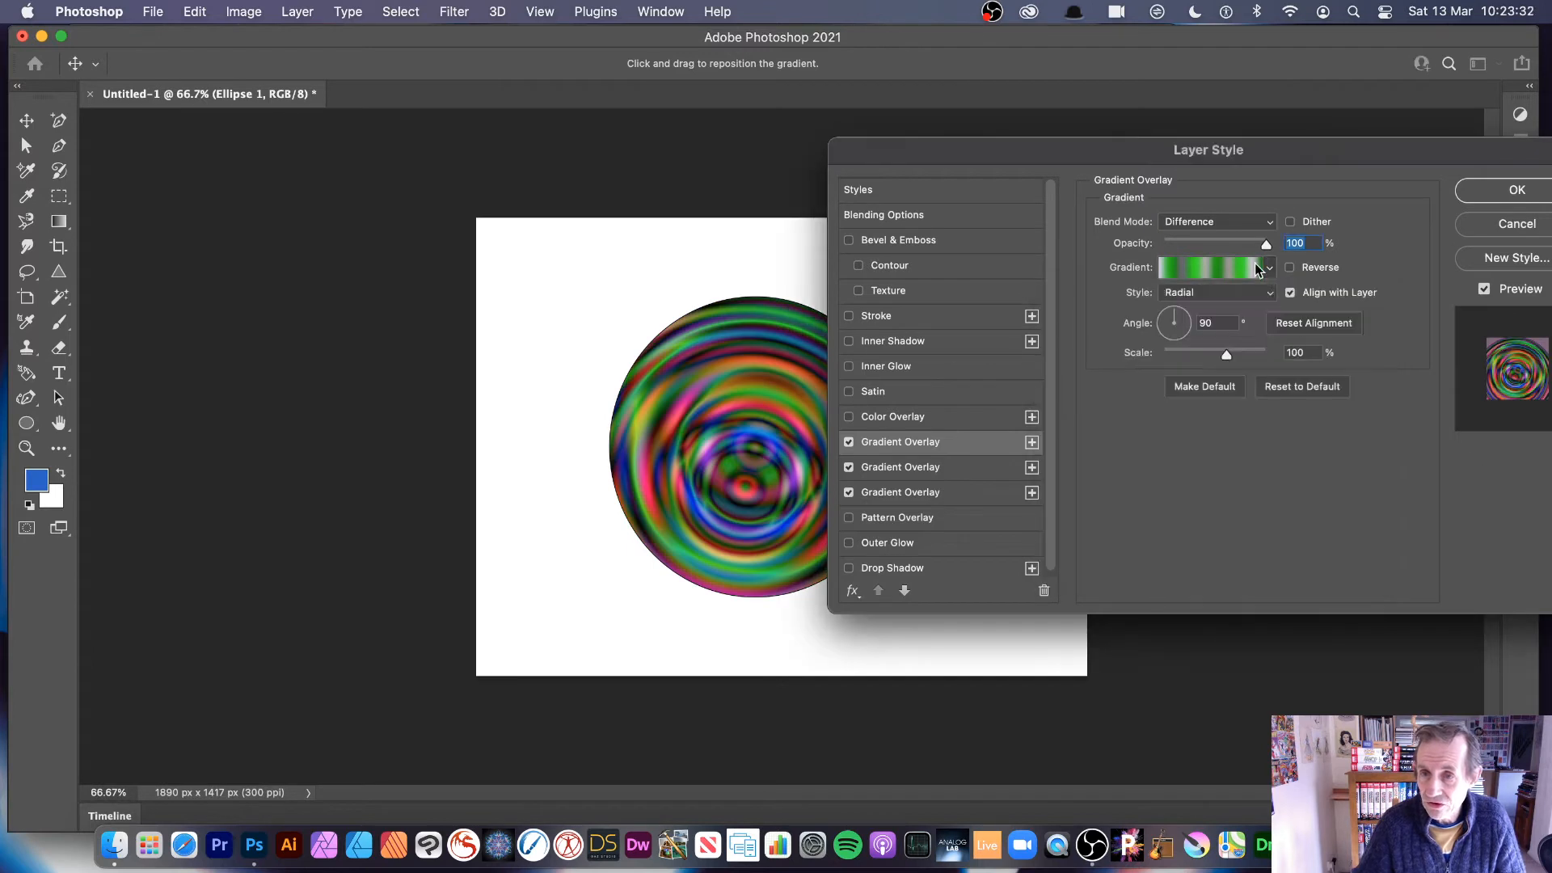
click(1216, 222)
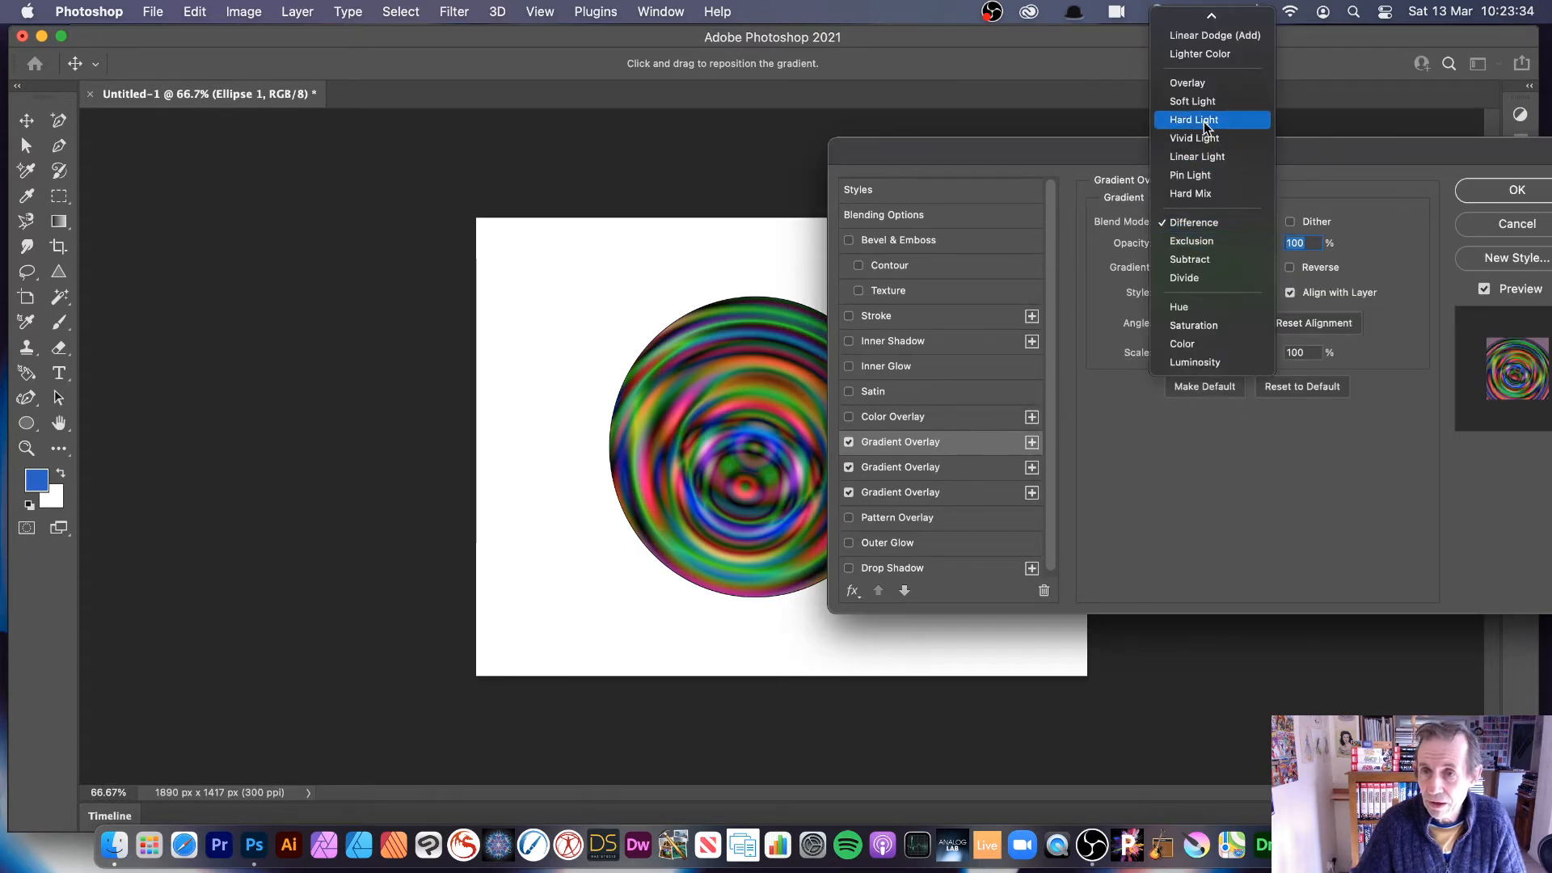
- Blend the top green overlay in Hard Light mode, turning the rings bright green with pink streaks
click(1193, 118)
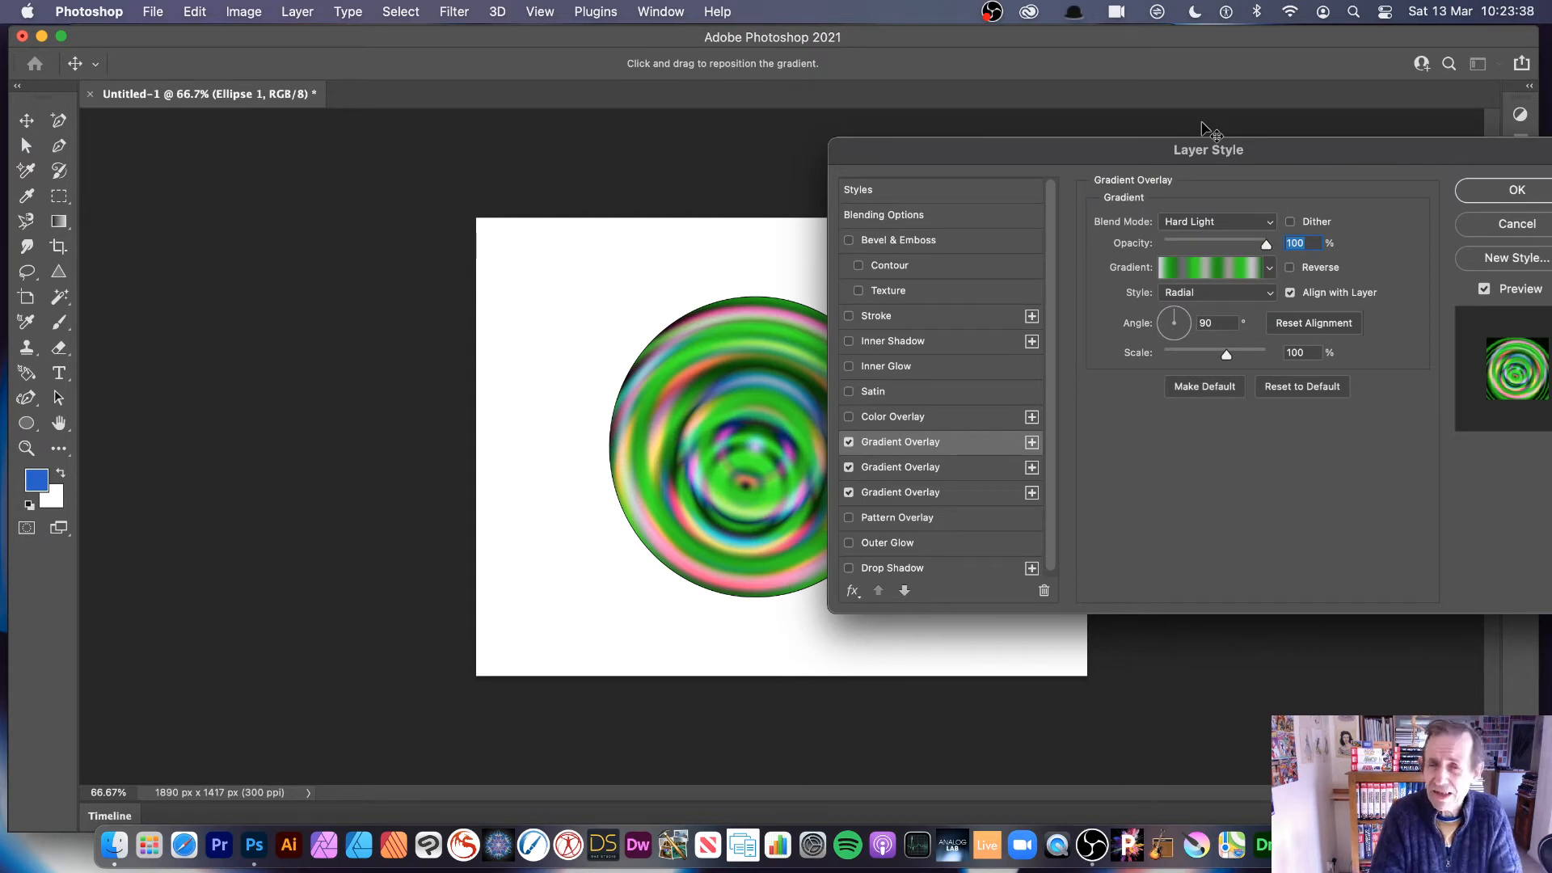
mouse_move(1540, 151)
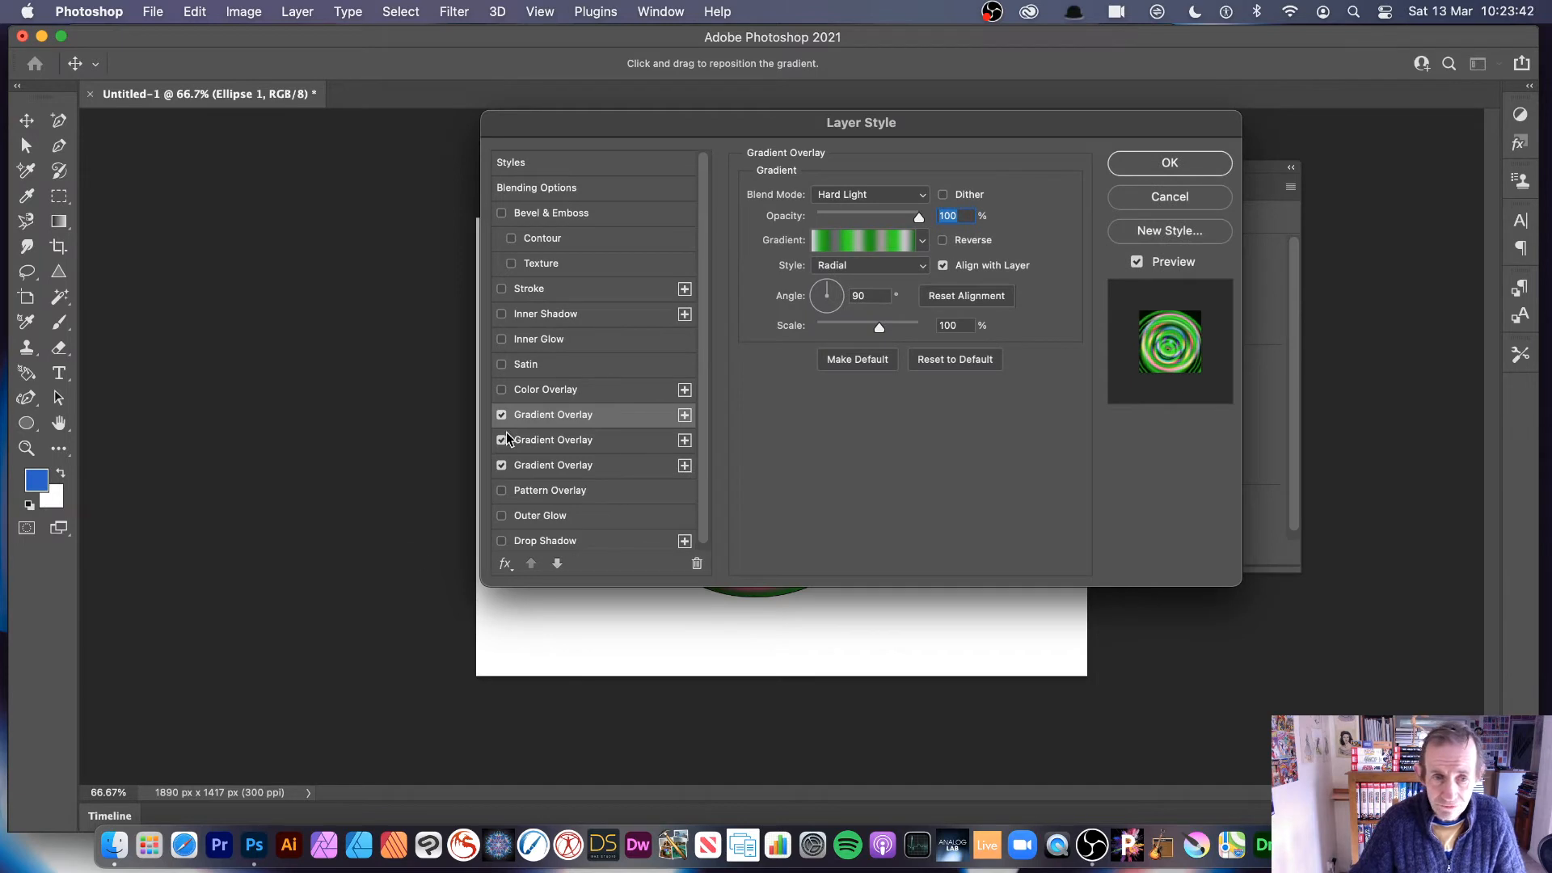
mouse_move(1169, 162)
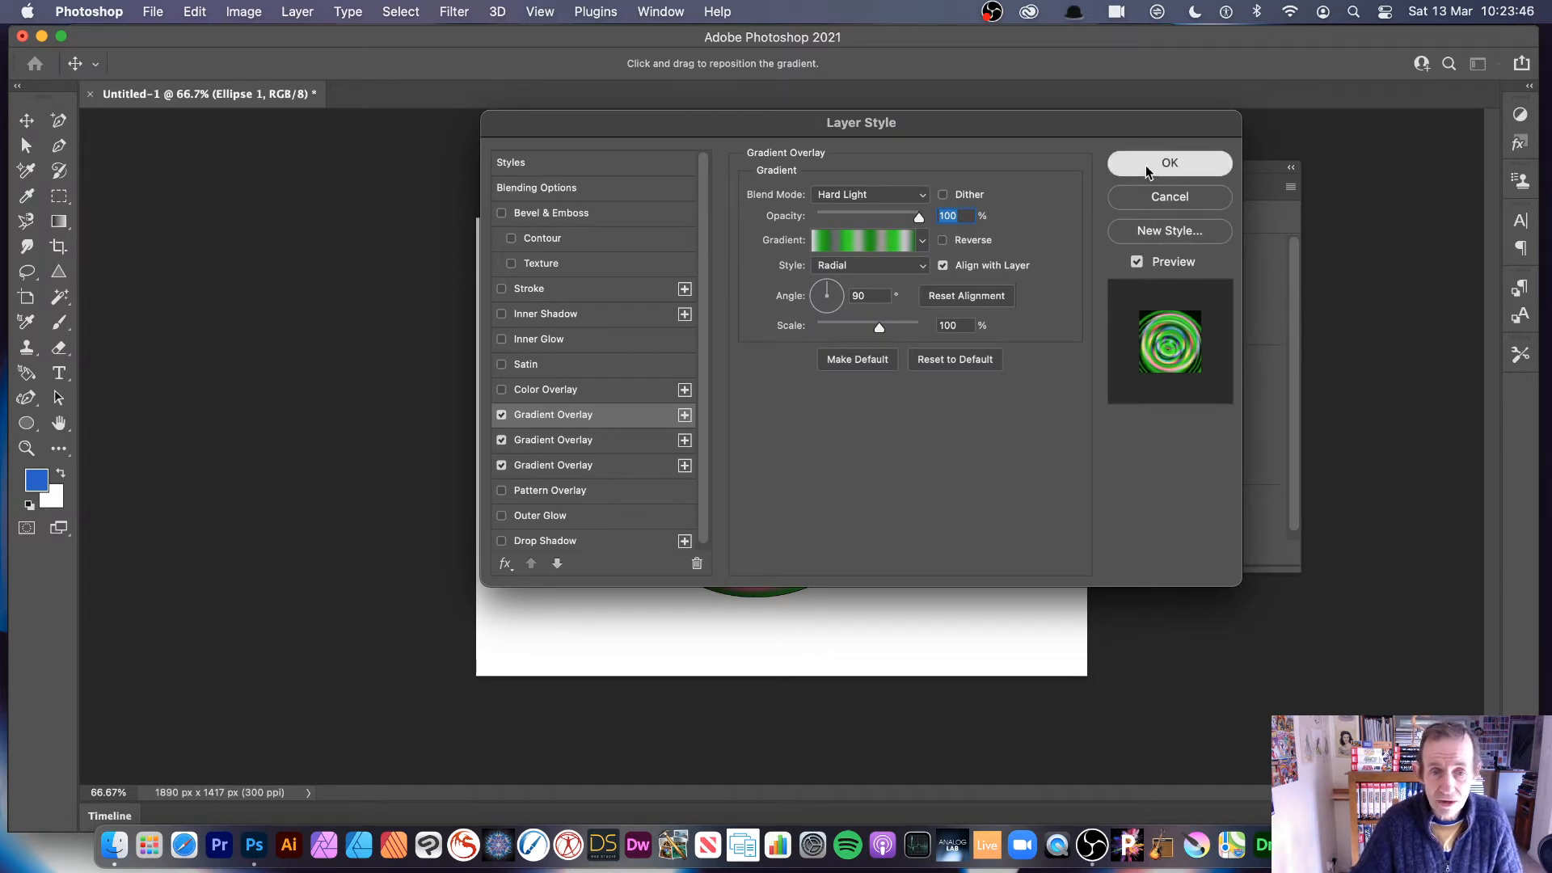
mouse_move(1211, 270)
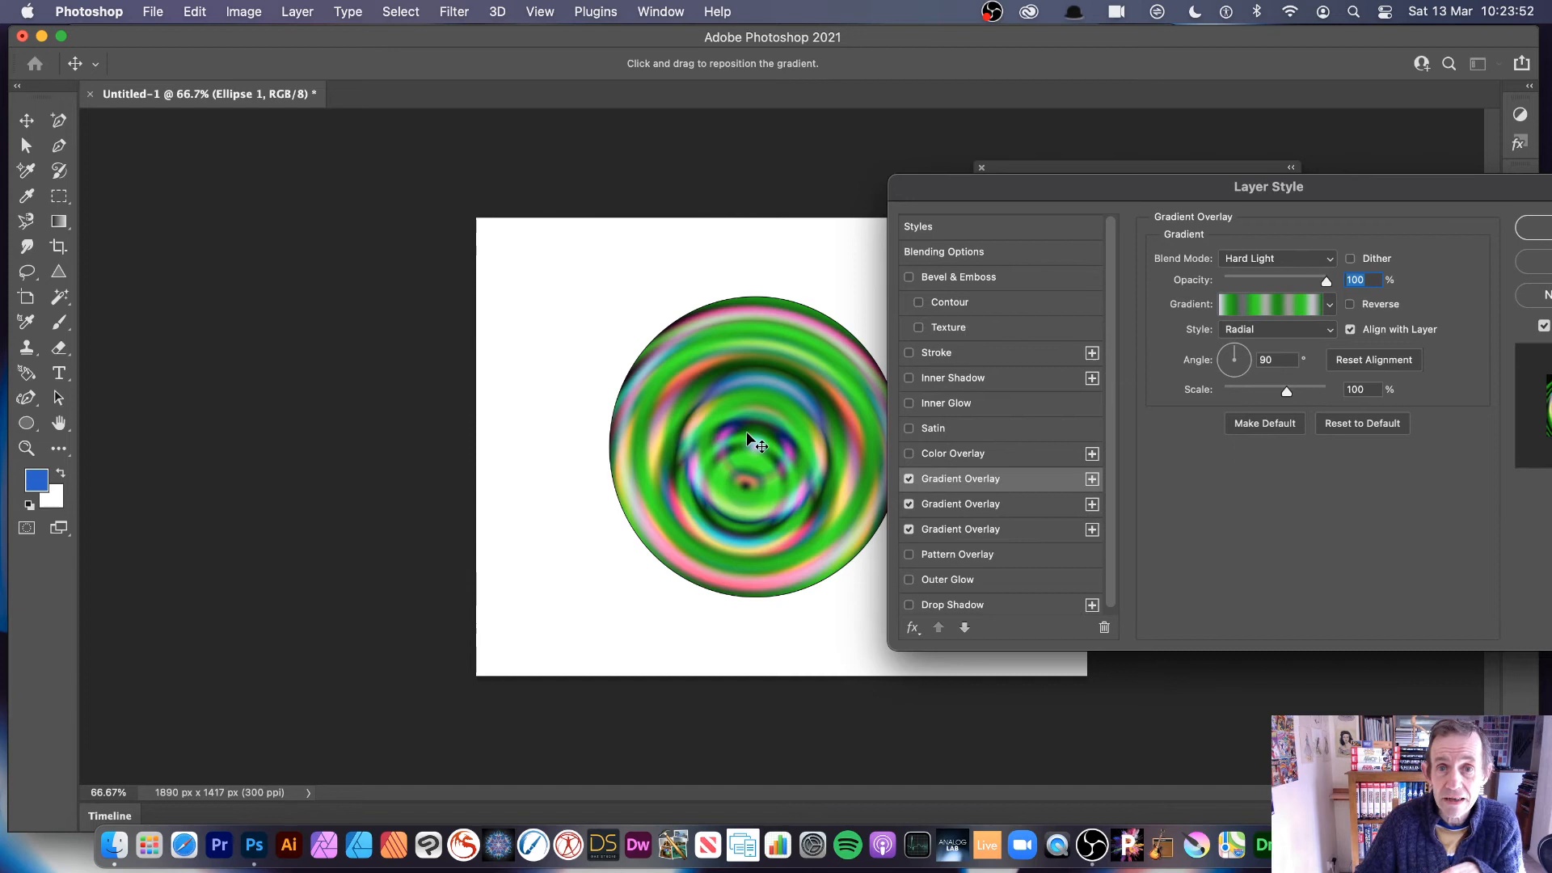
mouse_move(1020, 364)
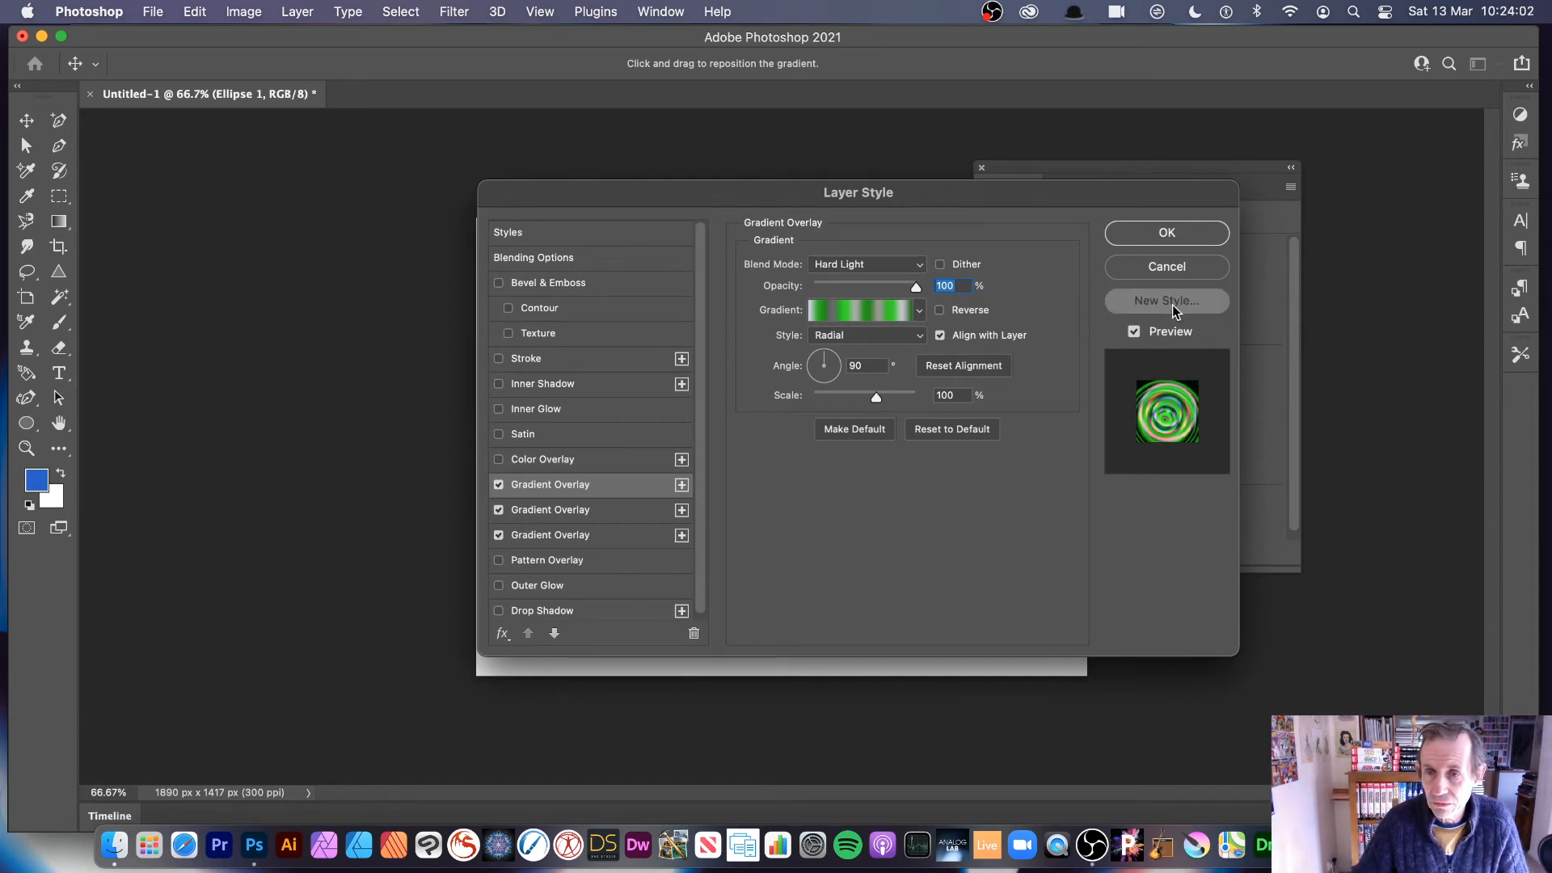
- Save the stacked gradient overlays as a new layer style preset named 'Gradient style'
click(1166, 301)
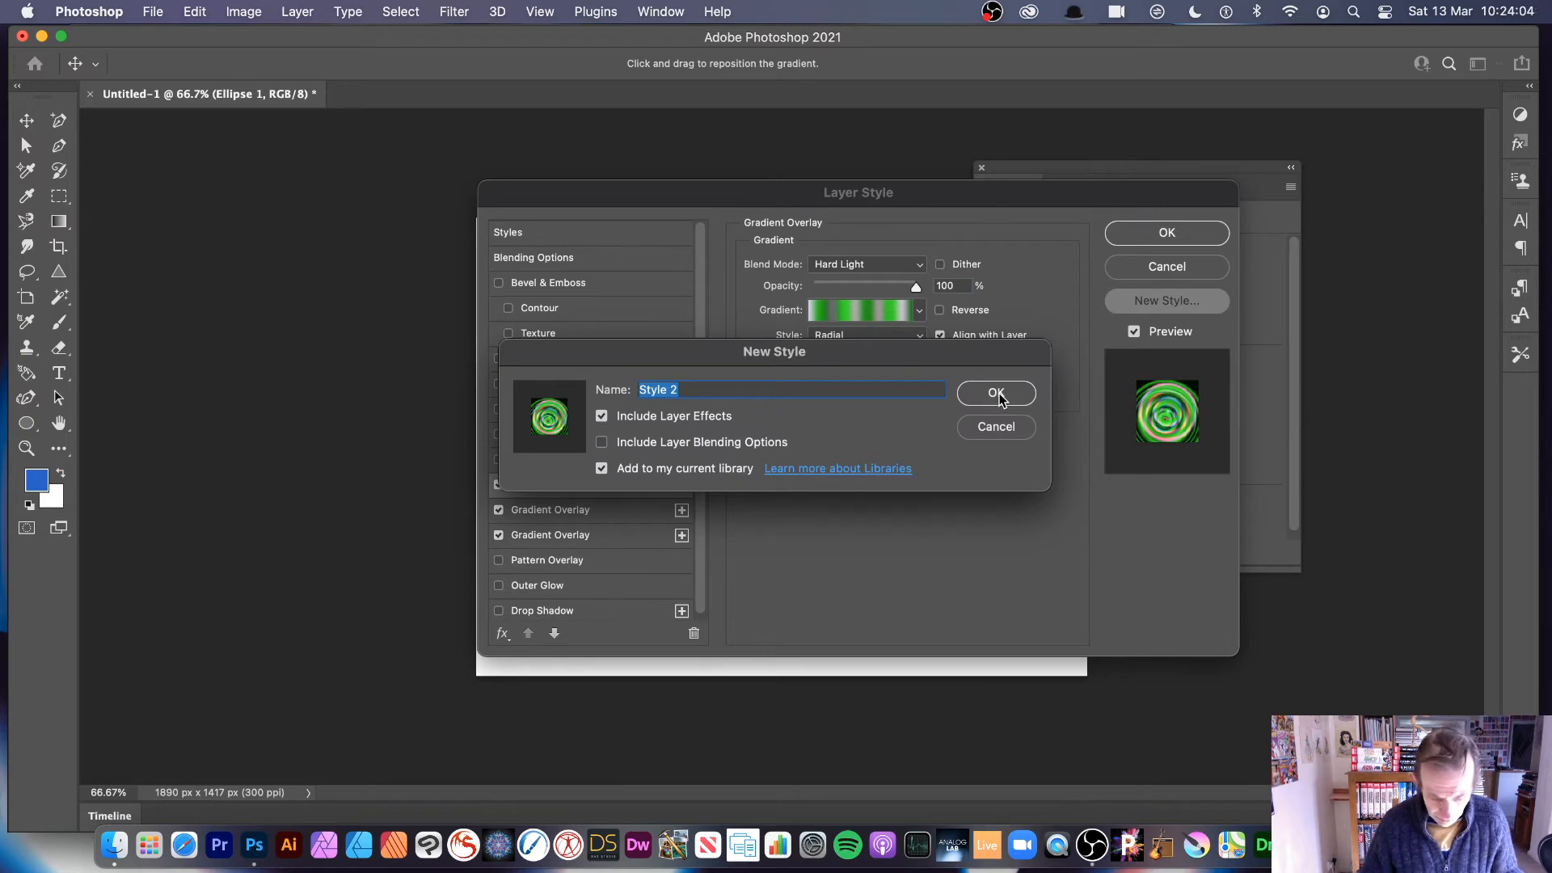
text(Gradient style)
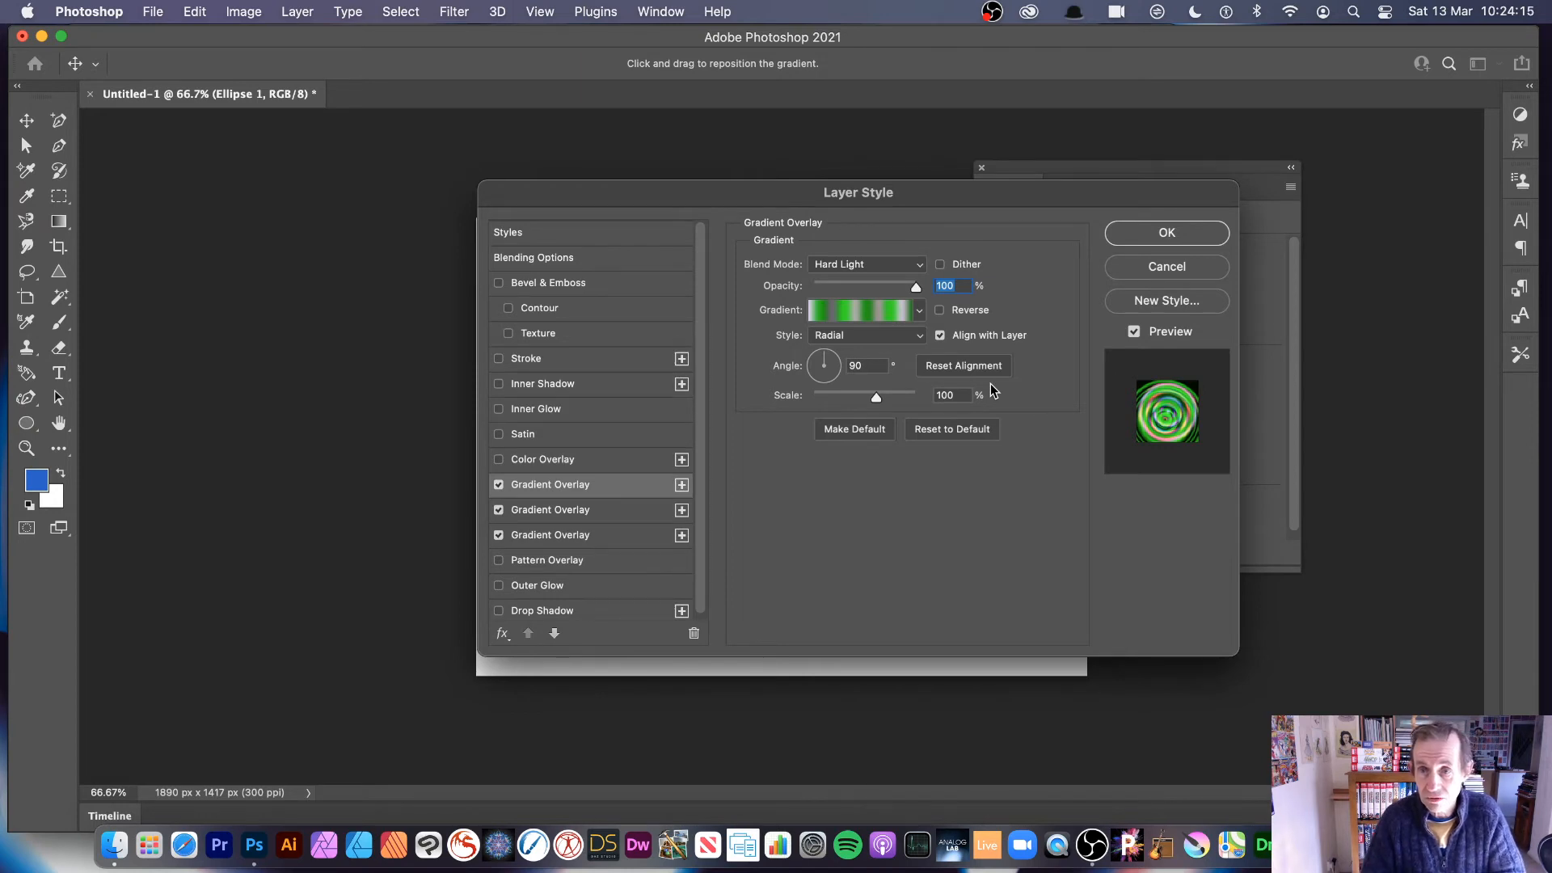
mouse_move(919, 312)
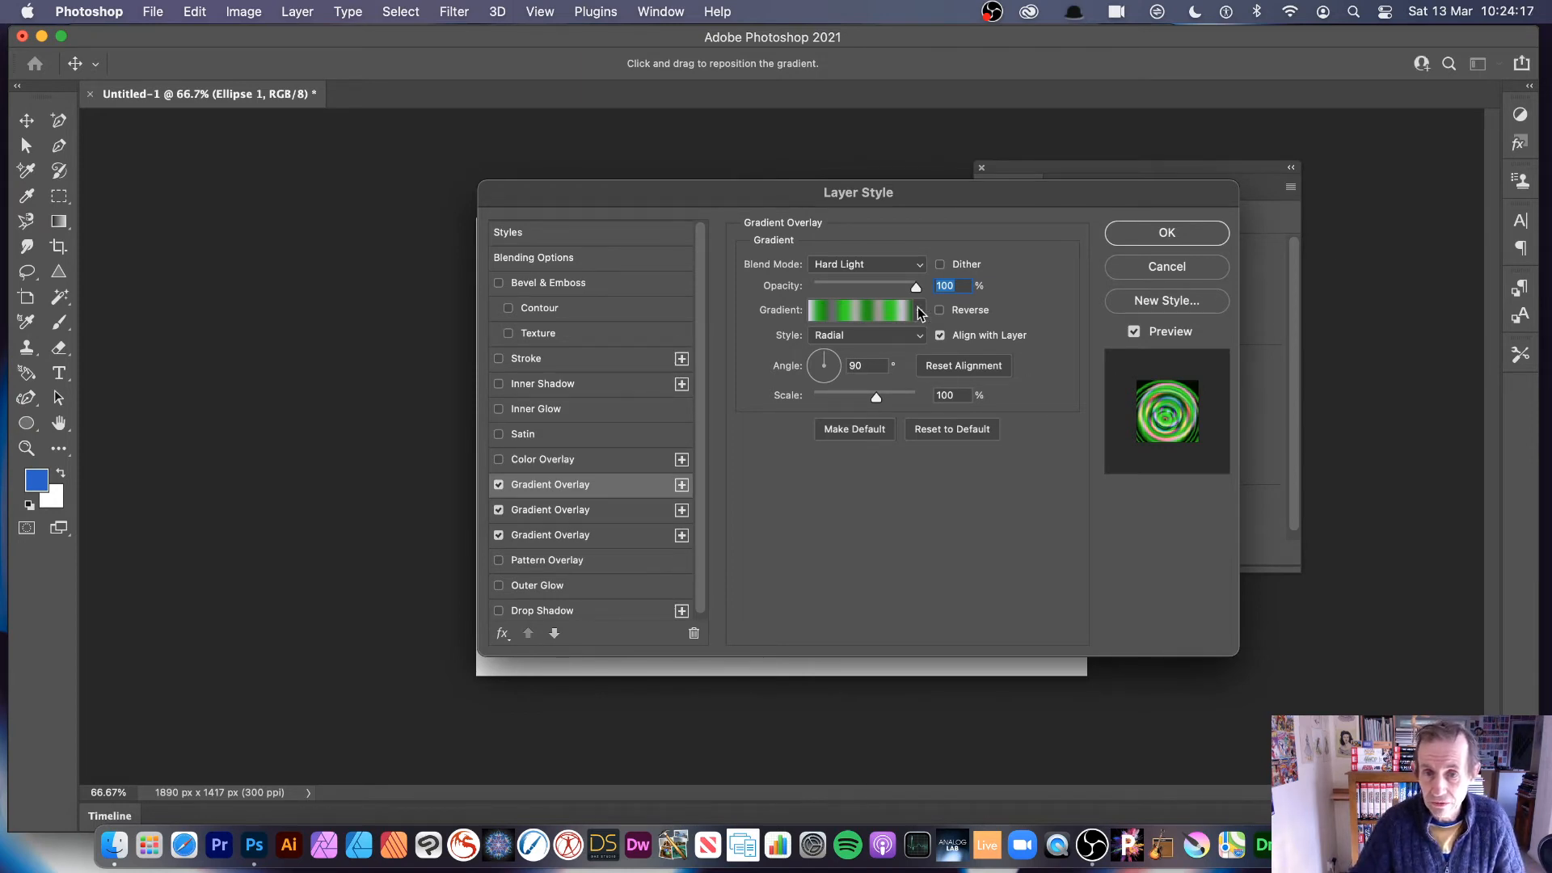
click(1166, 233)
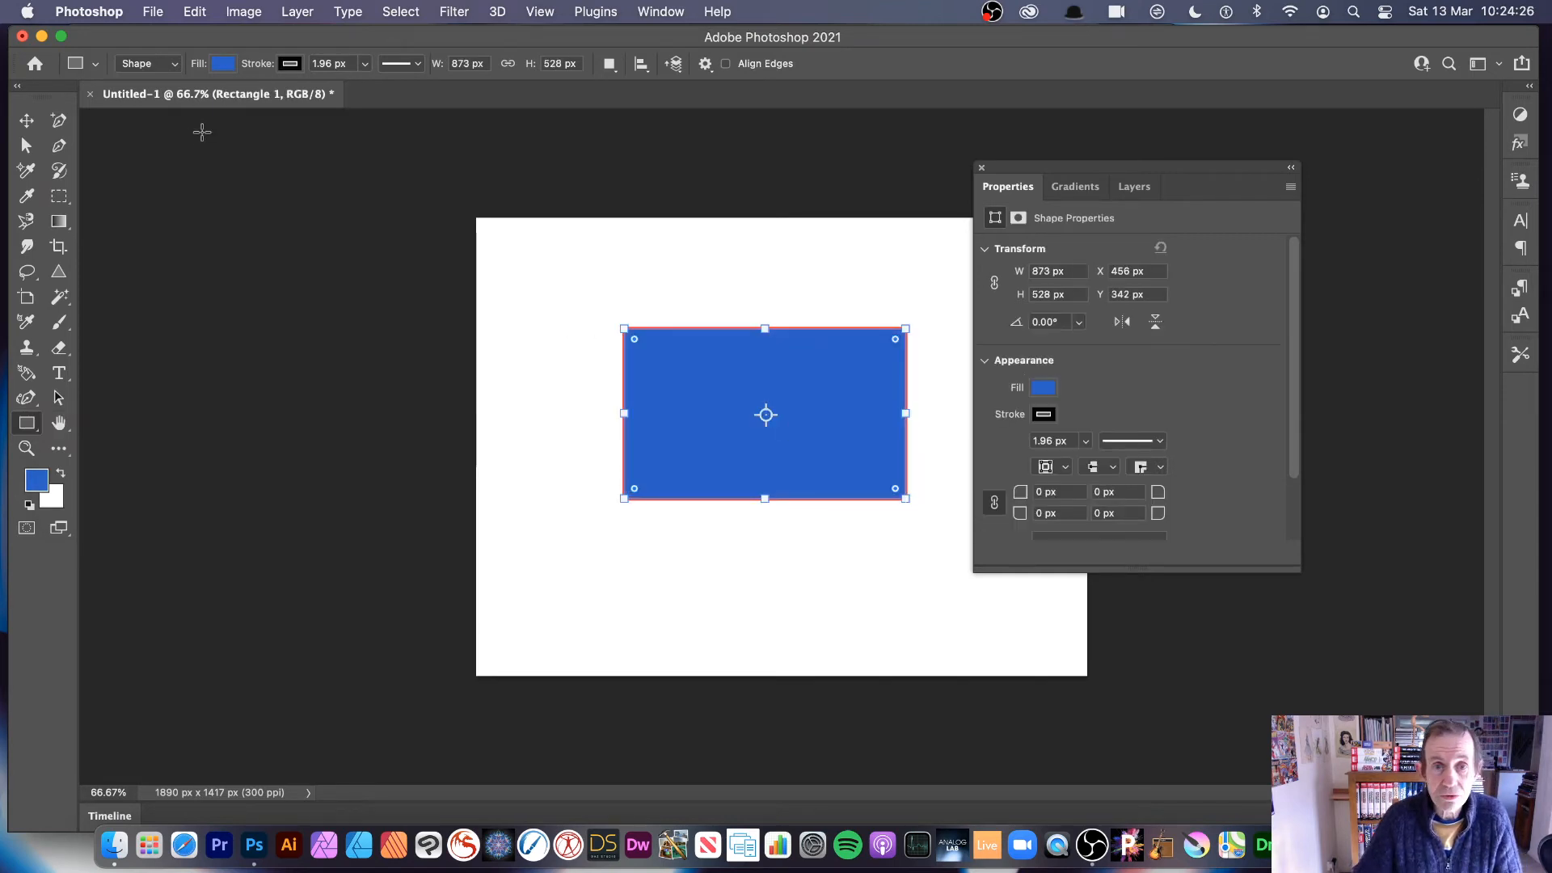
mouse_move(1042, 386)
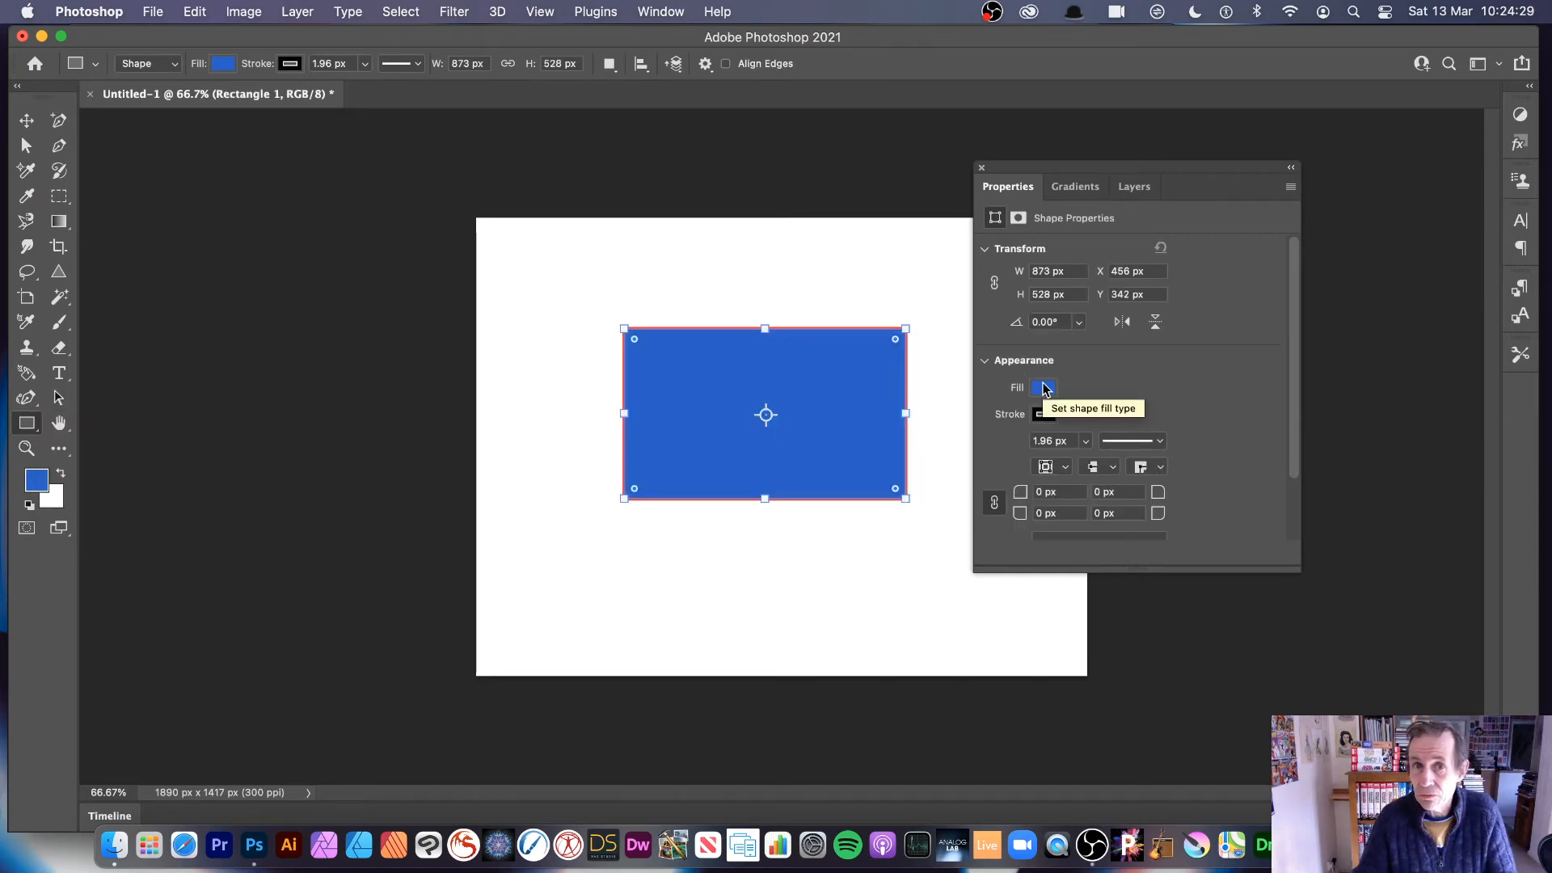
mouse_move(298, 17)
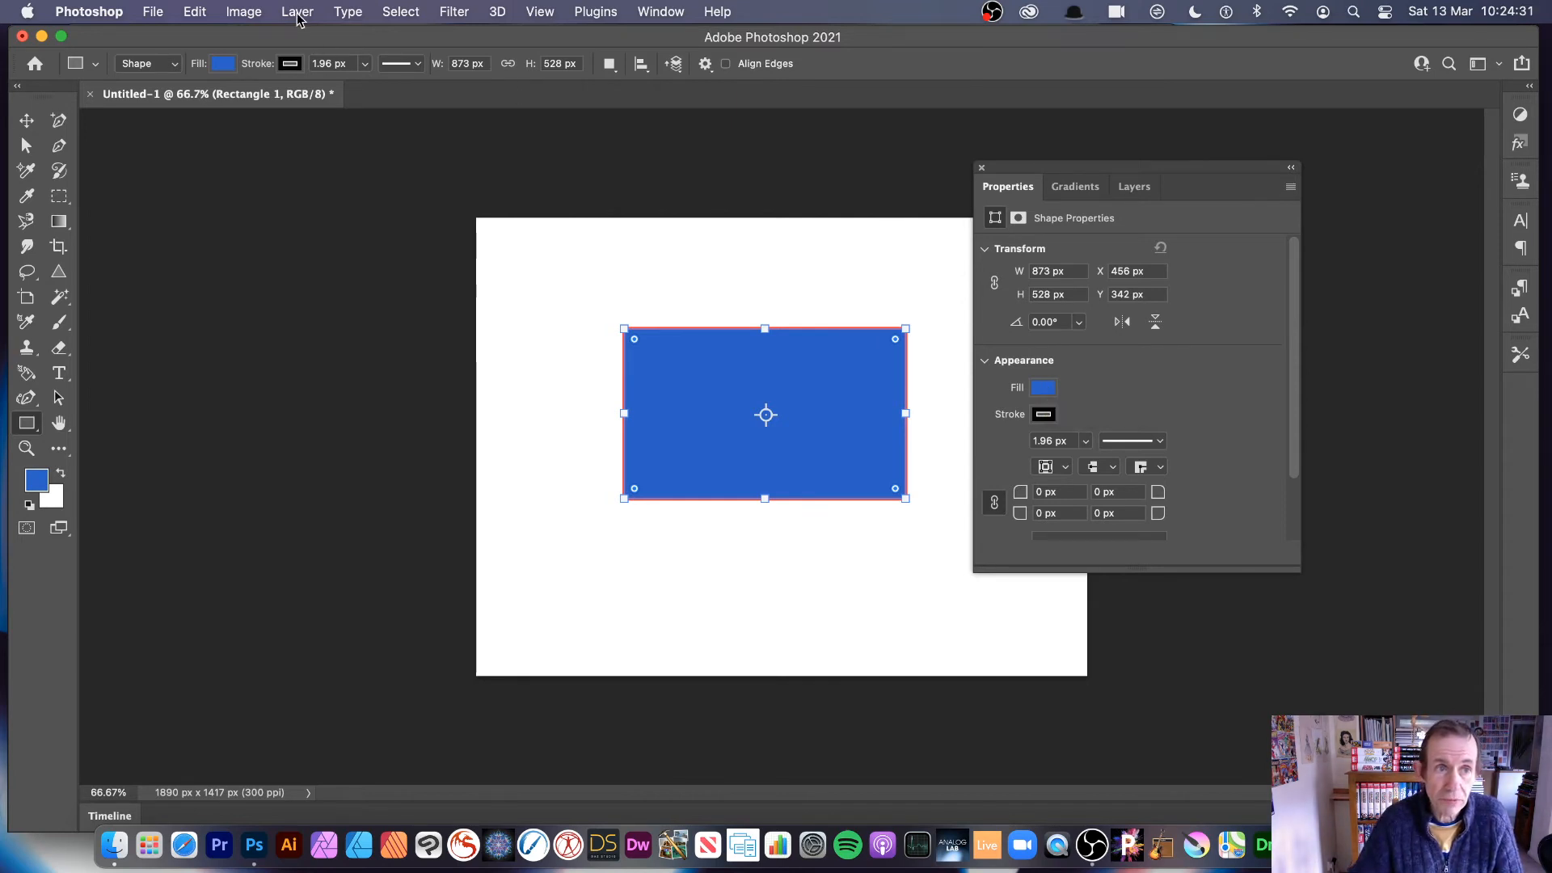
- Bring up the Layer Style settings for the new blue rectangle
click(298, 11)
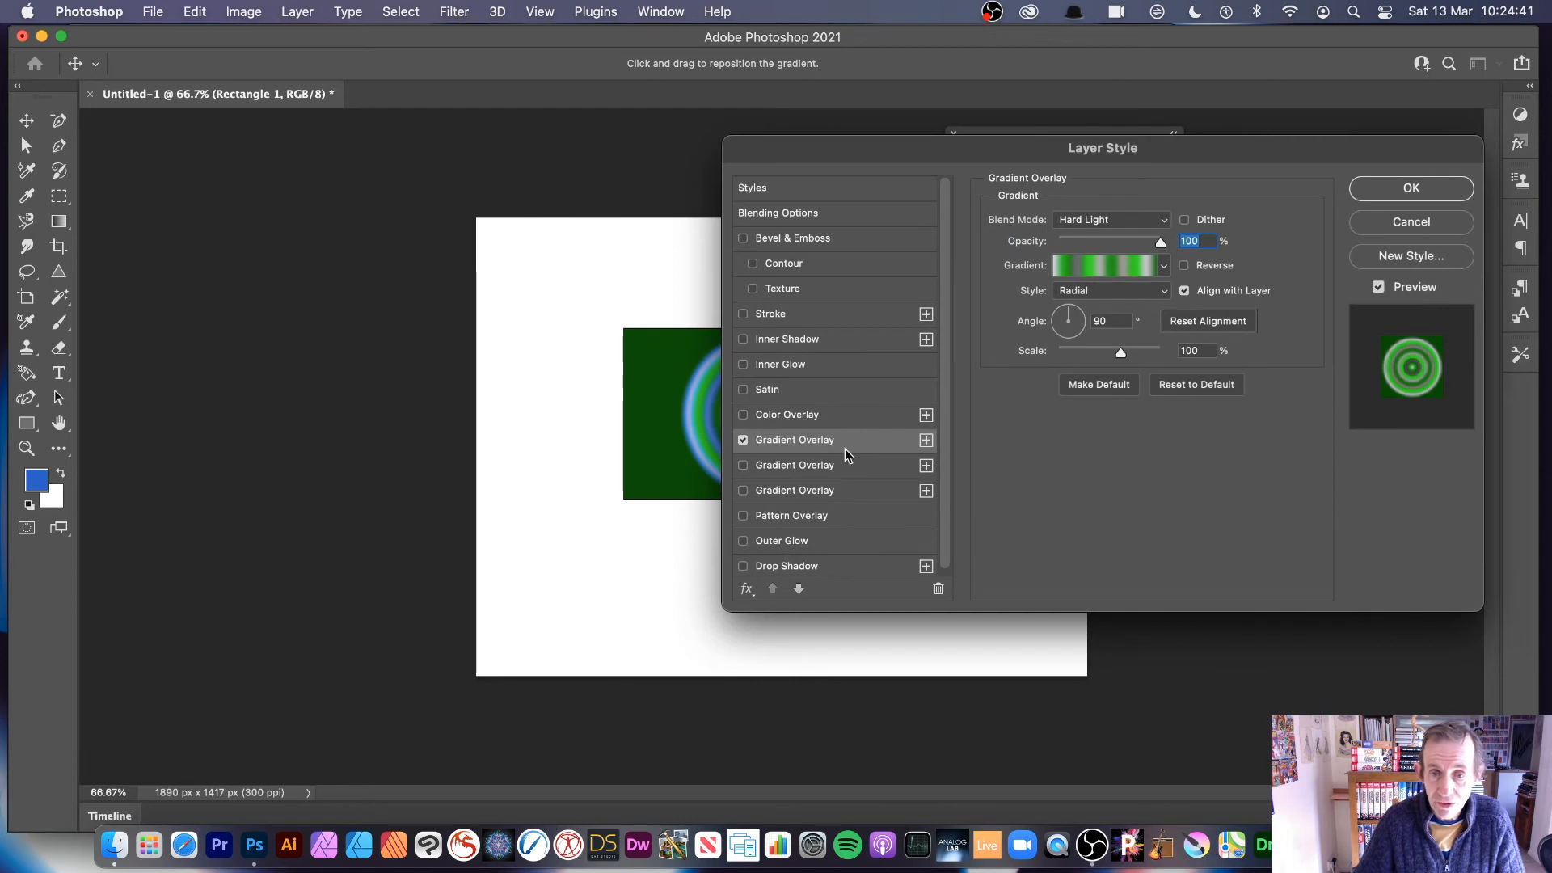
mouse_move(821, 448)
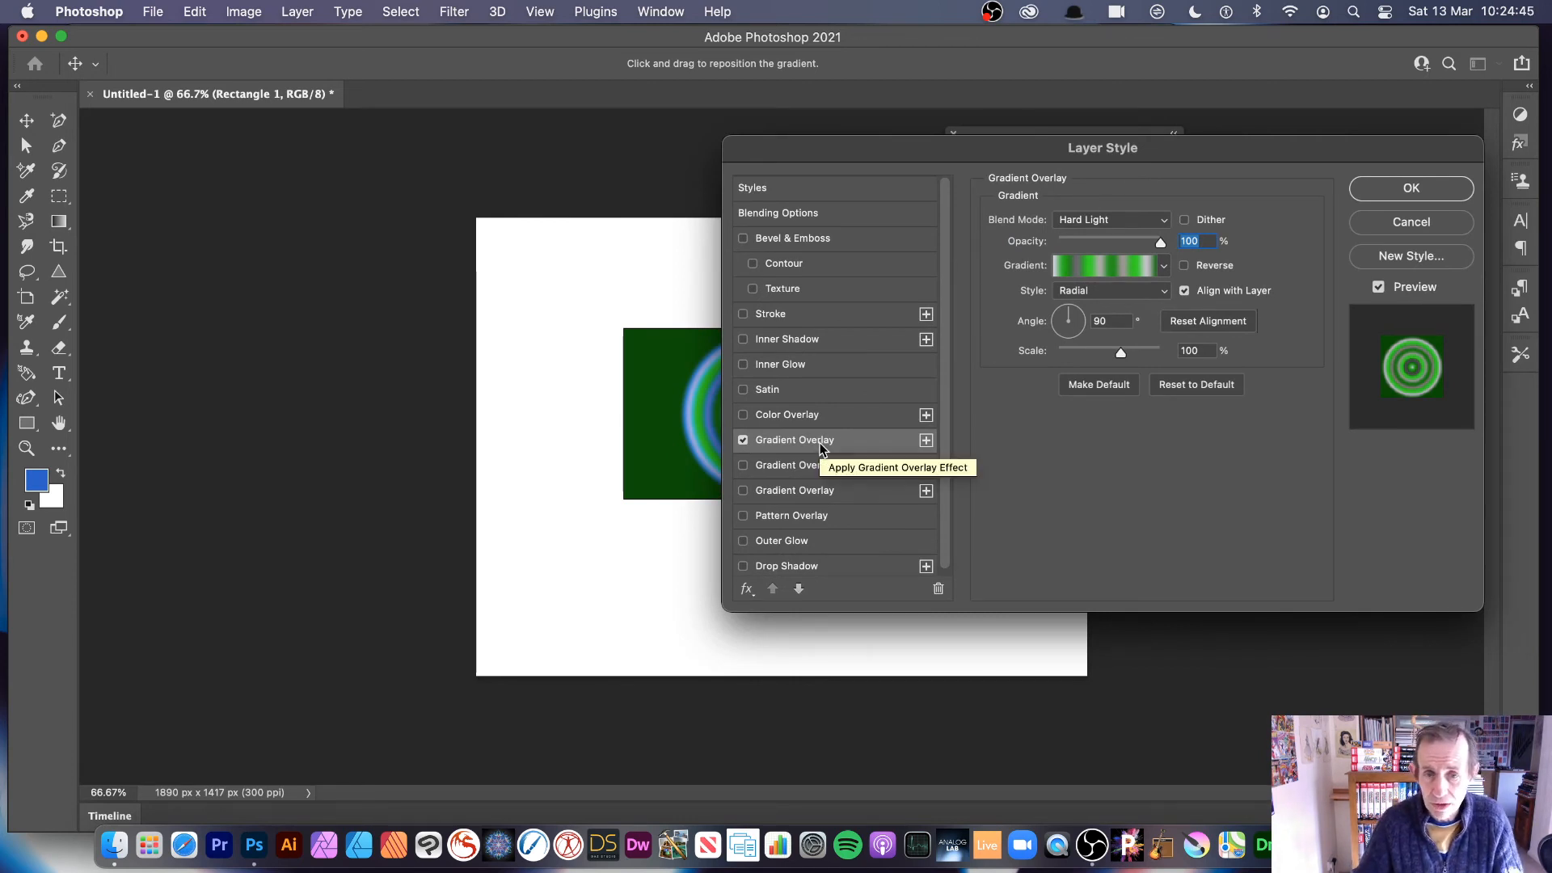
mouse_move(751, 475)
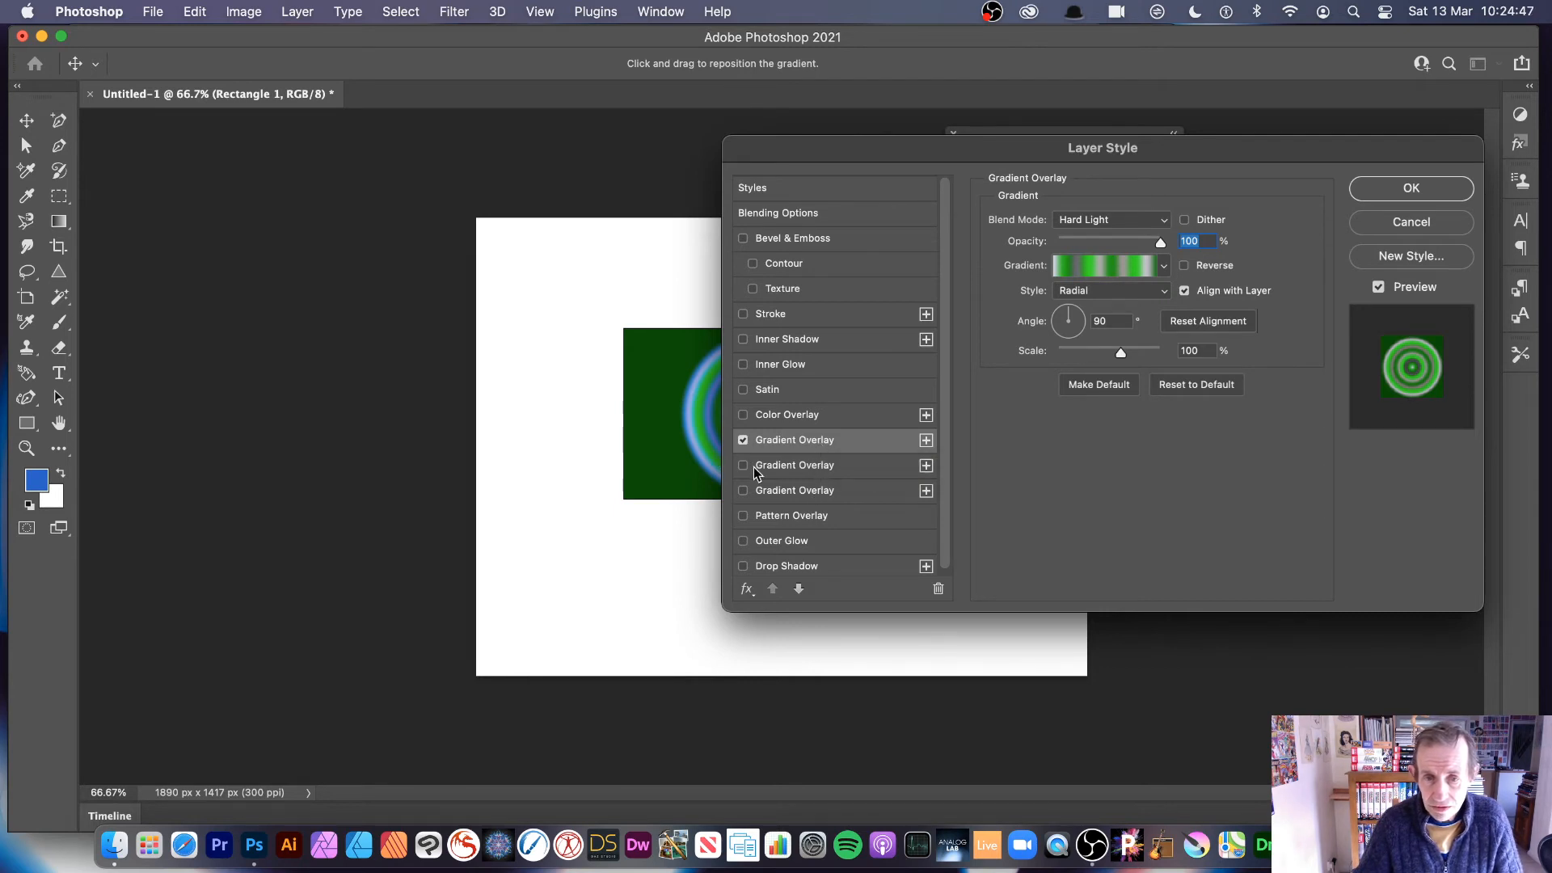
- Enable the second and third gradient overlays and review each overlay's settings
click(742, 466)
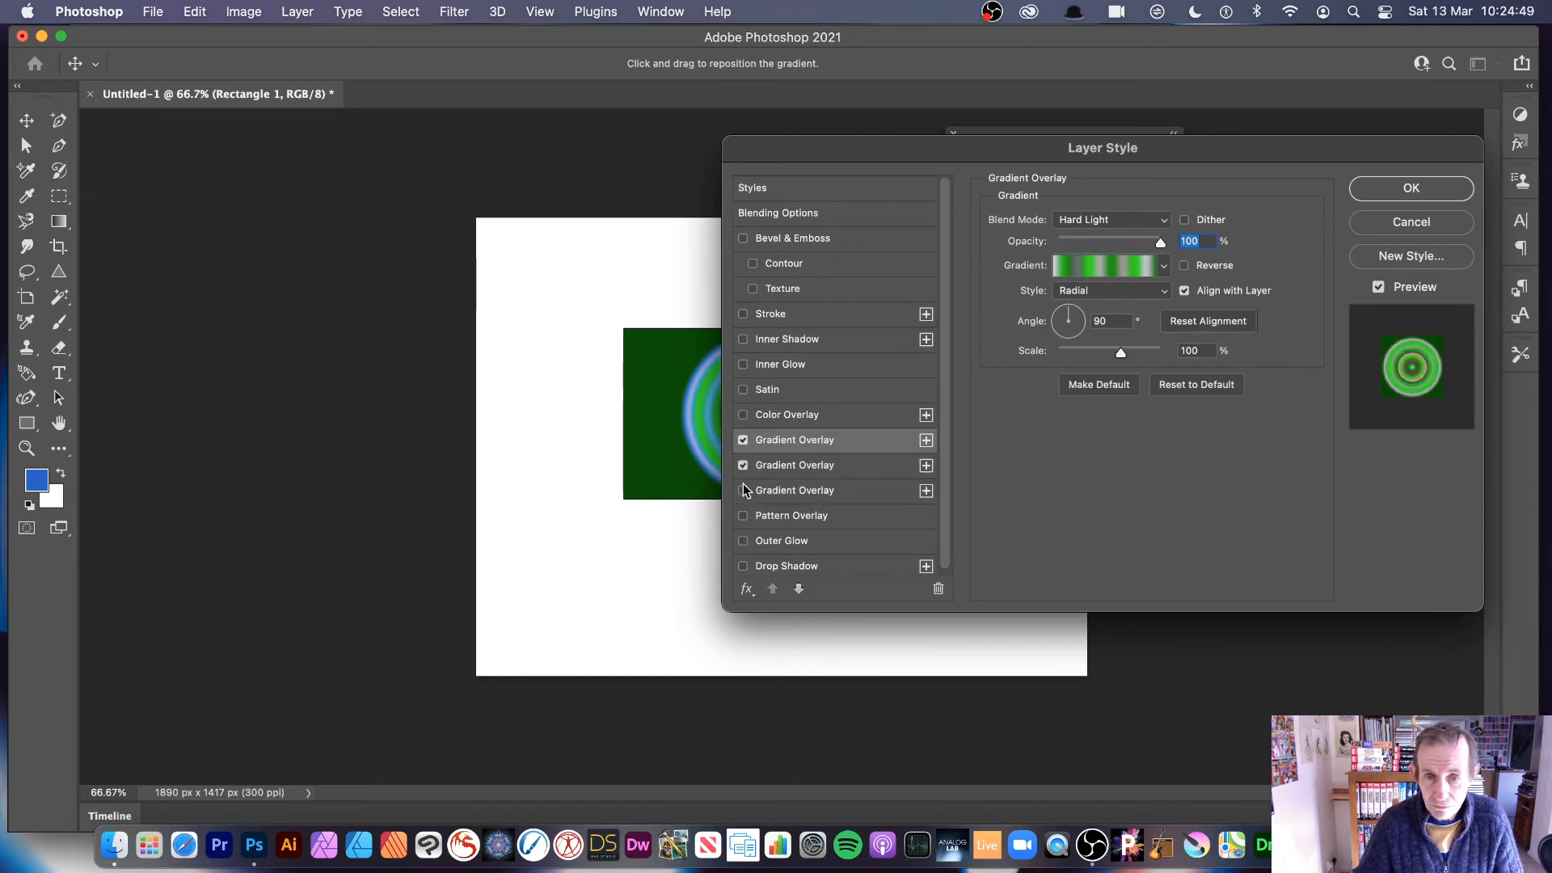
click(743, 490)
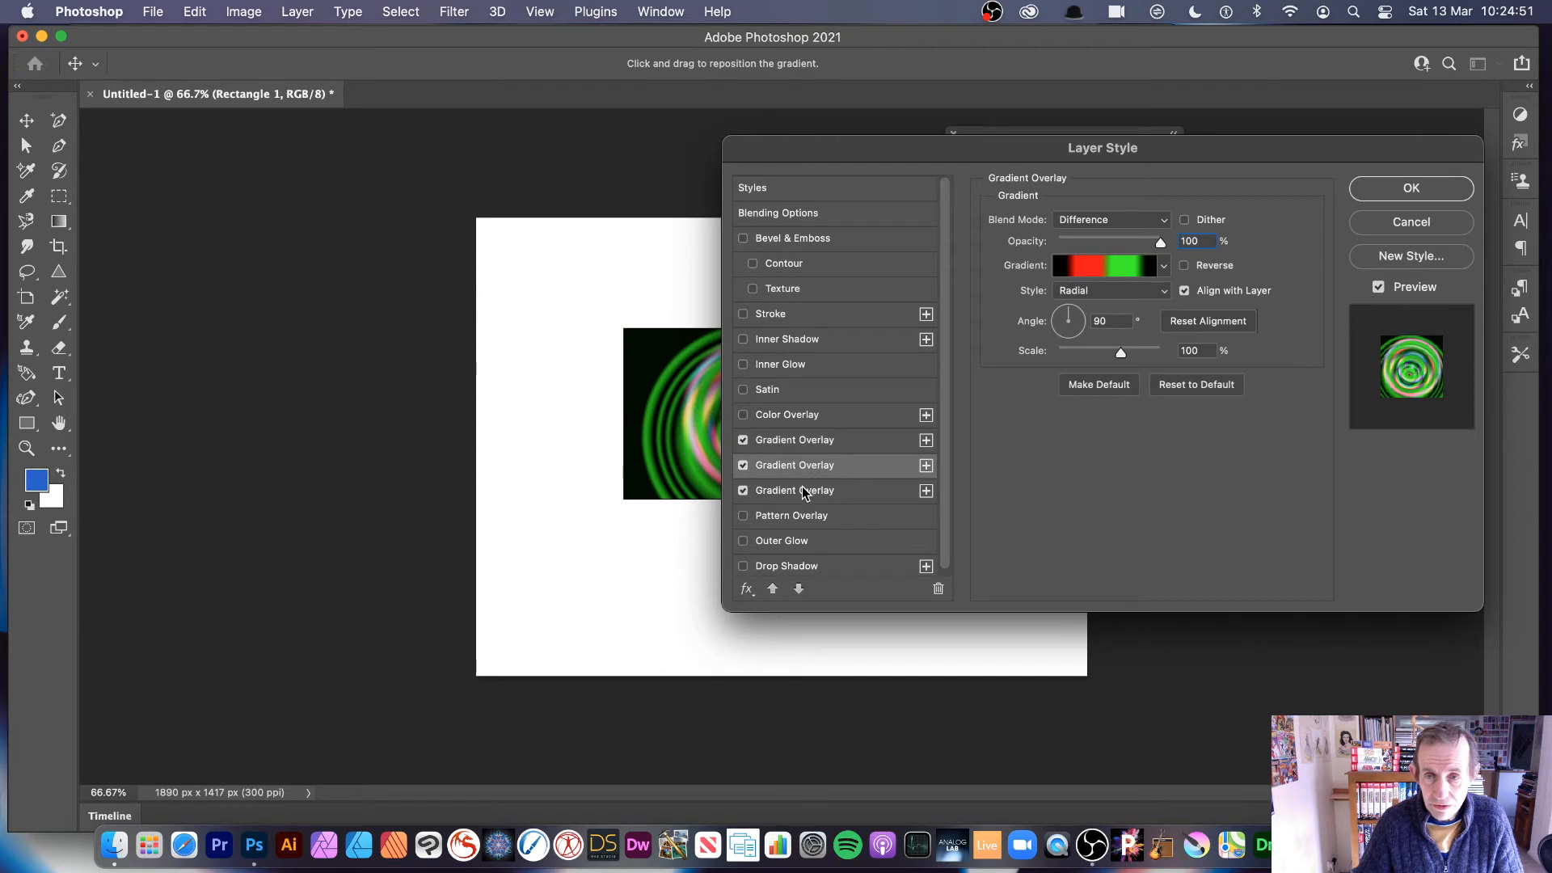
click(794, 439)
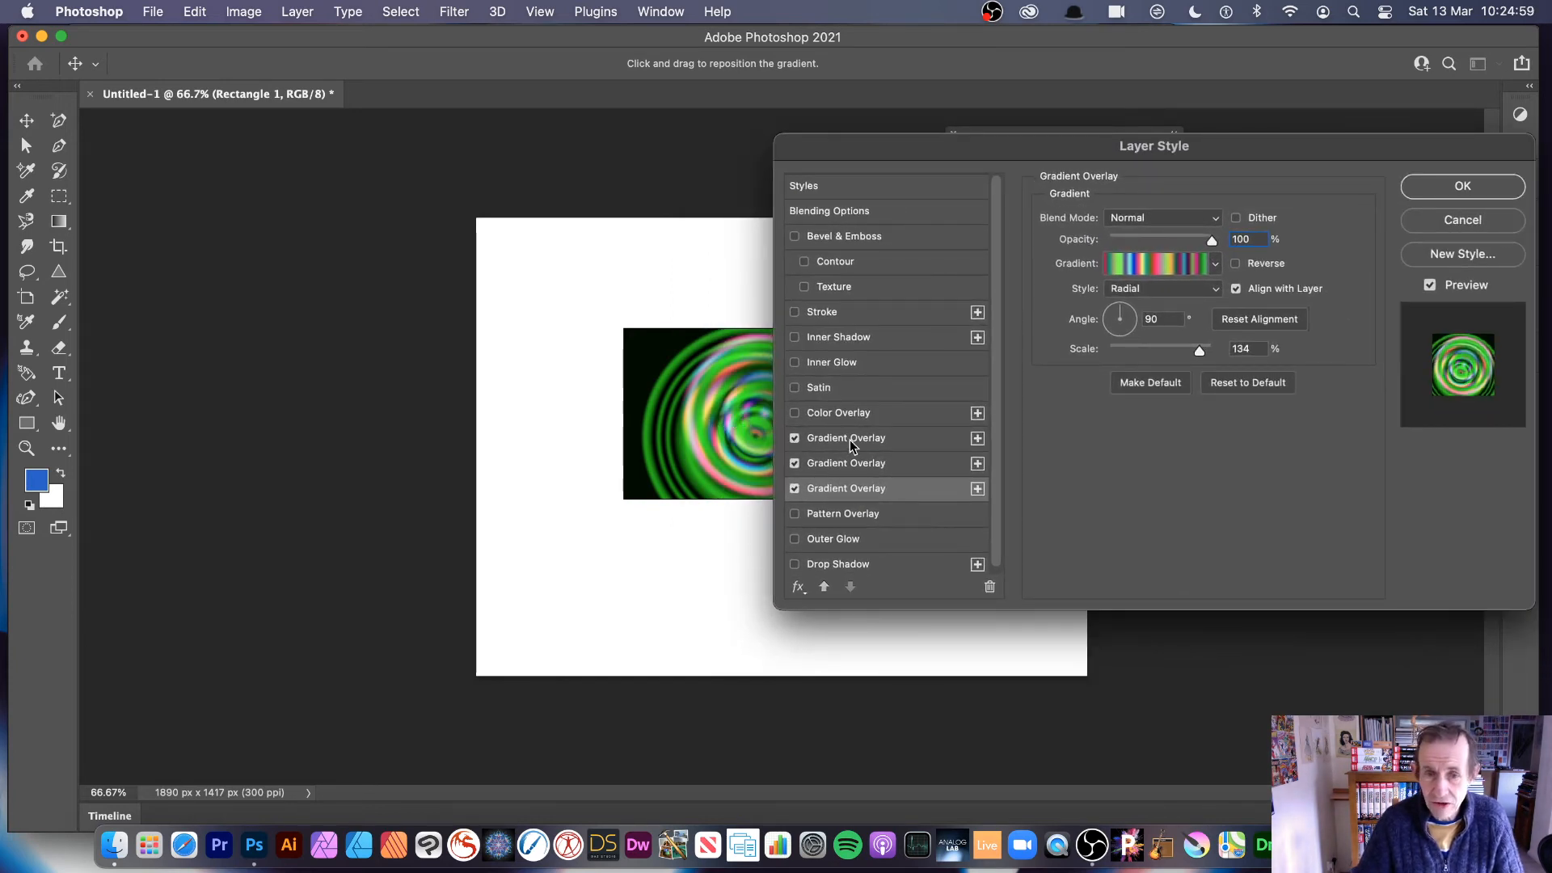
click(1161, 216)
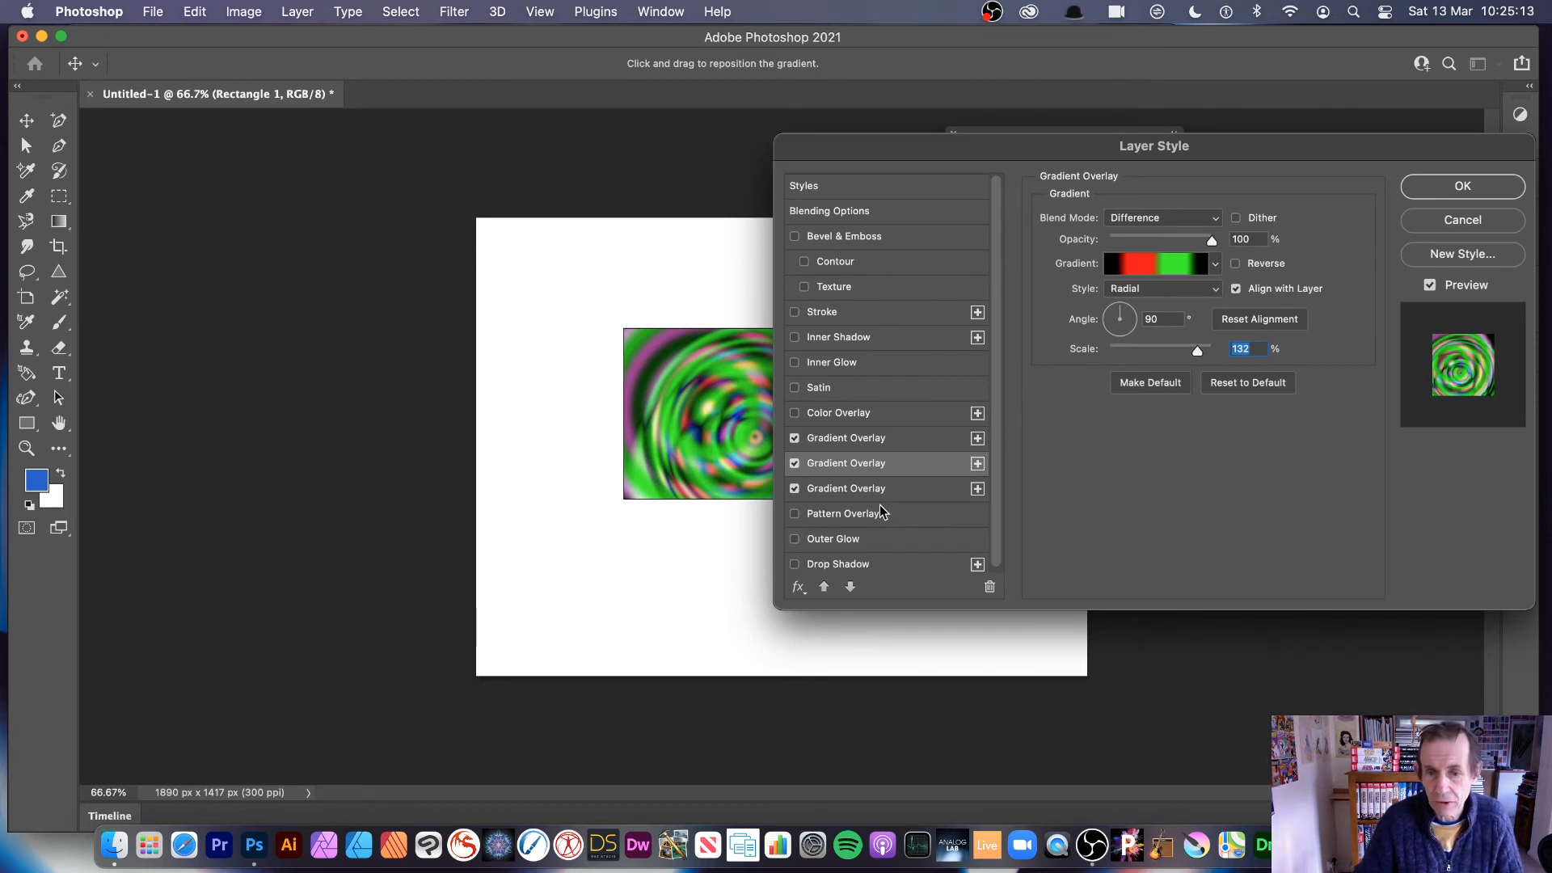
mouse_move(948, 530)
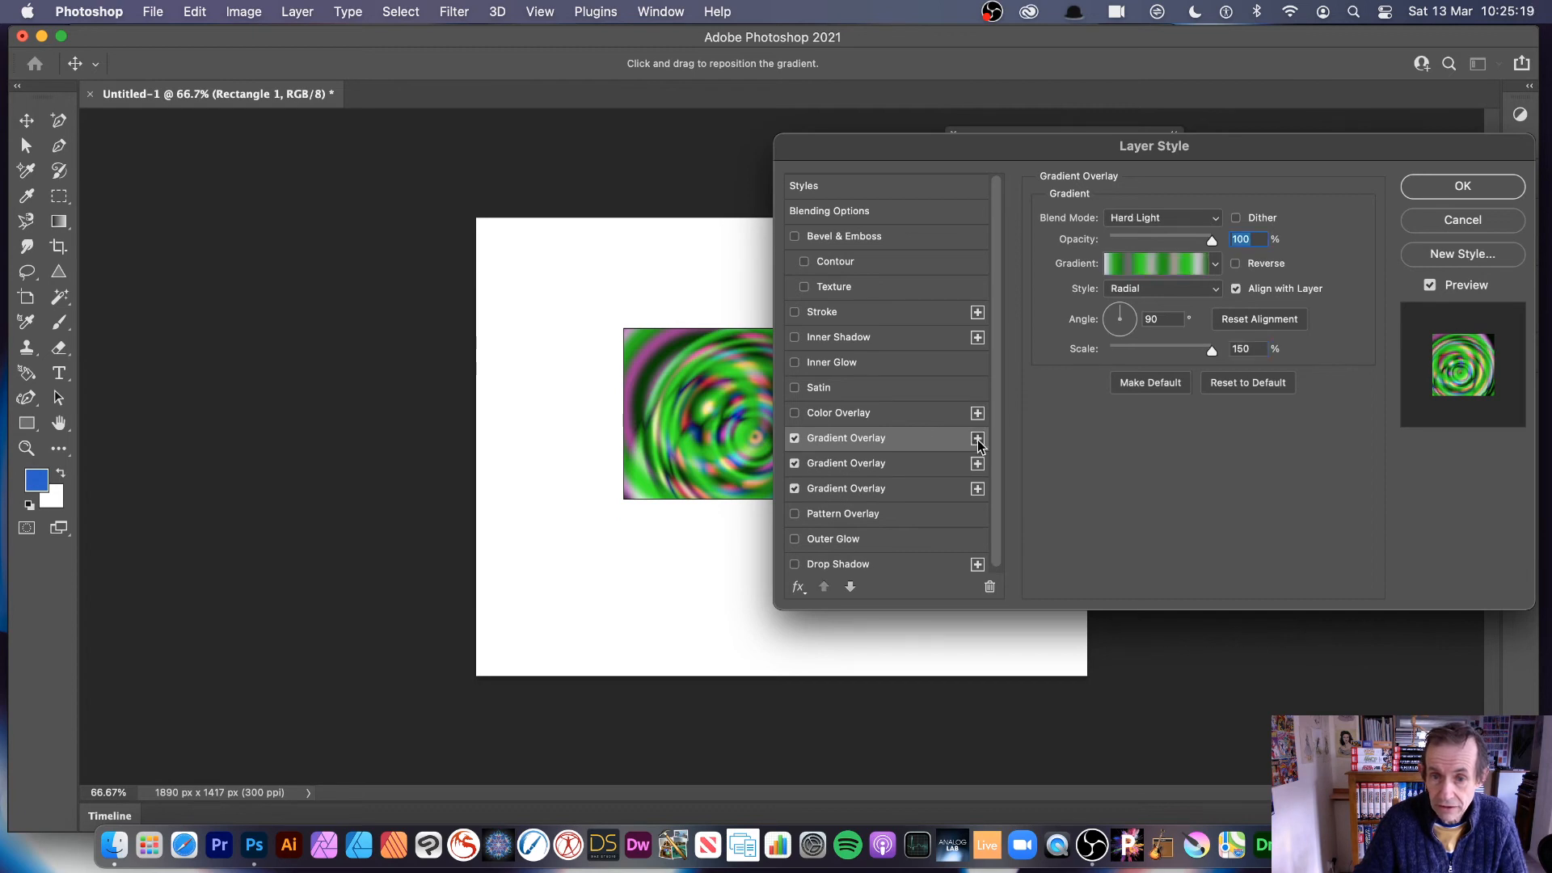
- Add a fourth gradient overlay using a multicoloured striped gradient preset
click(976, 438)
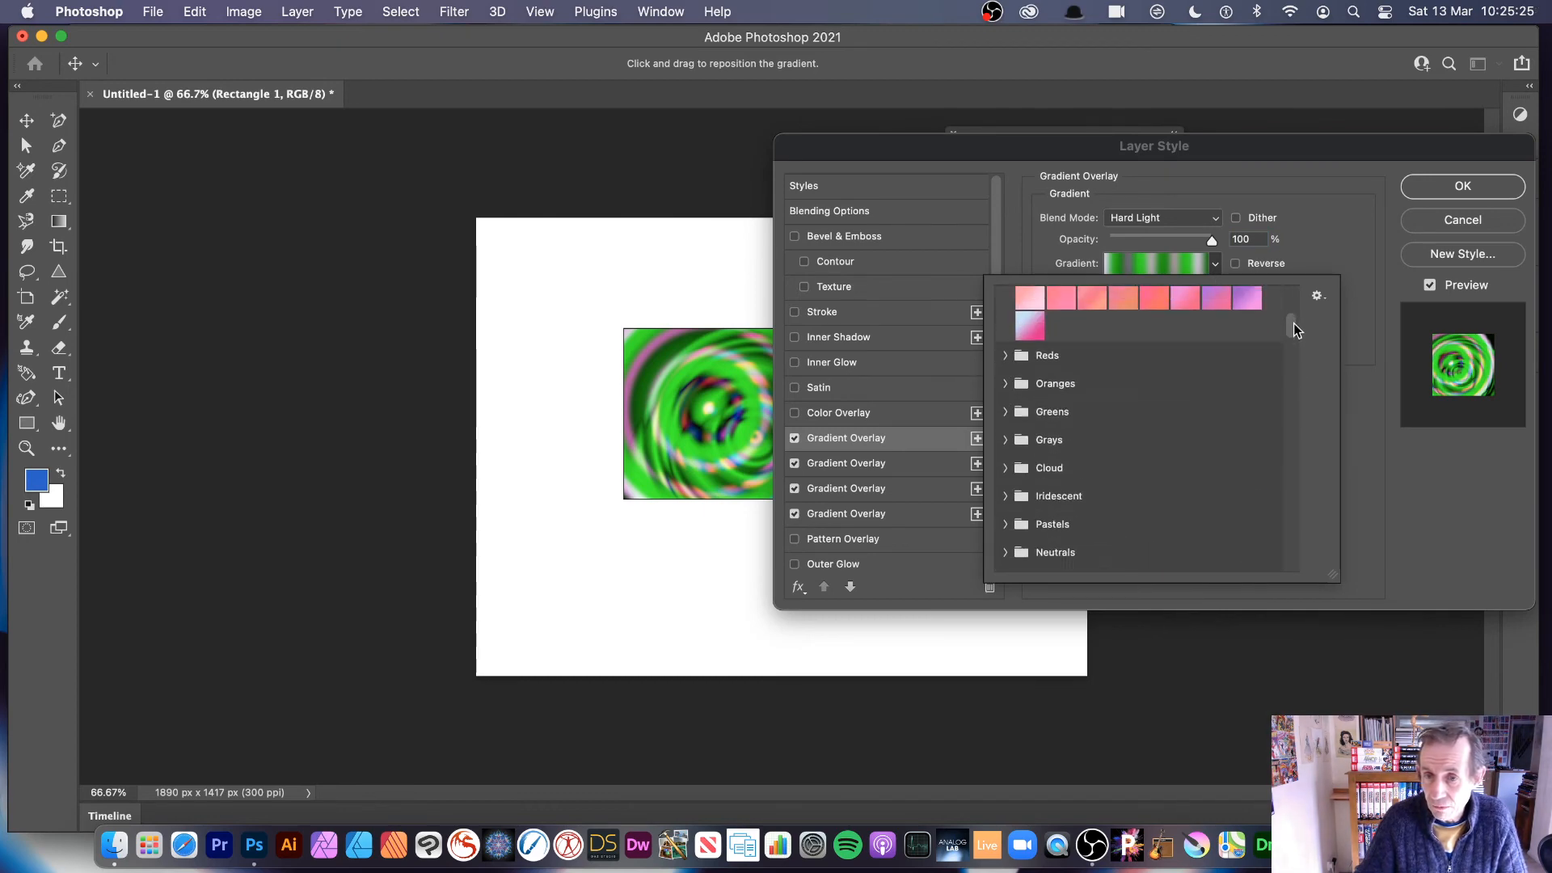
scroll(down, 3)
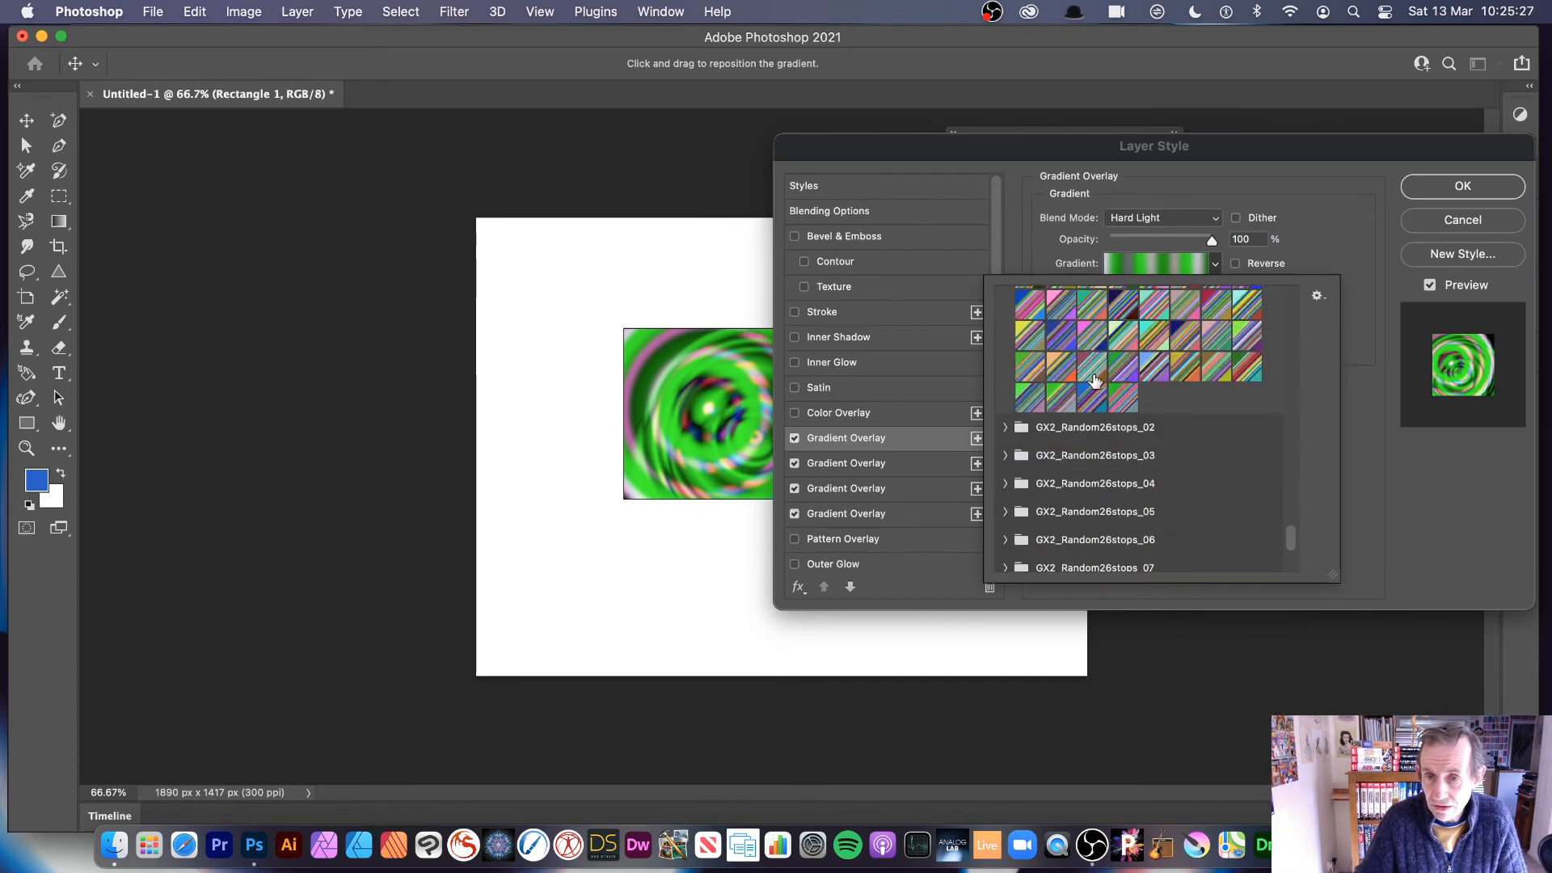
click(1091, 382)
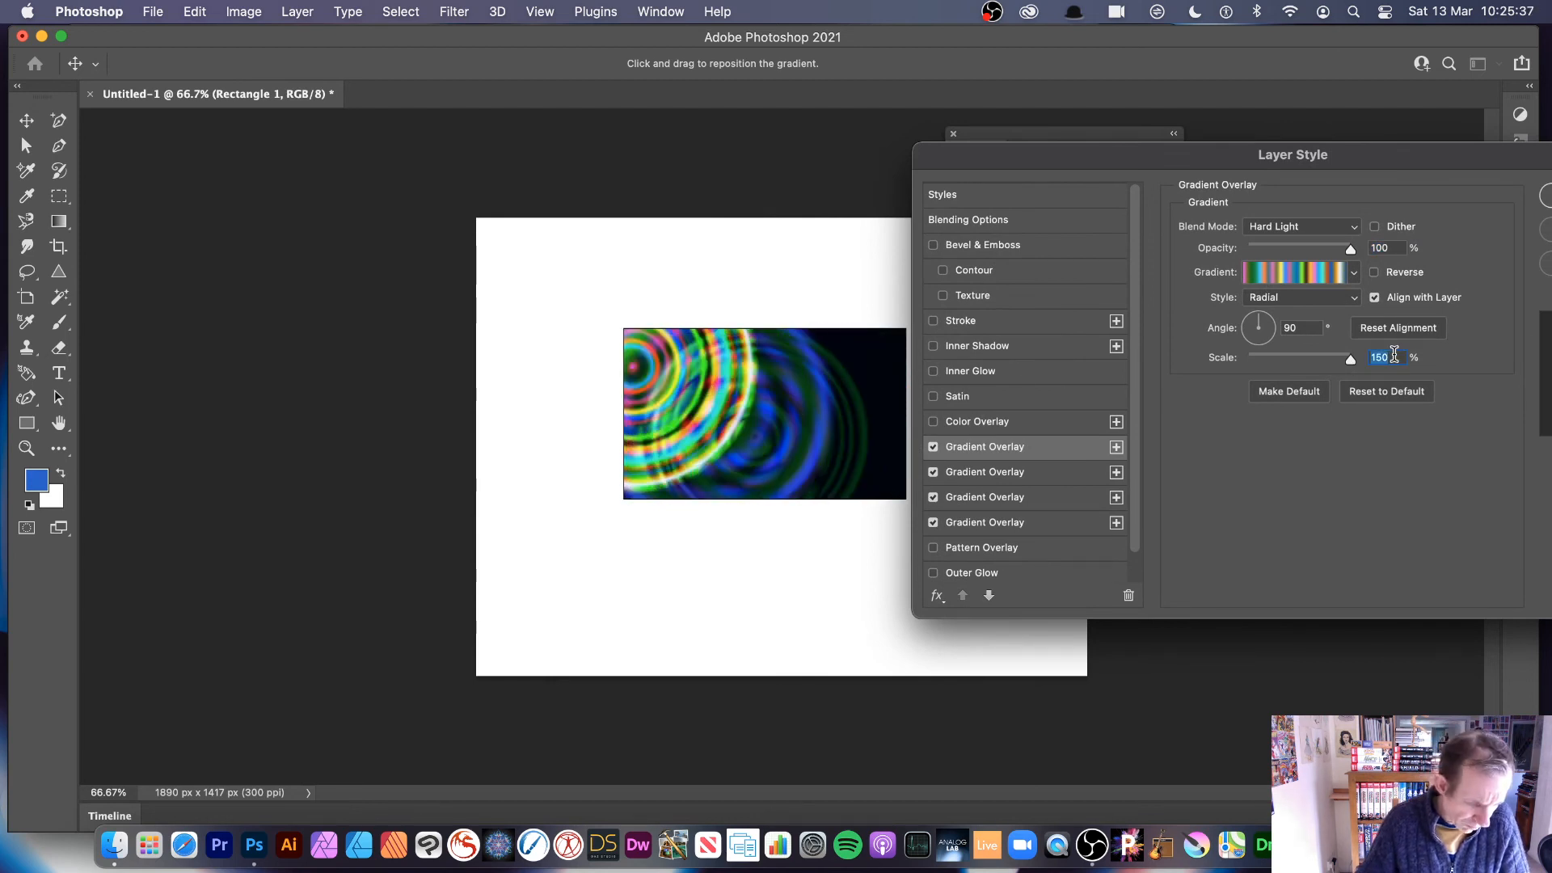
mouse_move(1386, 356)
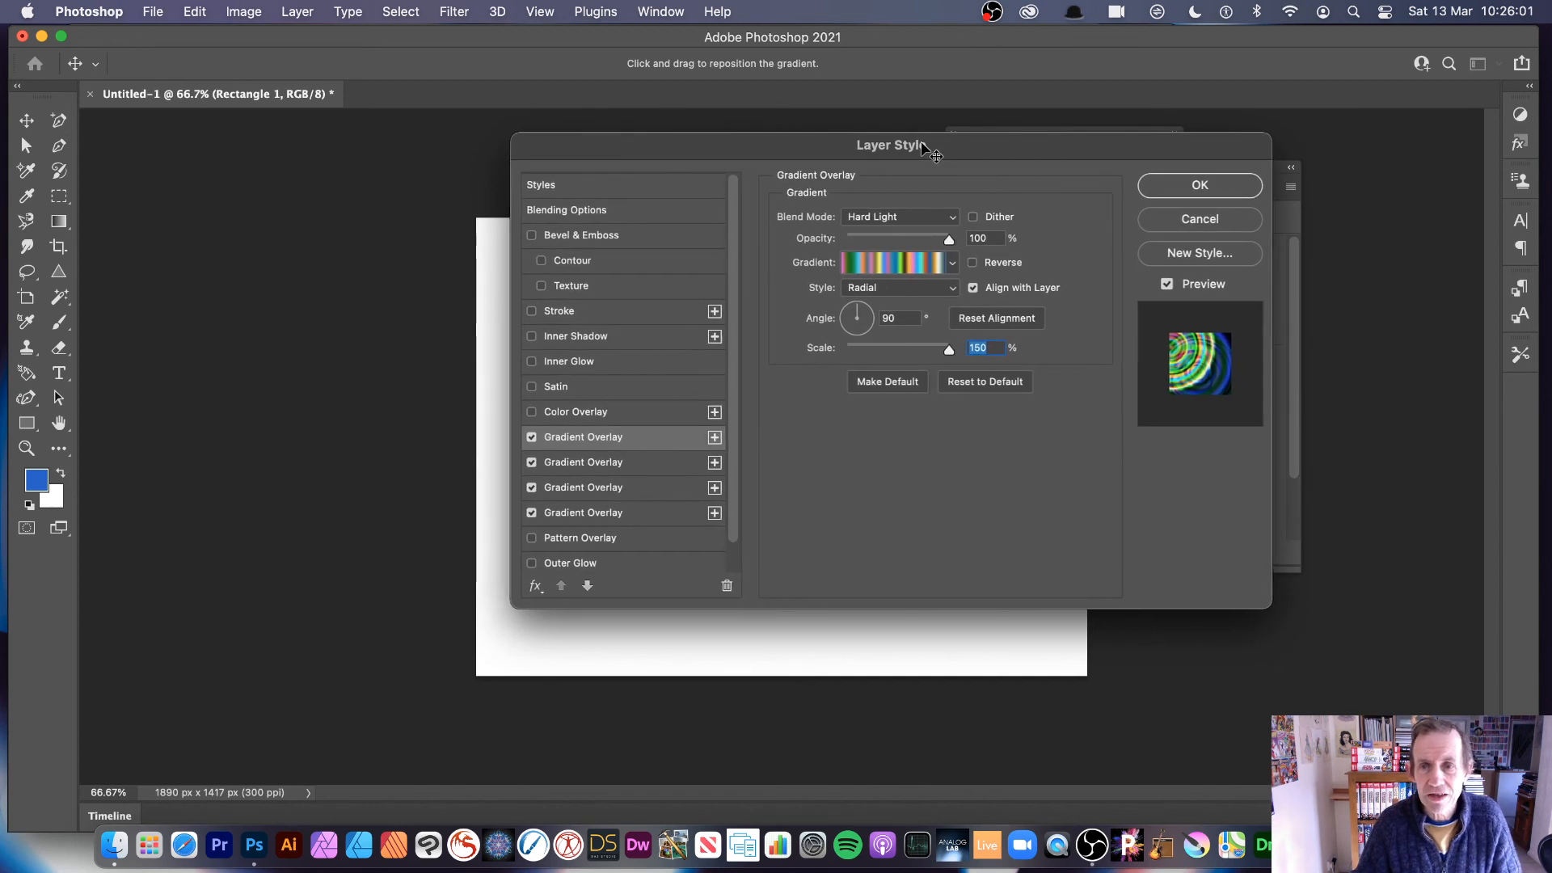
- Confirm the layer effects and show the Styles panel with the saved Gradient style 1 preset
click(1197, 184)
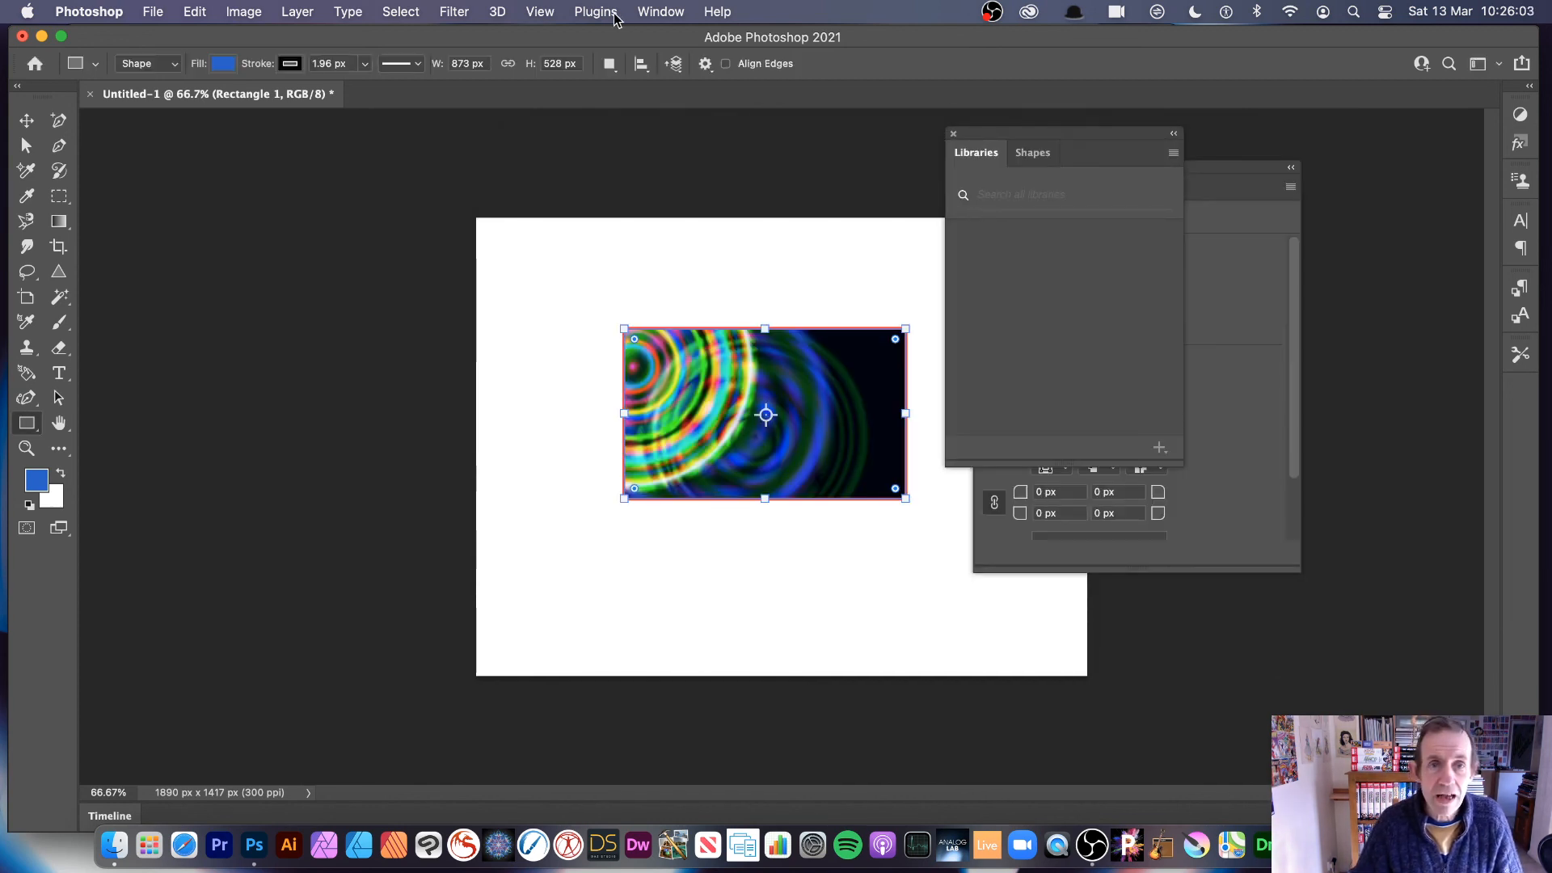
click(660, 12)
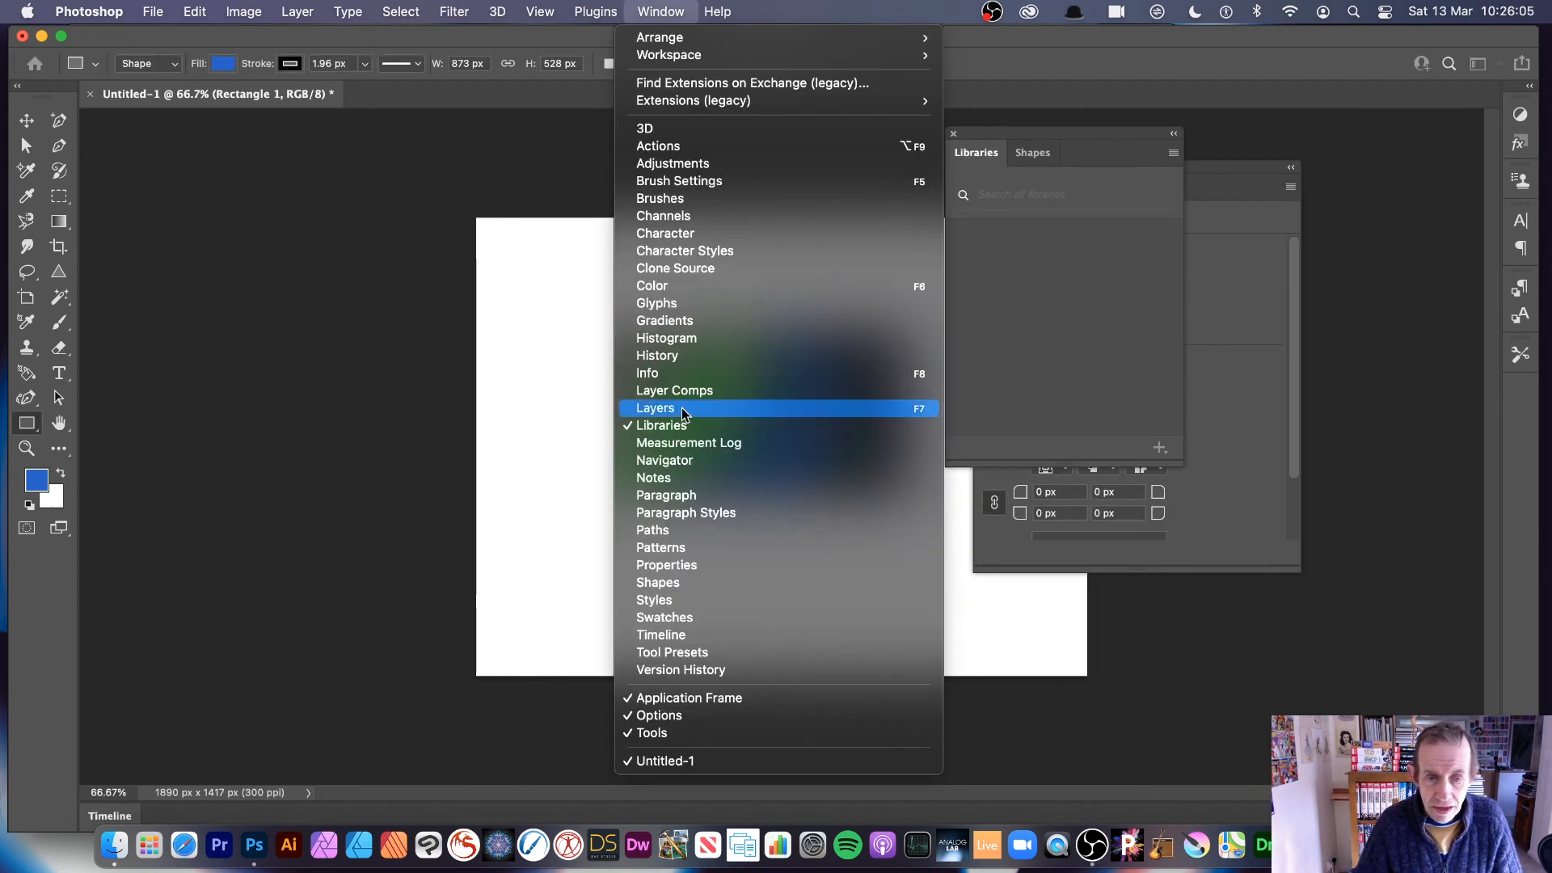
click(655, 408)
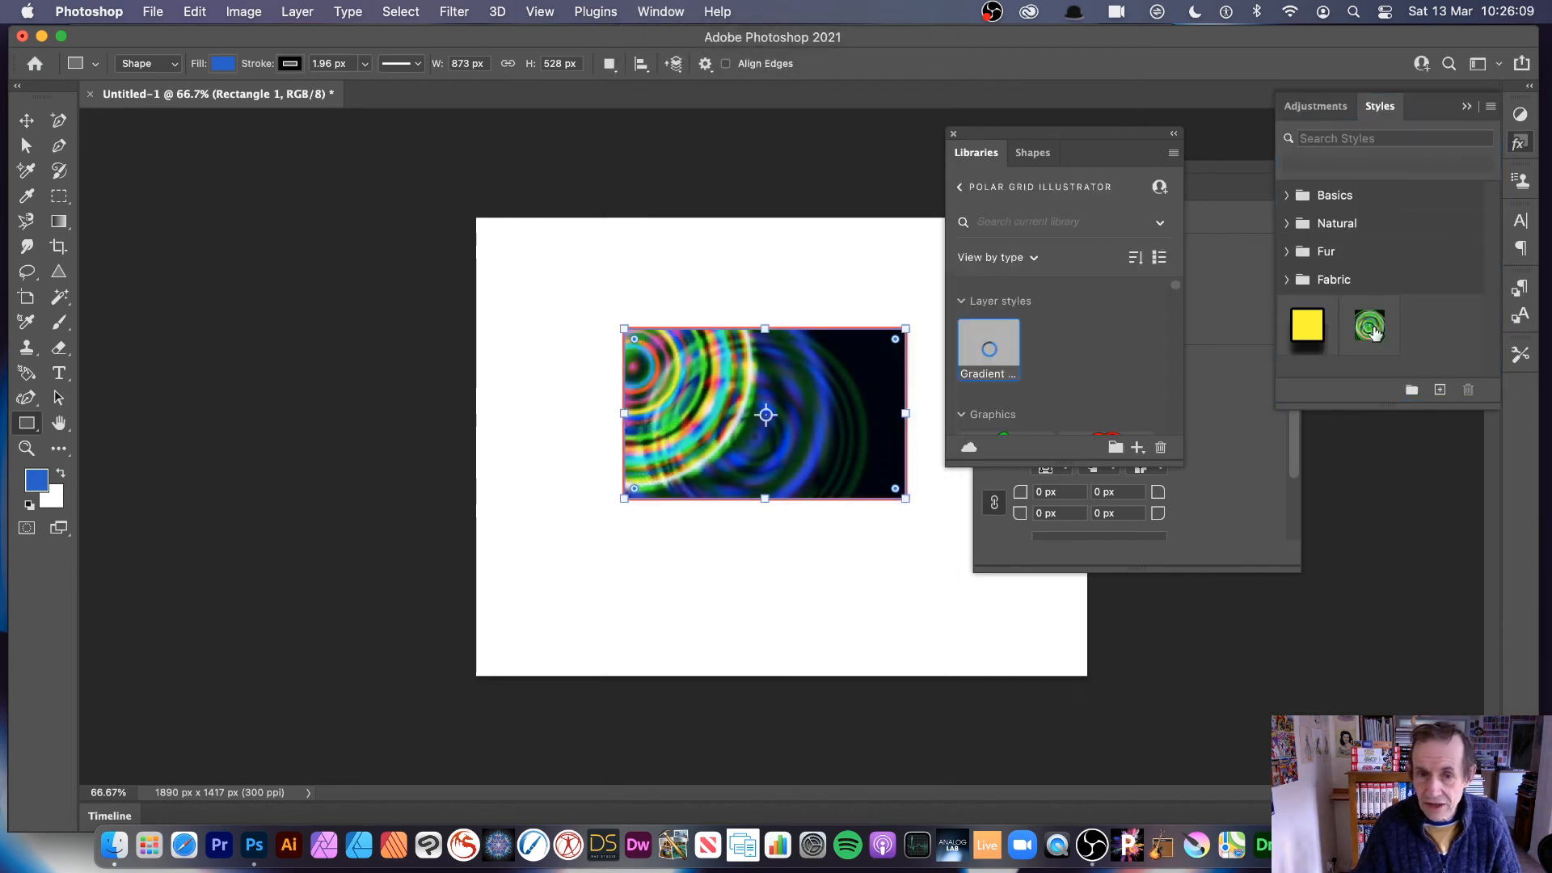
click(1370, 325)
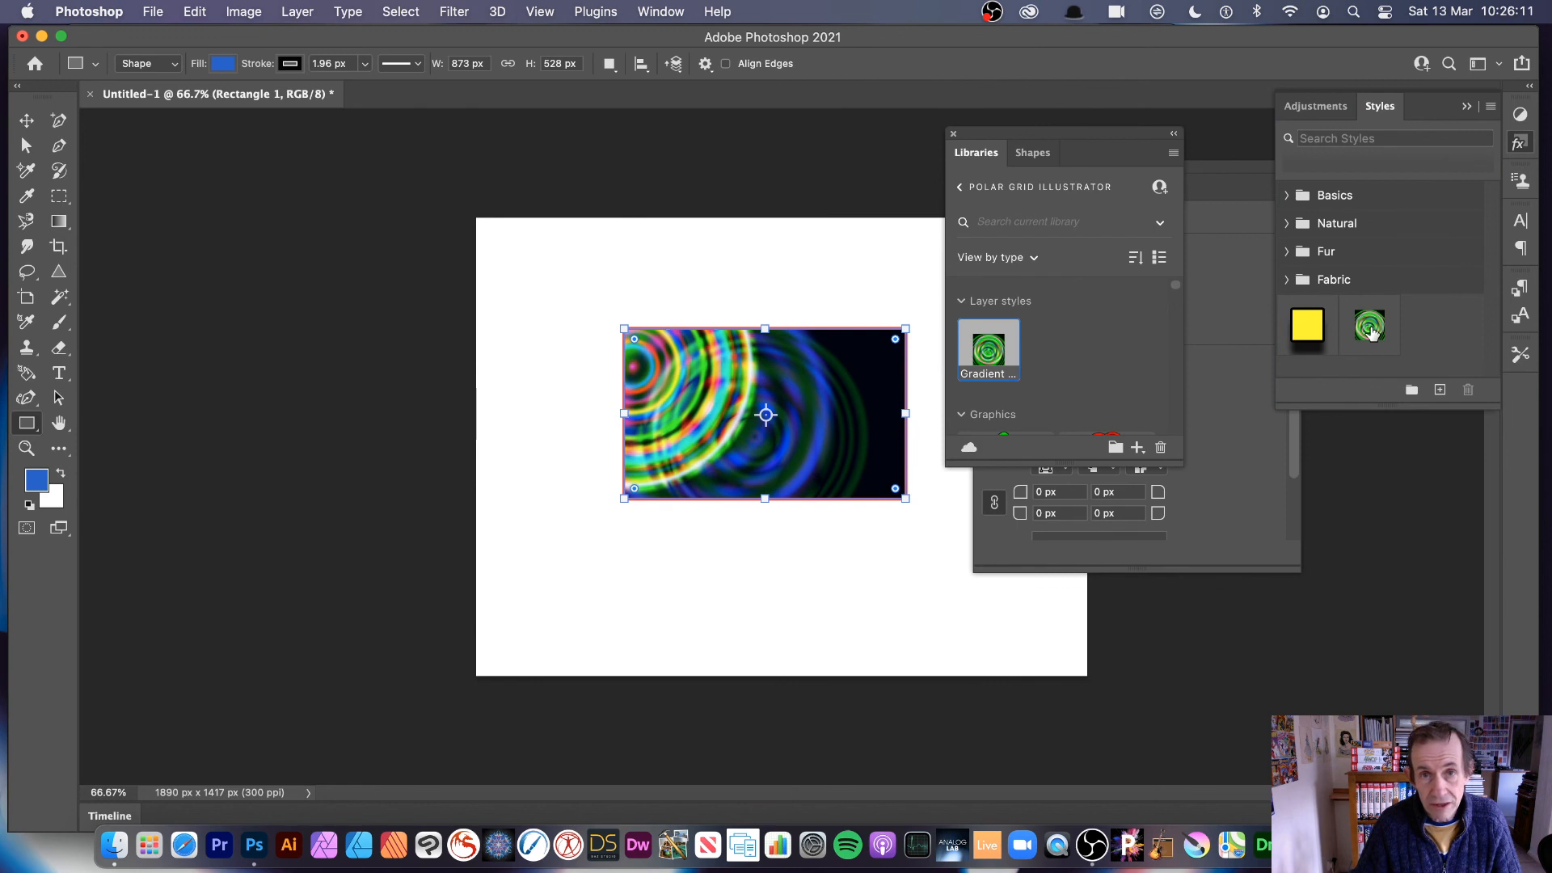
mouse_move(1370, 327)
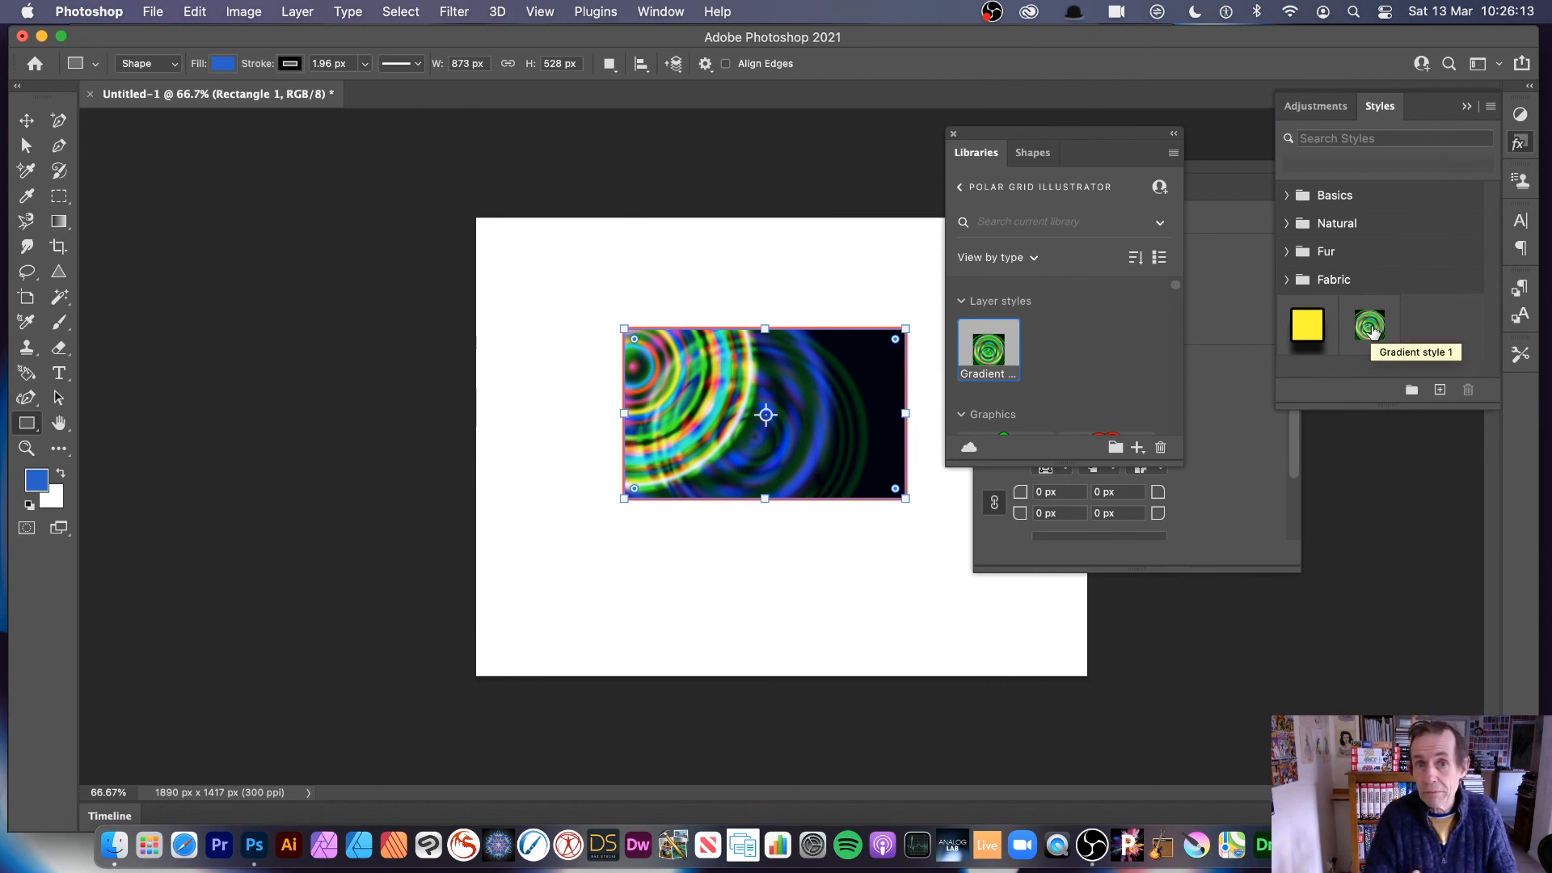